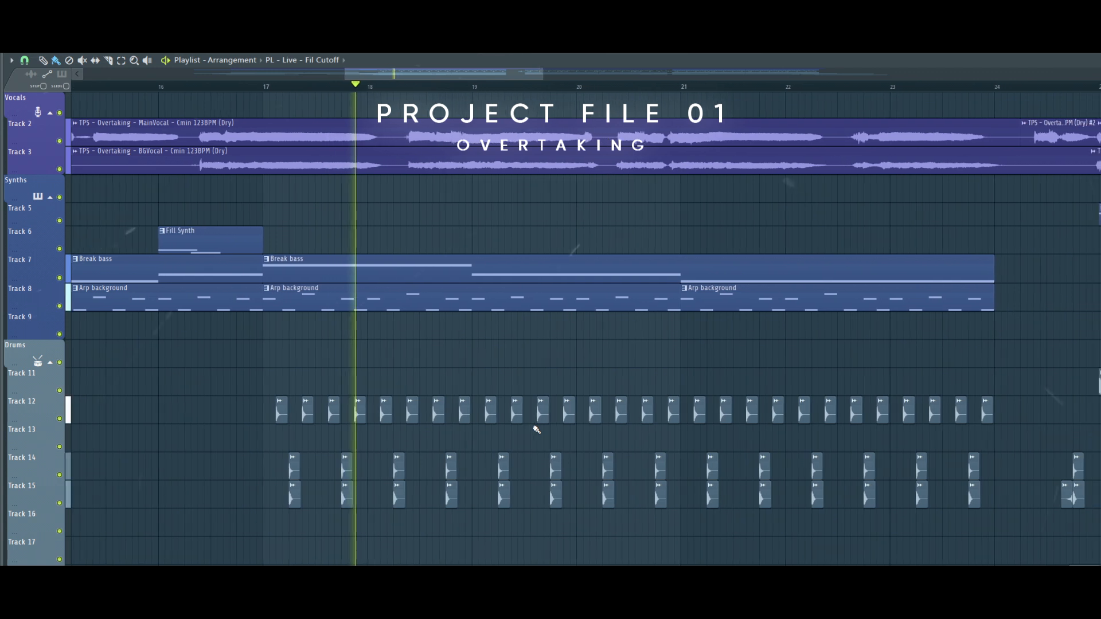
Scroll the Focus Playlist right and down during playback to view the vocal, synth, drum and FX tracks.
scroll("right", 3)
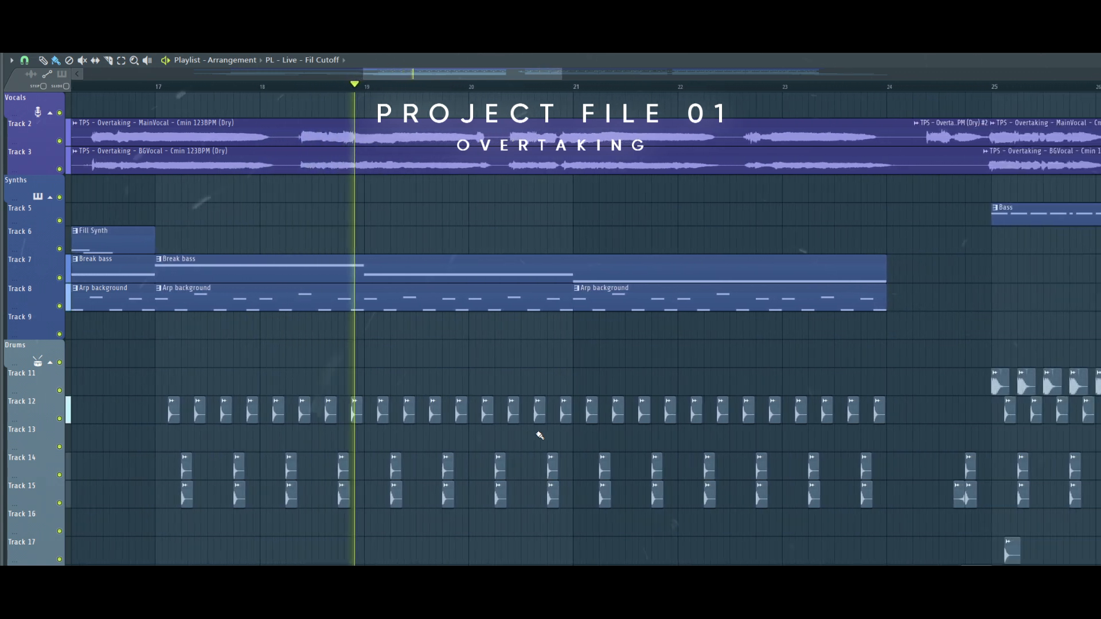
scroll("right", 3)
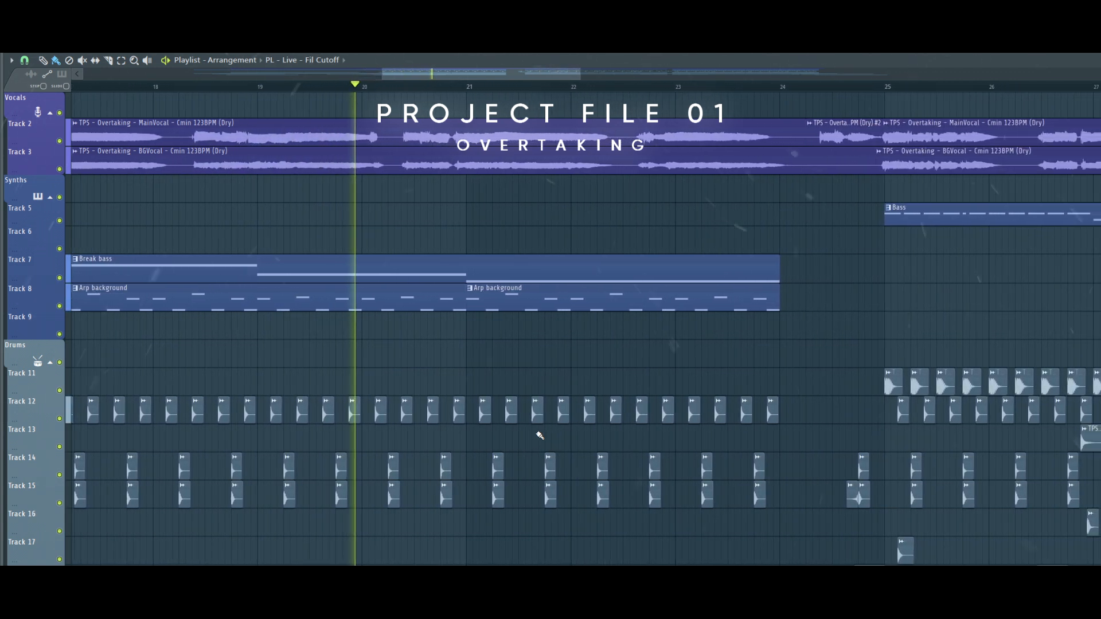
scroll("right", 3)
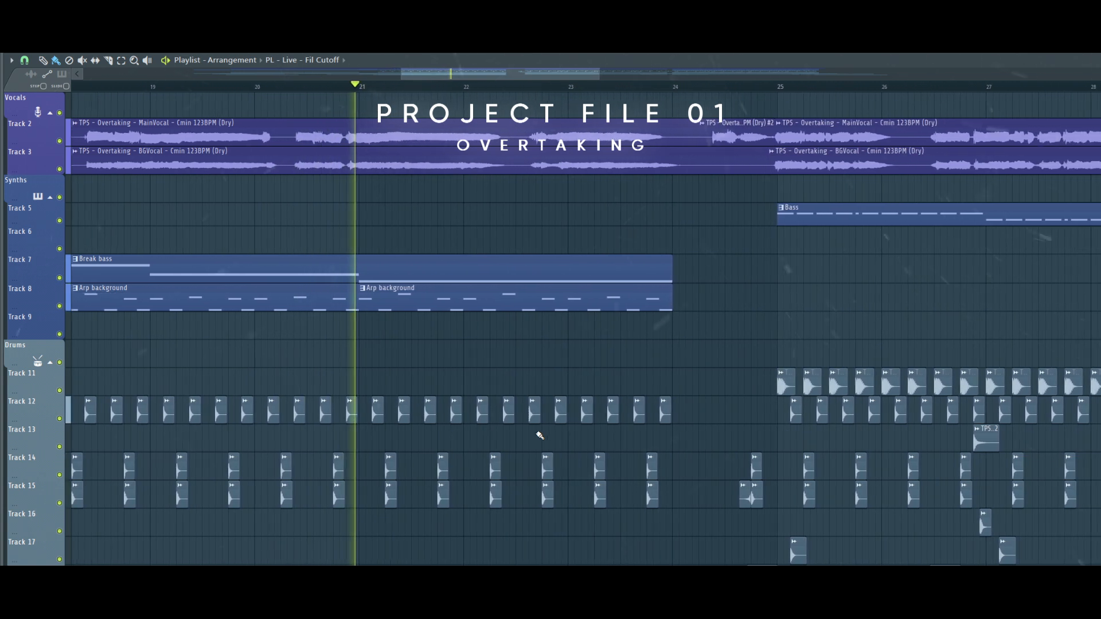
scroll("right", 3)
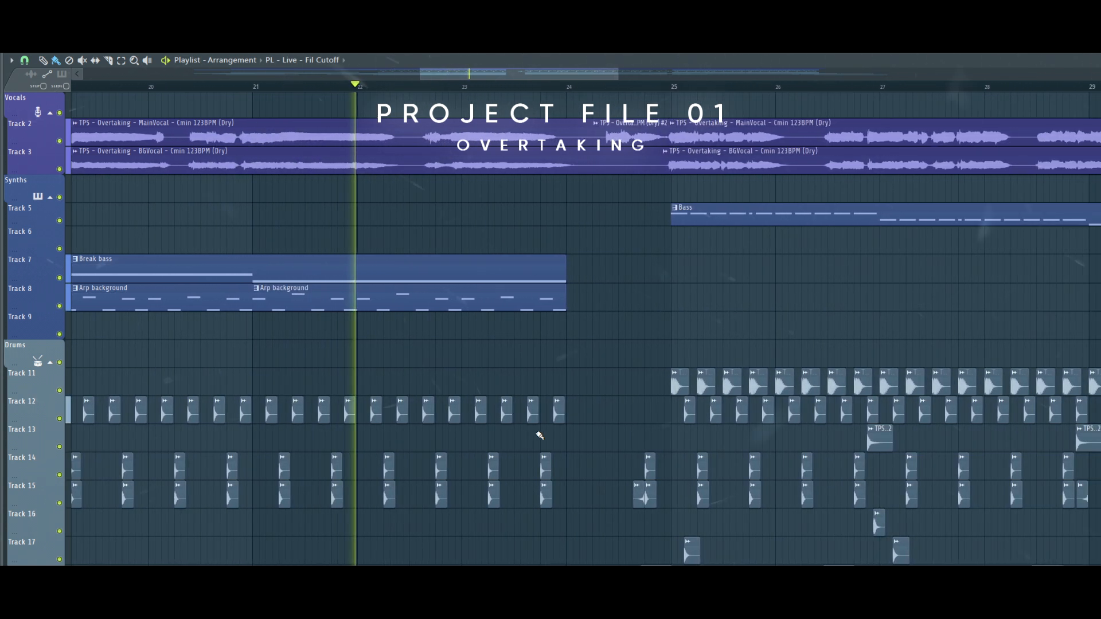
scroll("right", 3)
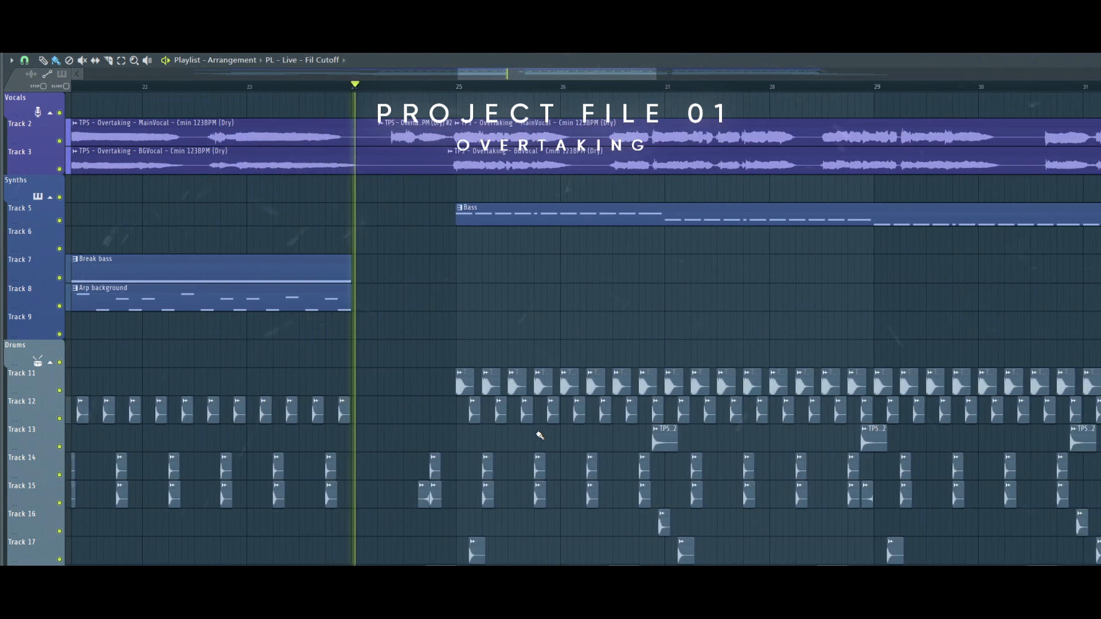
scroll("right", 3)
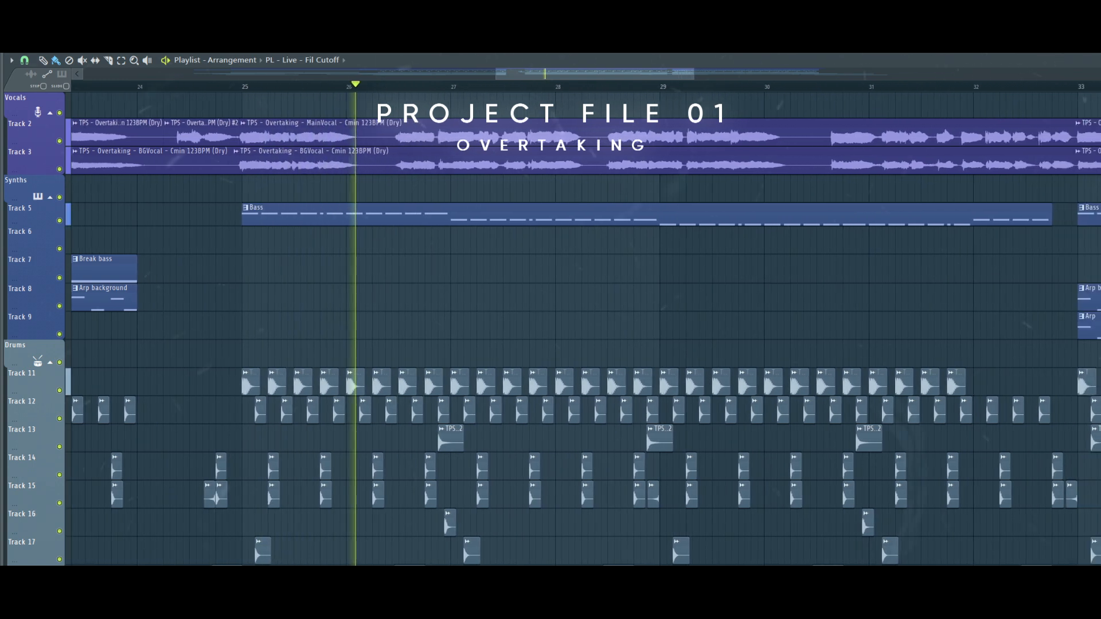
scroll("right", 3)
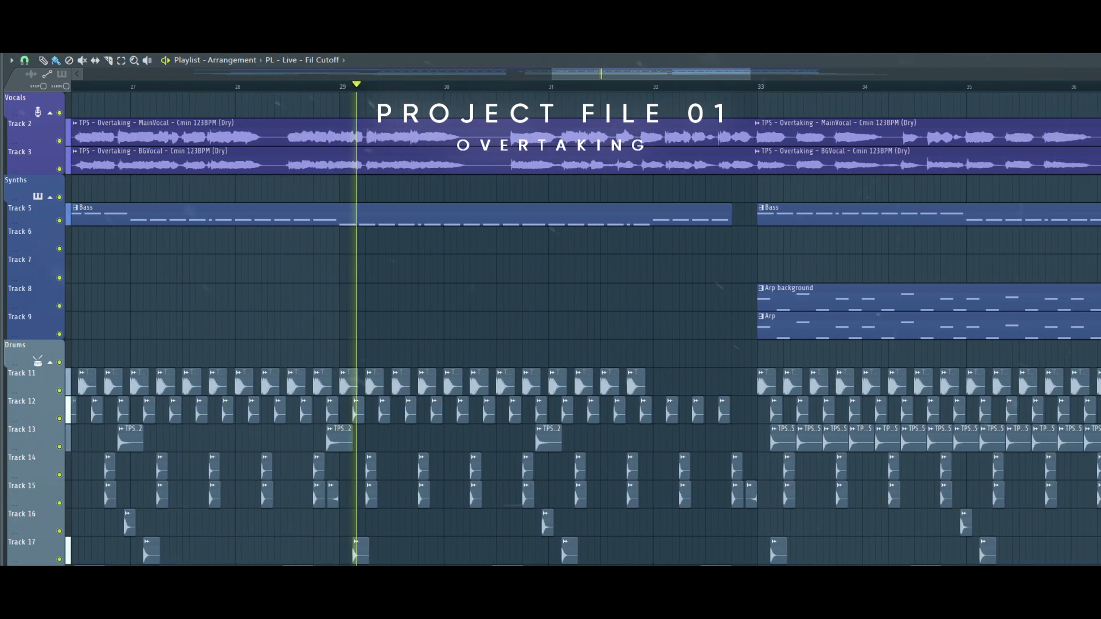
scroll("right", 3)
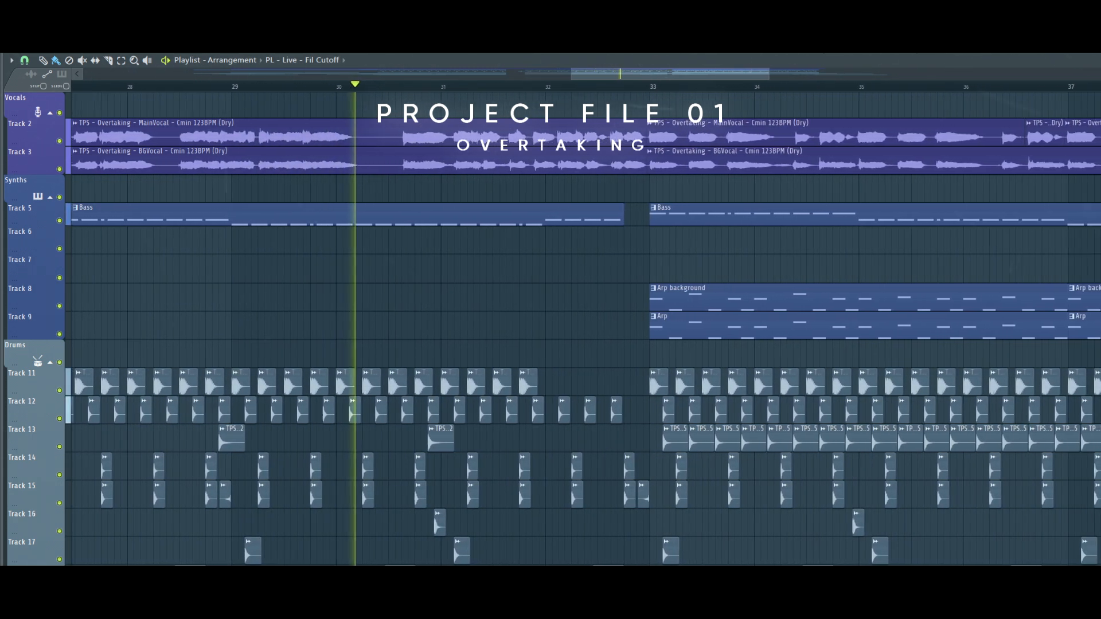
scroll("right", 3)
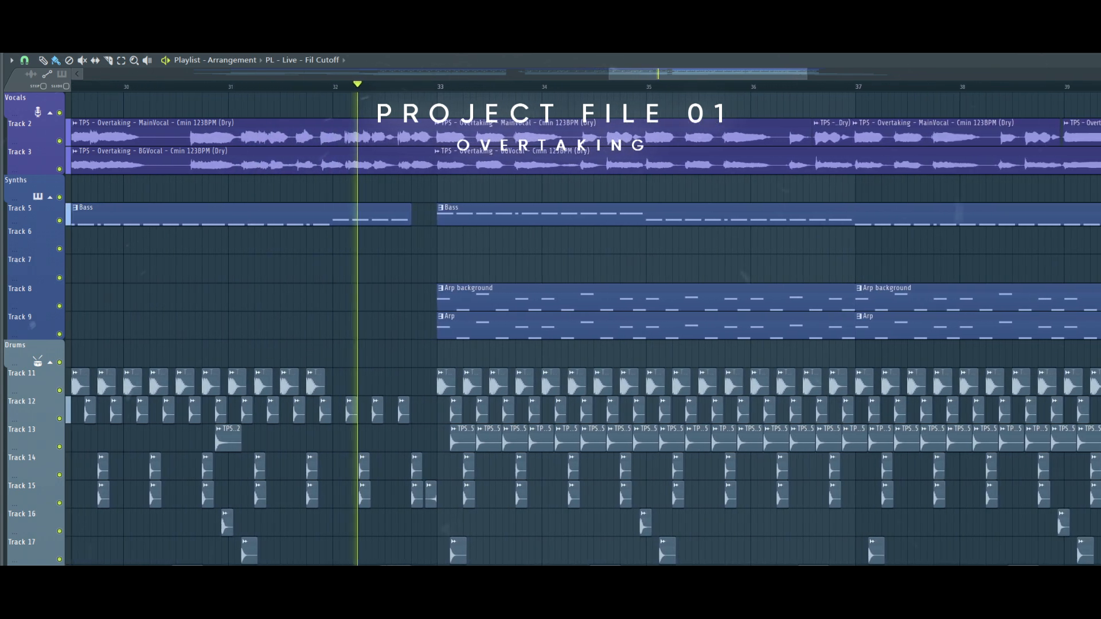
scroll("right", 3)
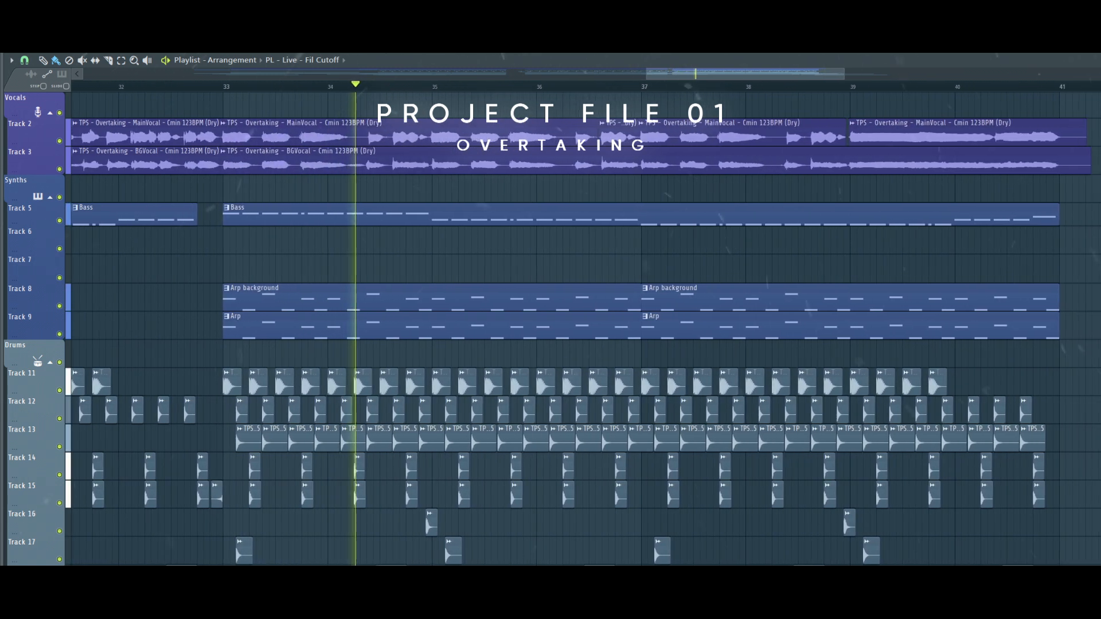
scroll("right", 3)
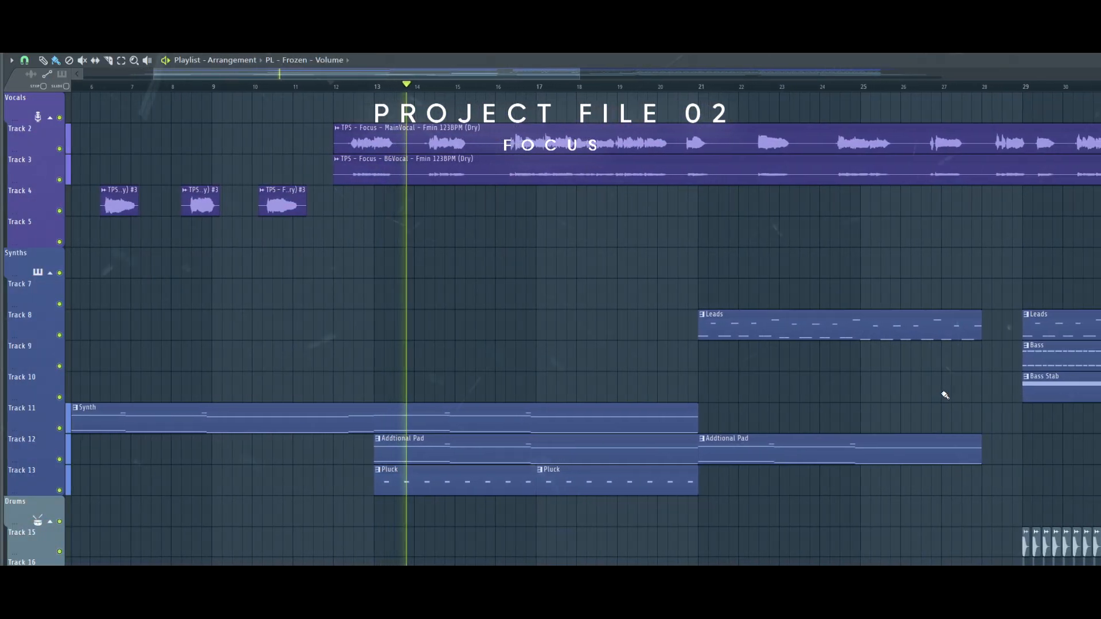
scroll("down", 3)
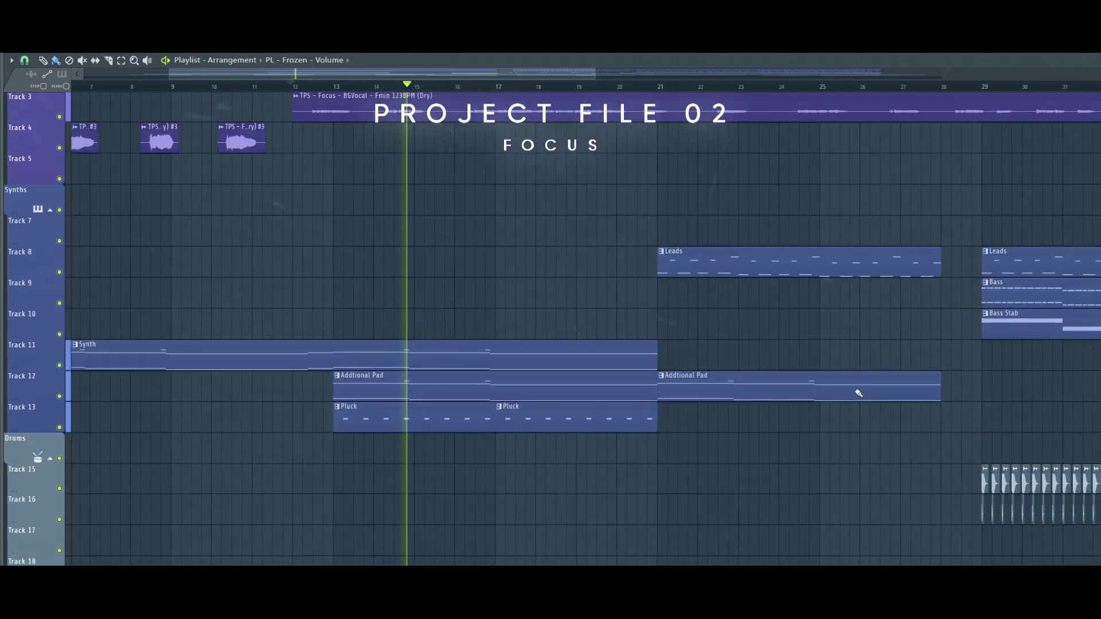
scroll("down", 3)
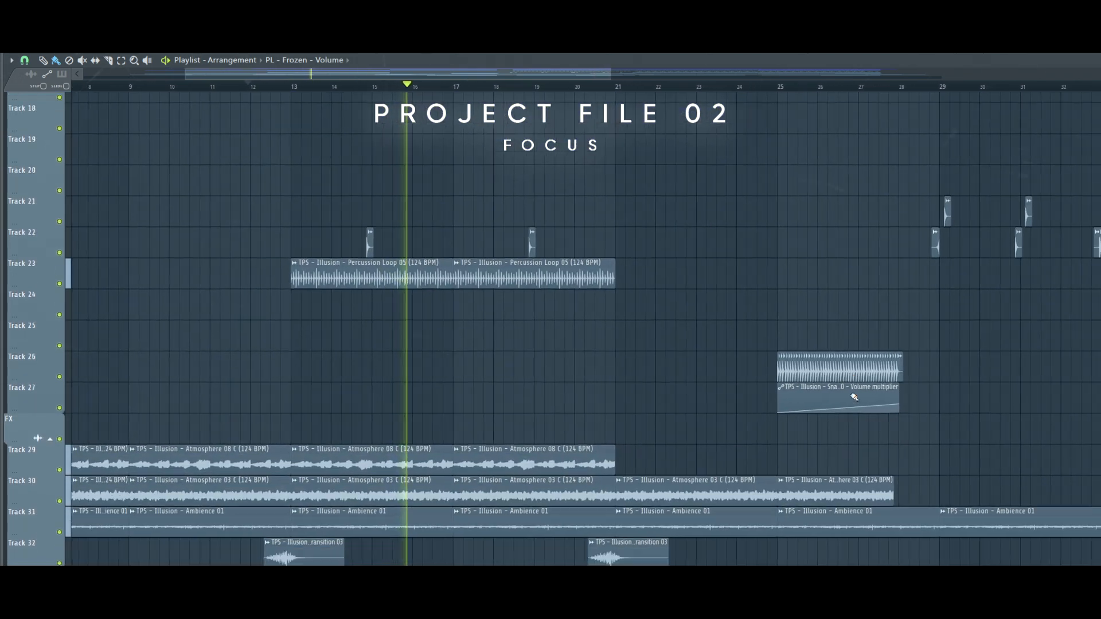
scroll("down", 3)
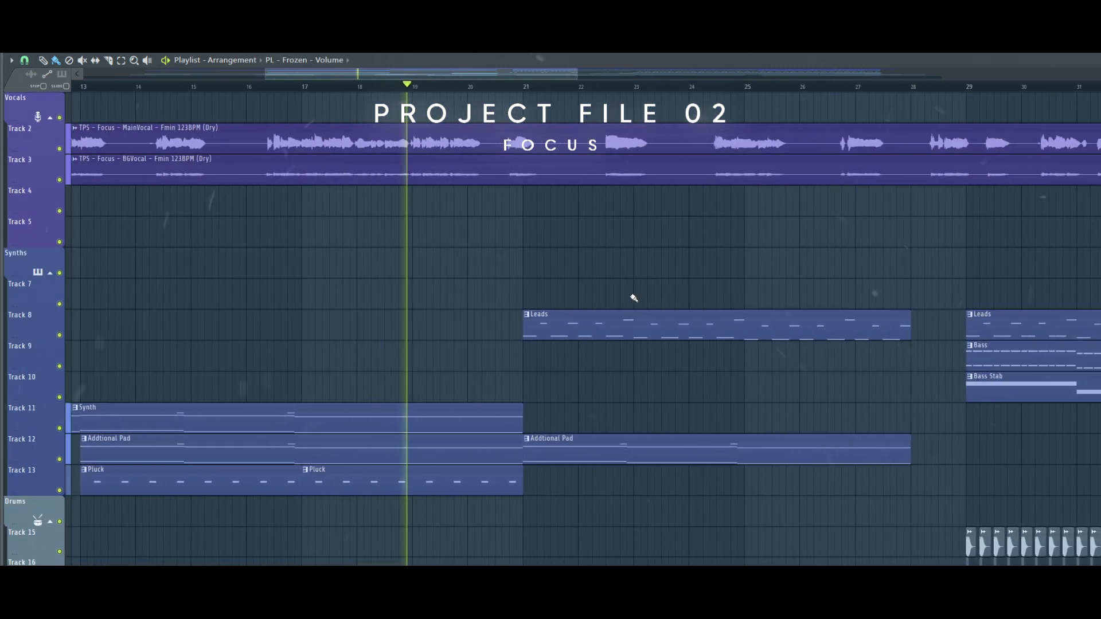
scroll("right", 3)
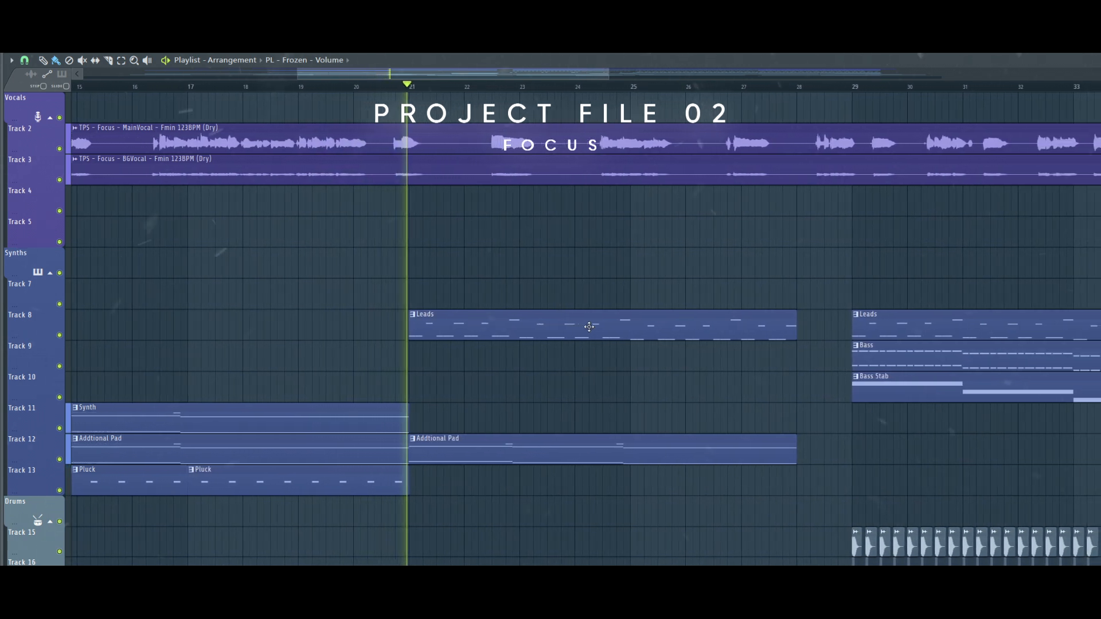
scroll("right", 3)
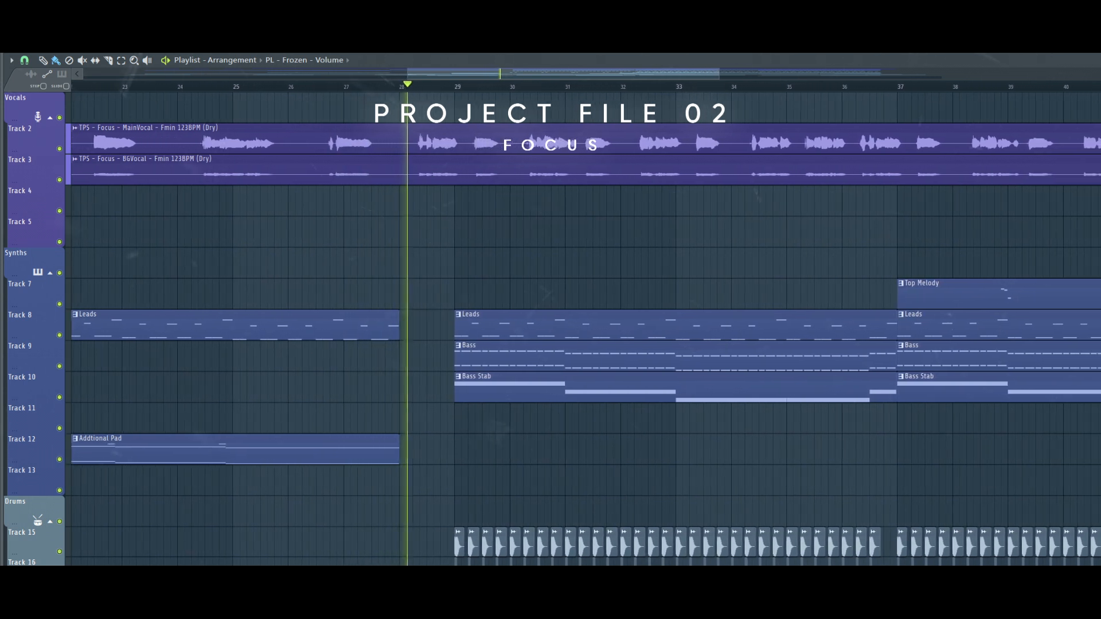
scroll("down", 3)
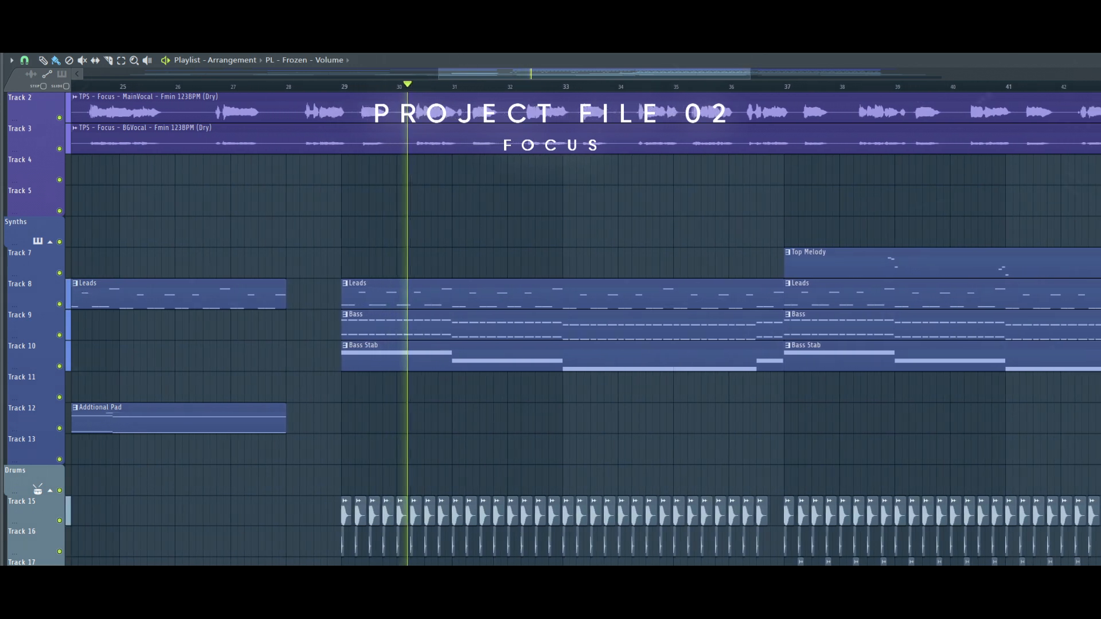
scroll("right", 3)
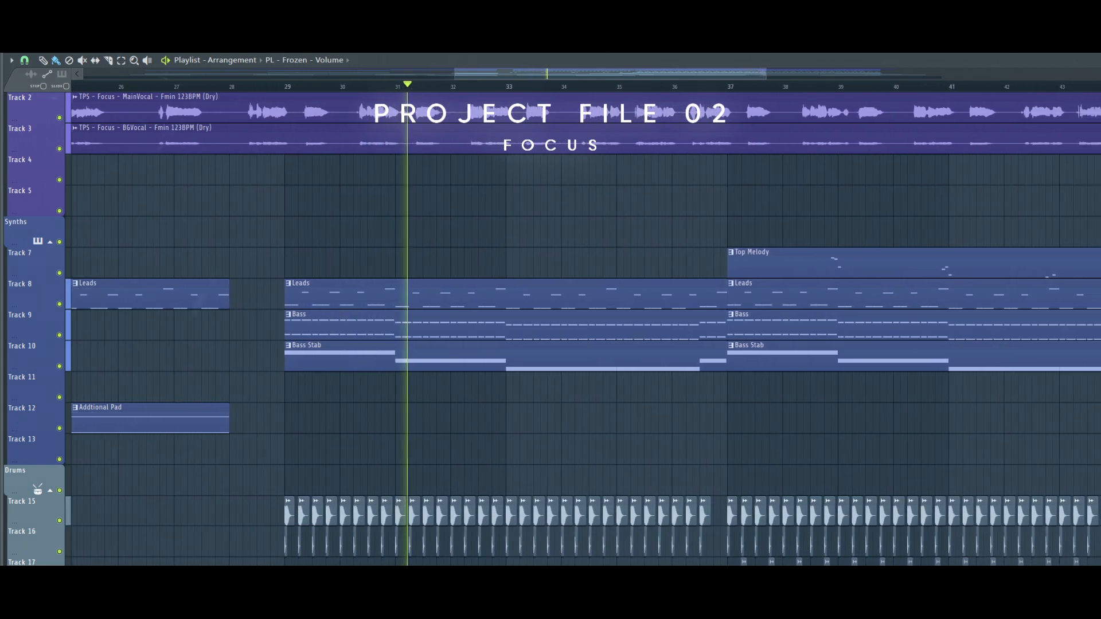
scroll("right", 3)
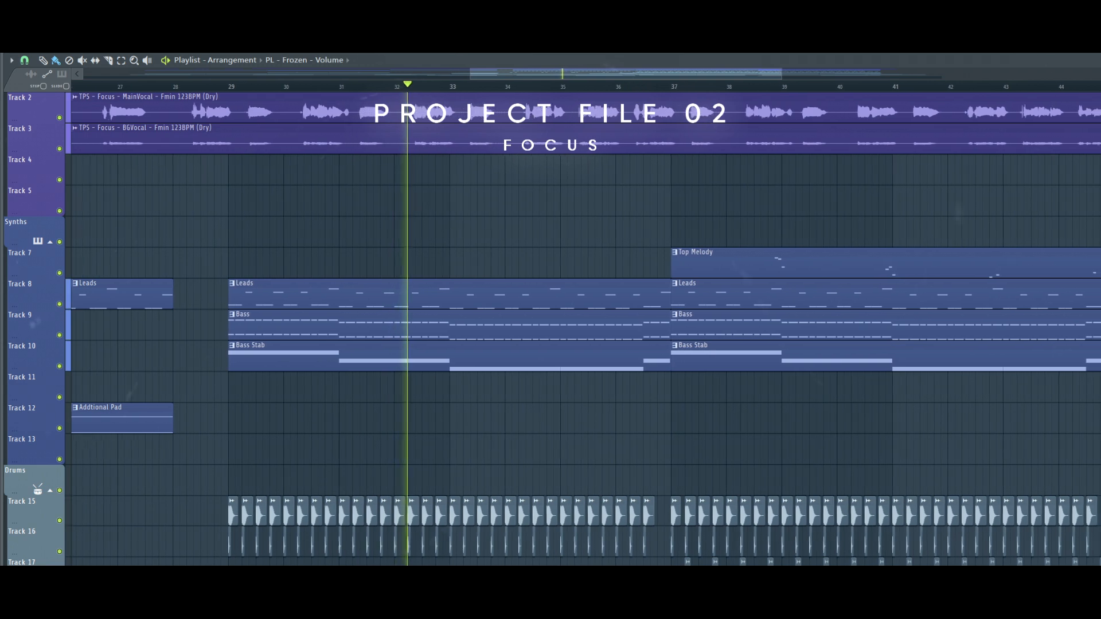
scroll("right", 3)
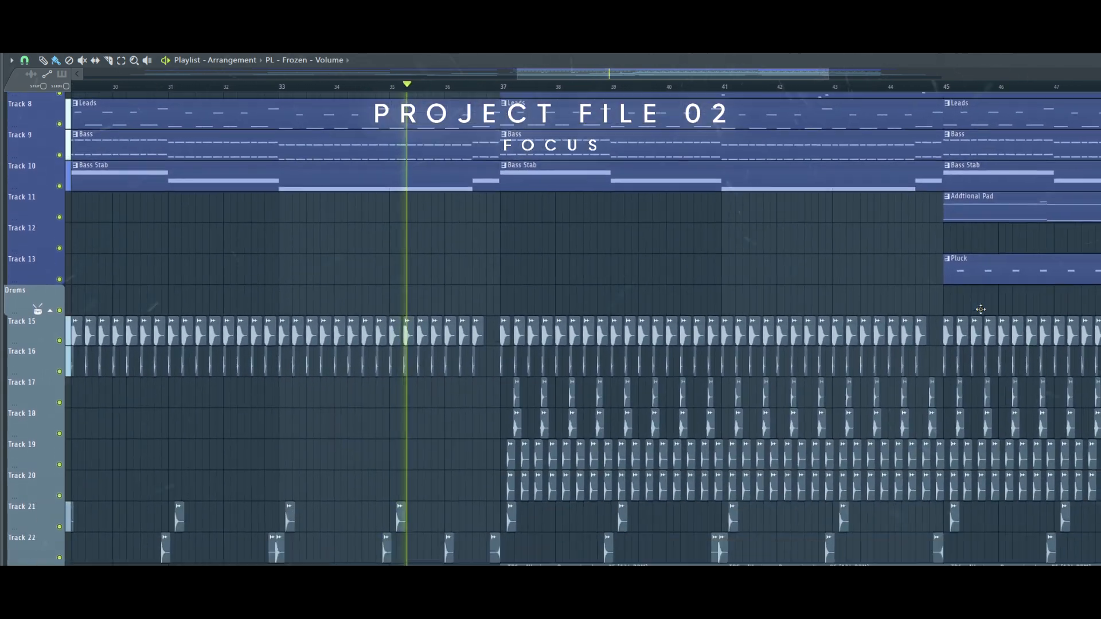
scroll("down", 3)
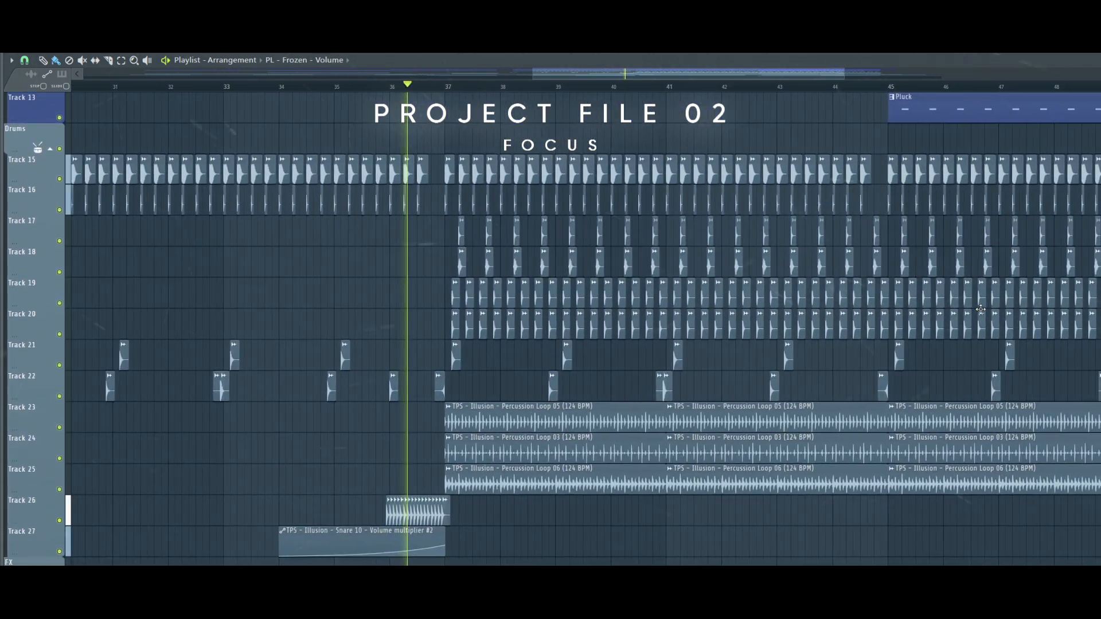
scroll("down", 3)
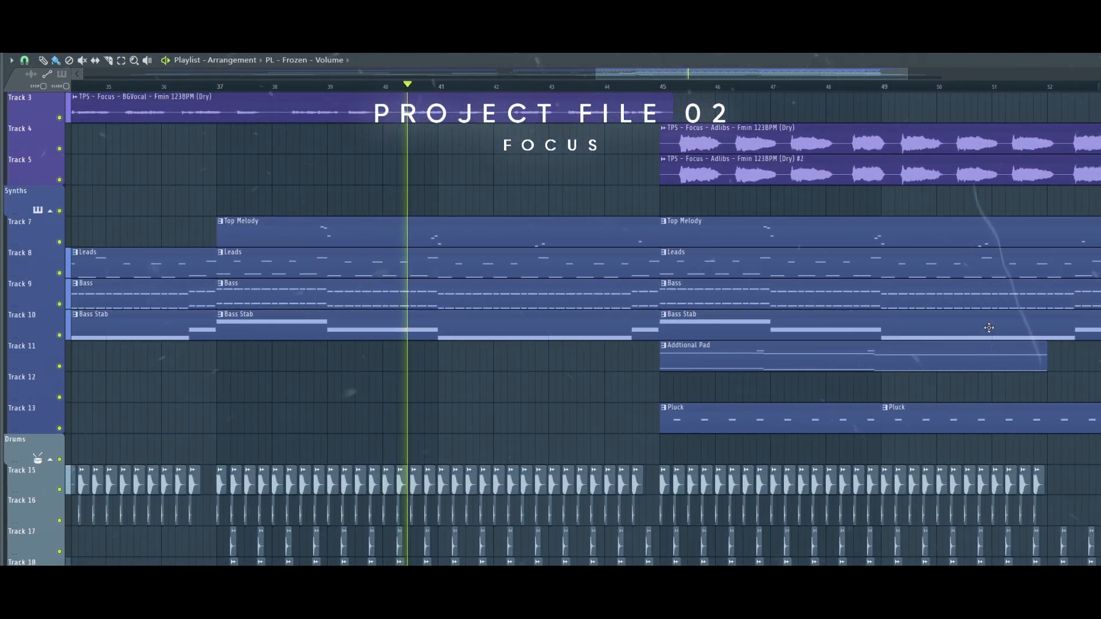
scroll("down", 3)
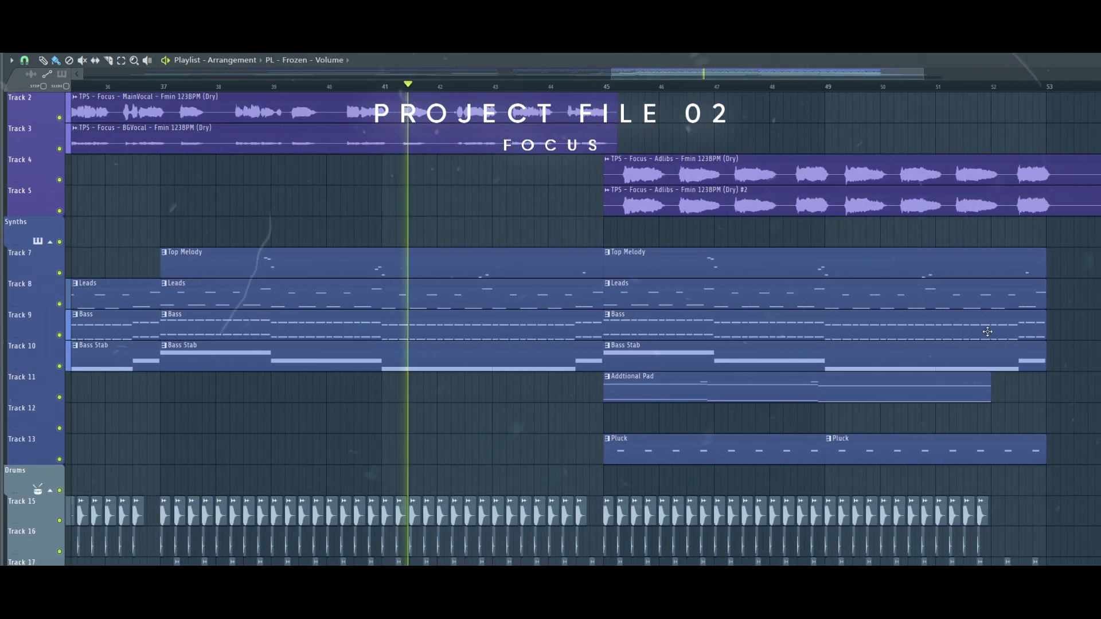
scroll("right", 3)
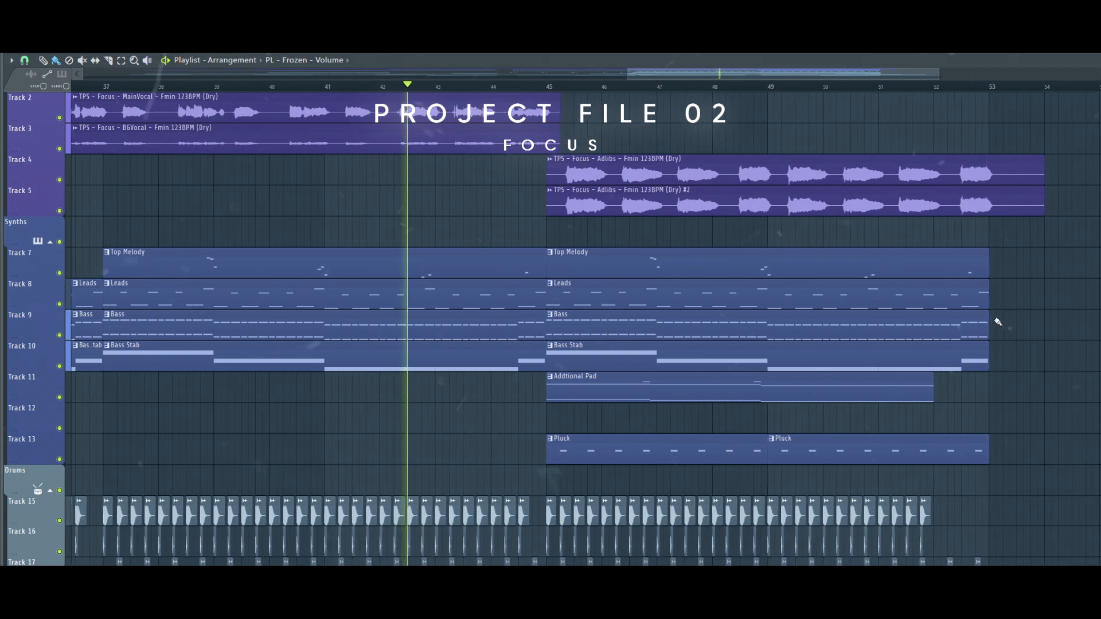
scroll("right", 3)
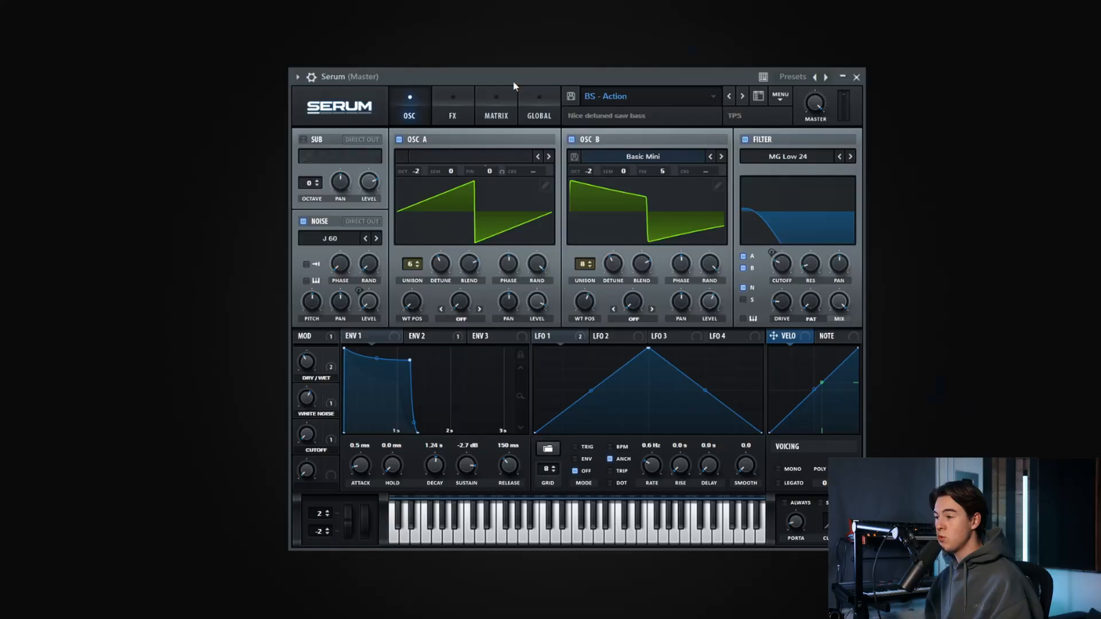
mouse_move(478, 237)
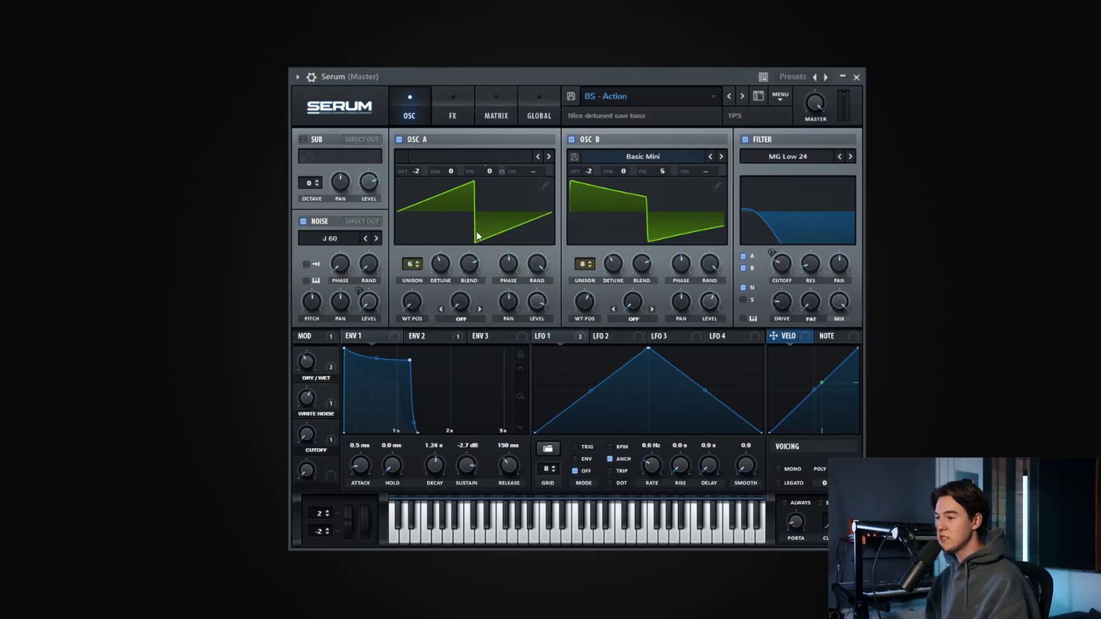
mouse_move(411, 279)
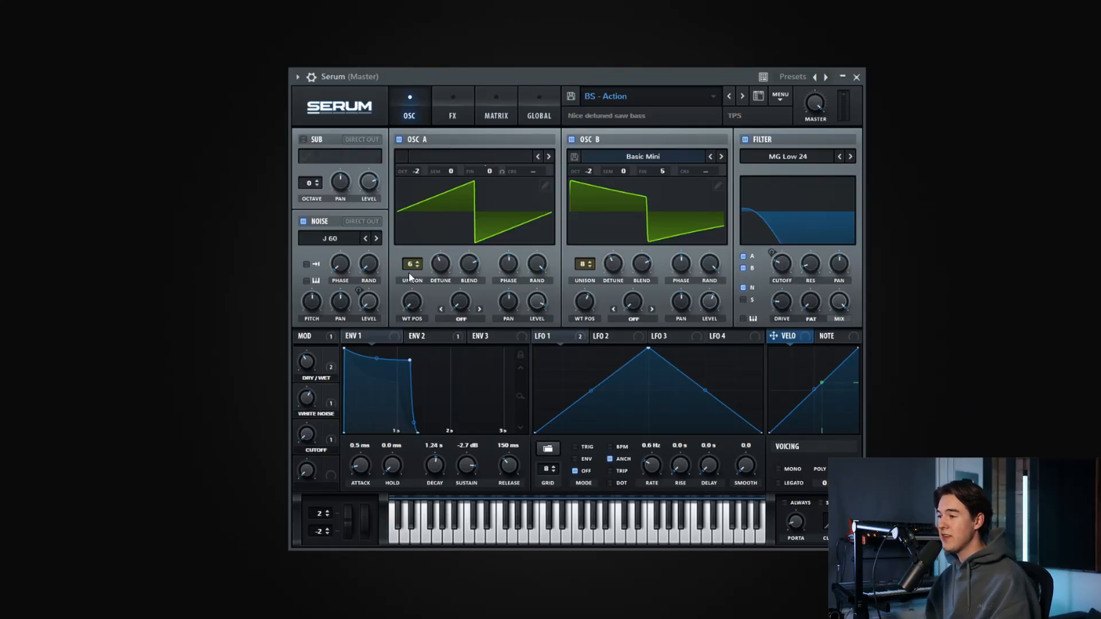
mouse_move(386, 313)
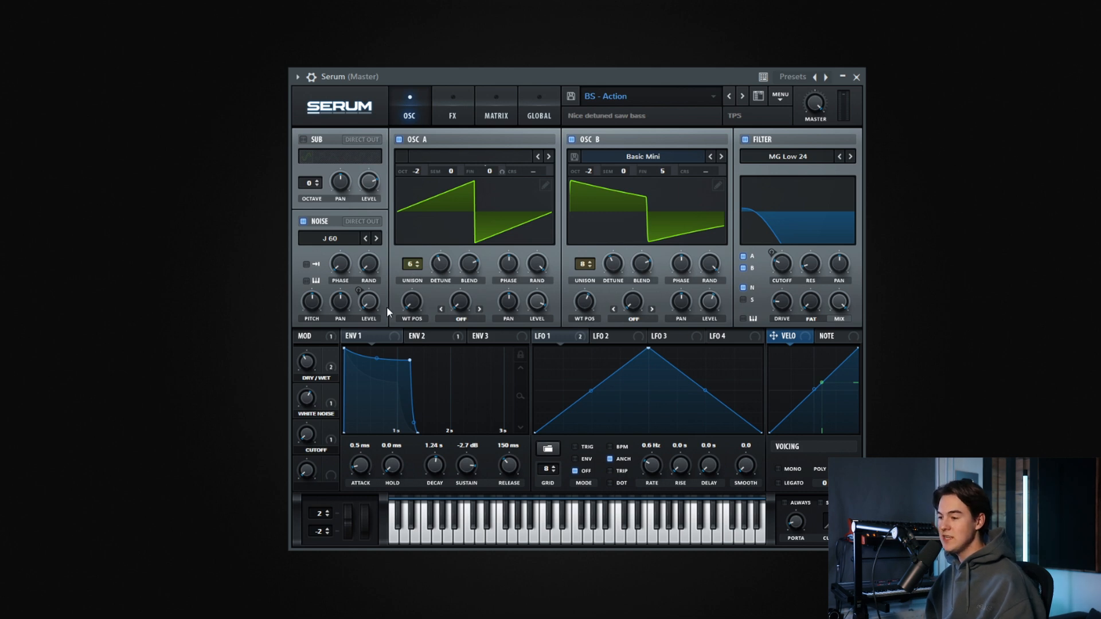
mouse_move(307, 406)
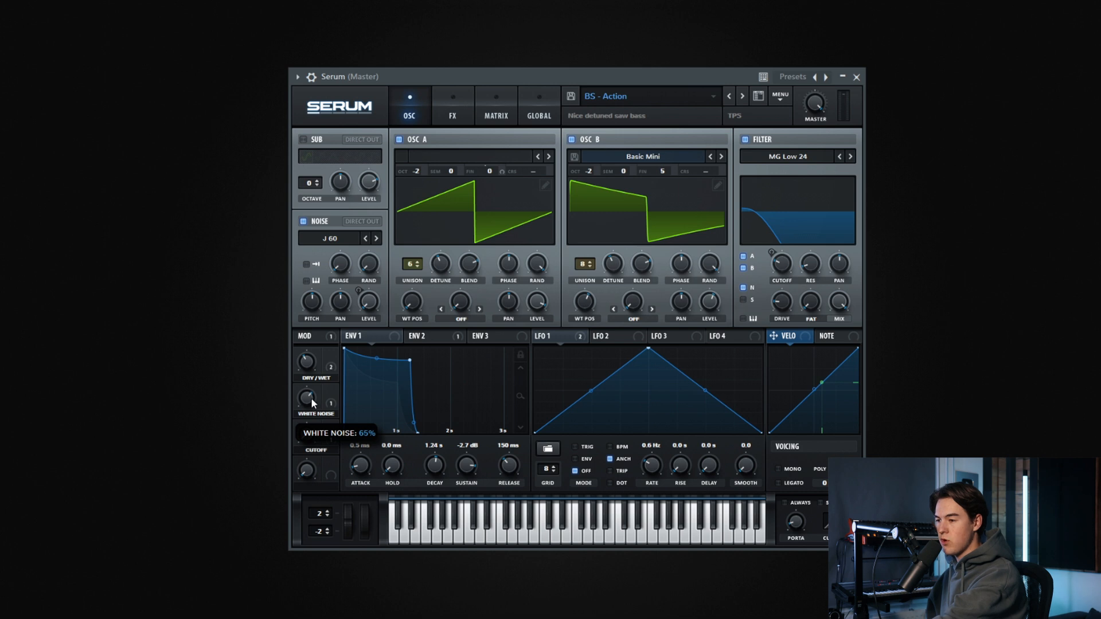
Raise BS - Action's White Noise macro to about 65%, then advance to the next preset.
left_click_drag(307, 398, 307, 379)
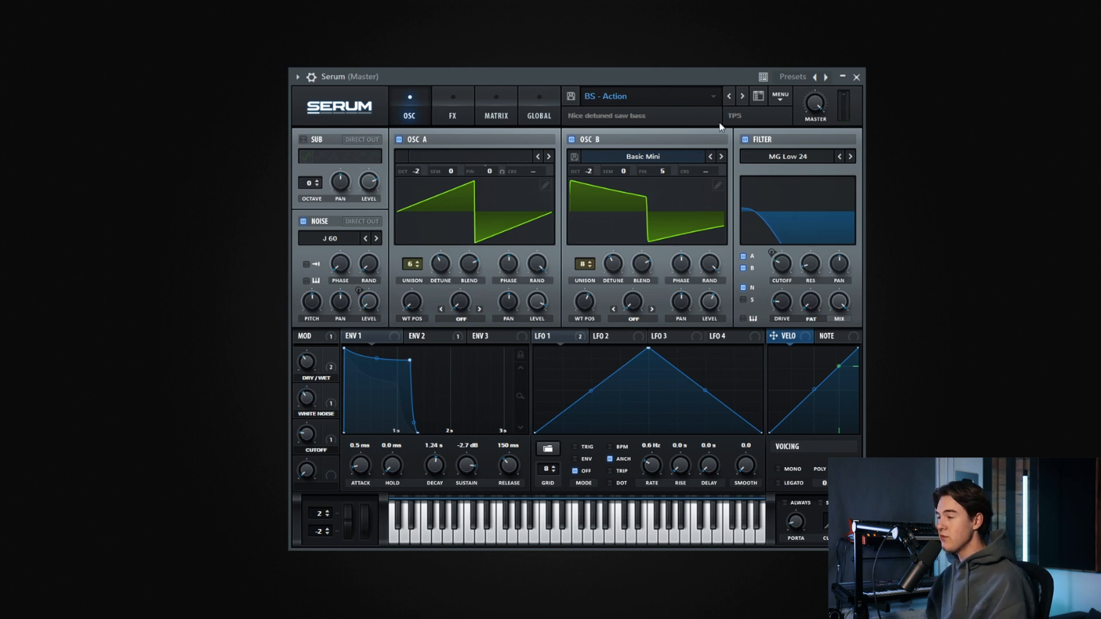
left_click(743, 96)
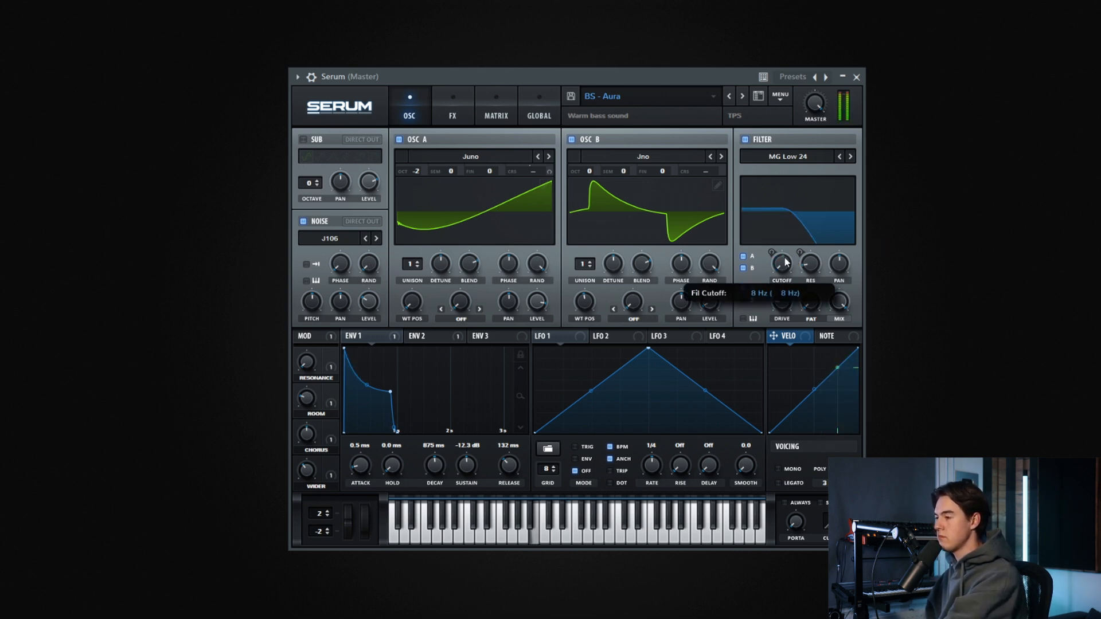
Sweep BS - Aura's filter cutoff up, then down to a low, darker setting.
left_click_drag(782, 265, 782, 253)
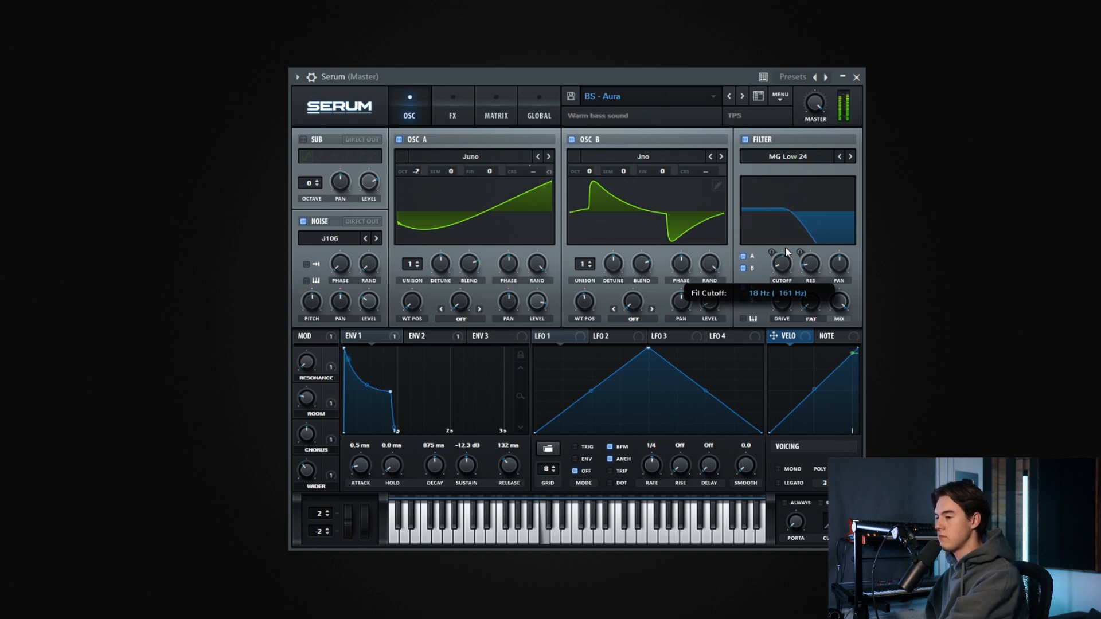
left_click_drag(780, 264, 780, 270)
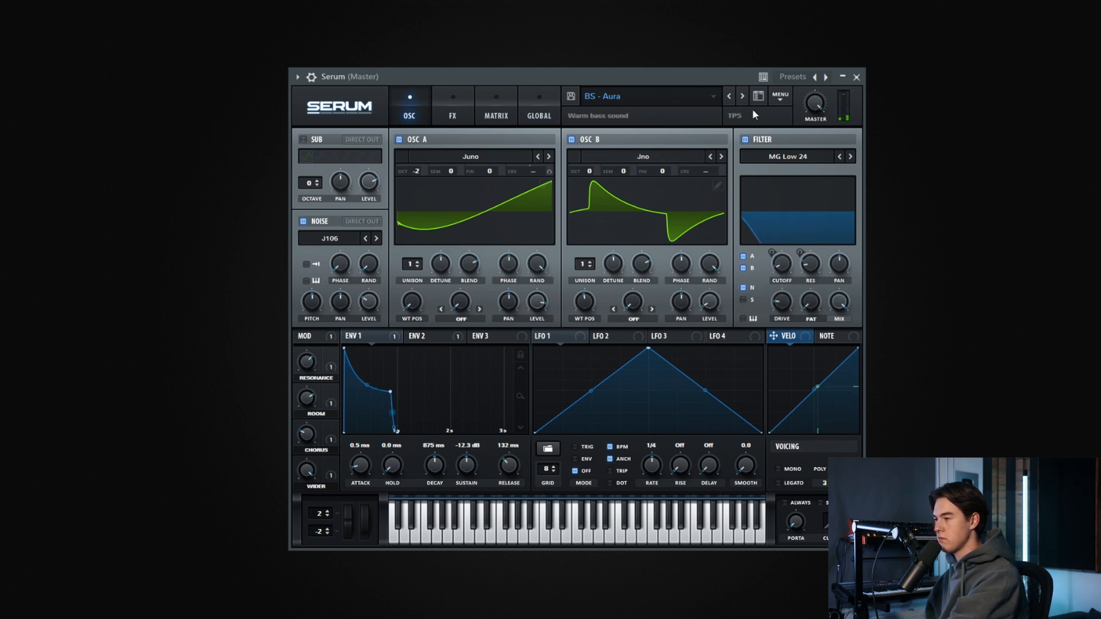
Advance past BS - Body to BS - Clear and sweep its filter cutoff up and down.
left_click(743, 97)
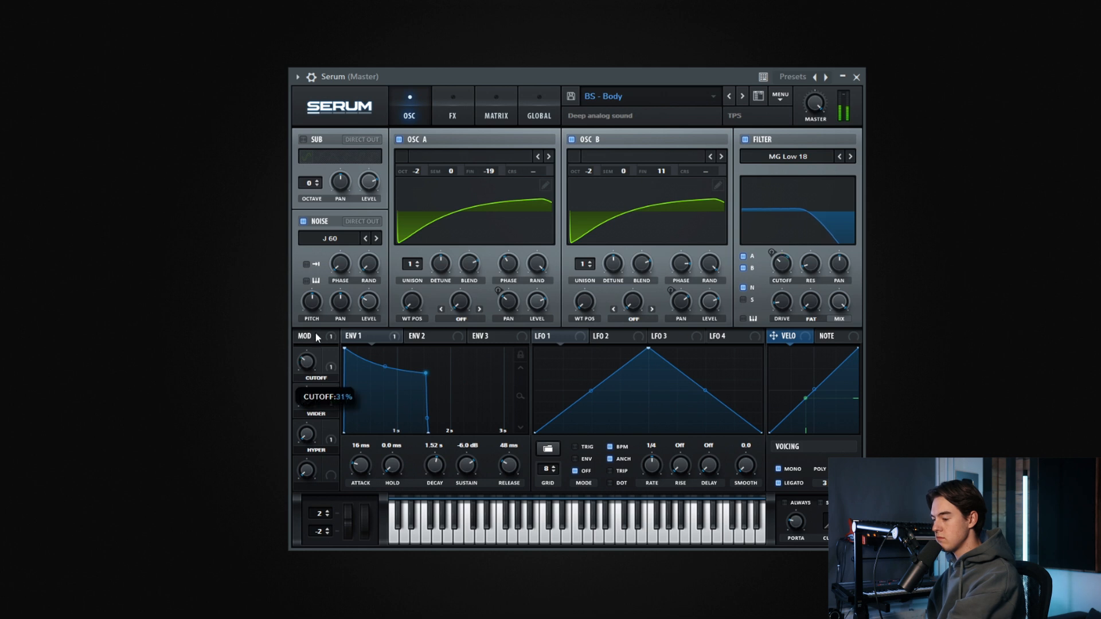
mouse_move(319, 352)
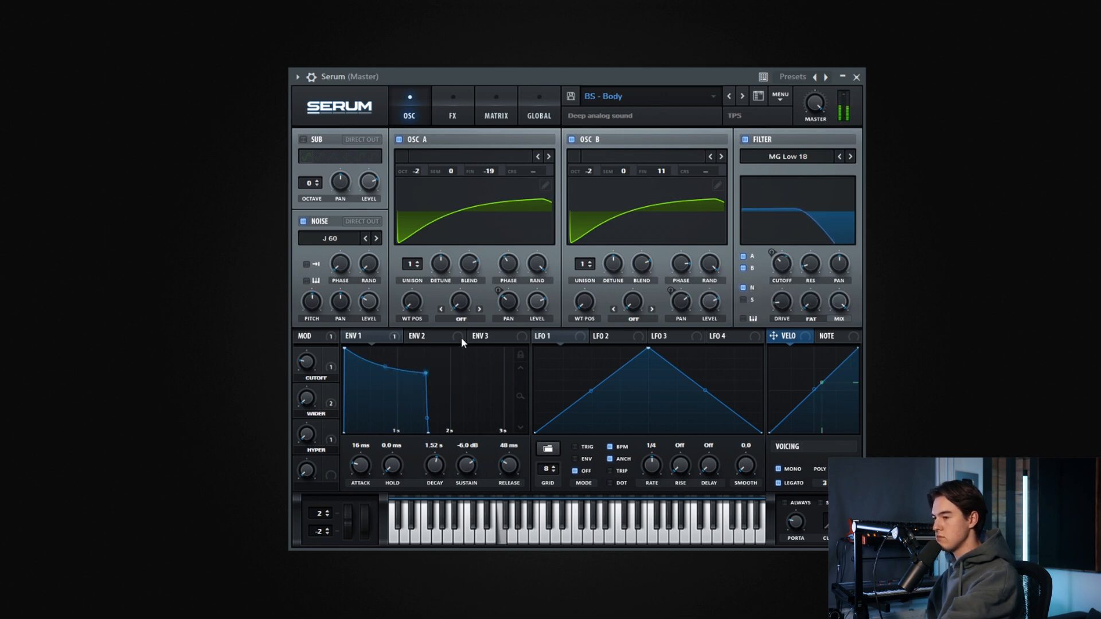
left_click(741, 96)
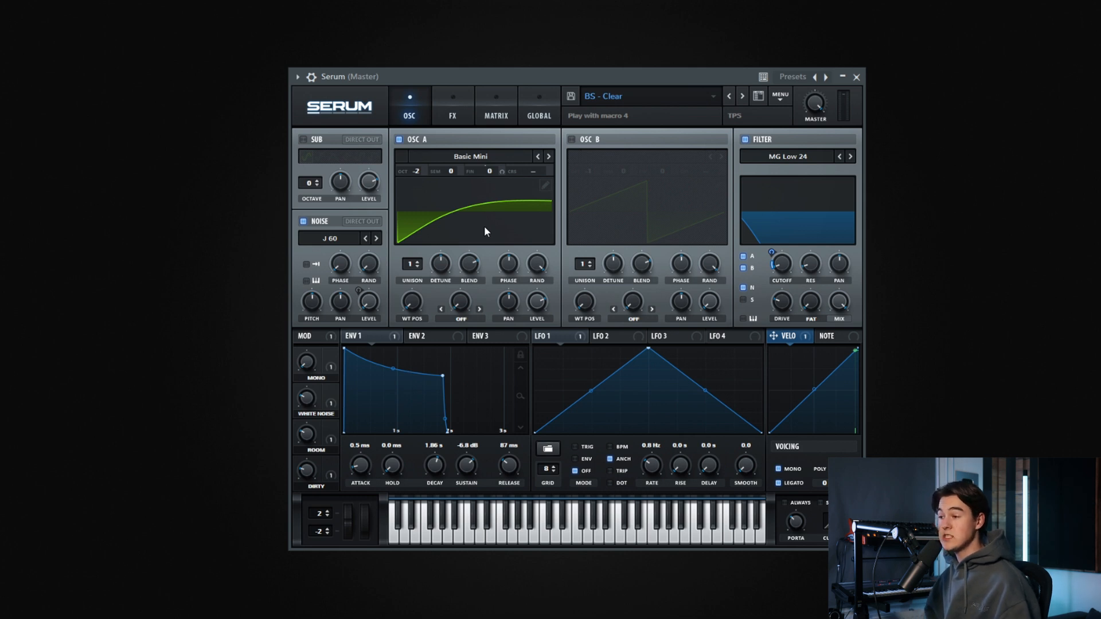
mouse_move(462, 213)
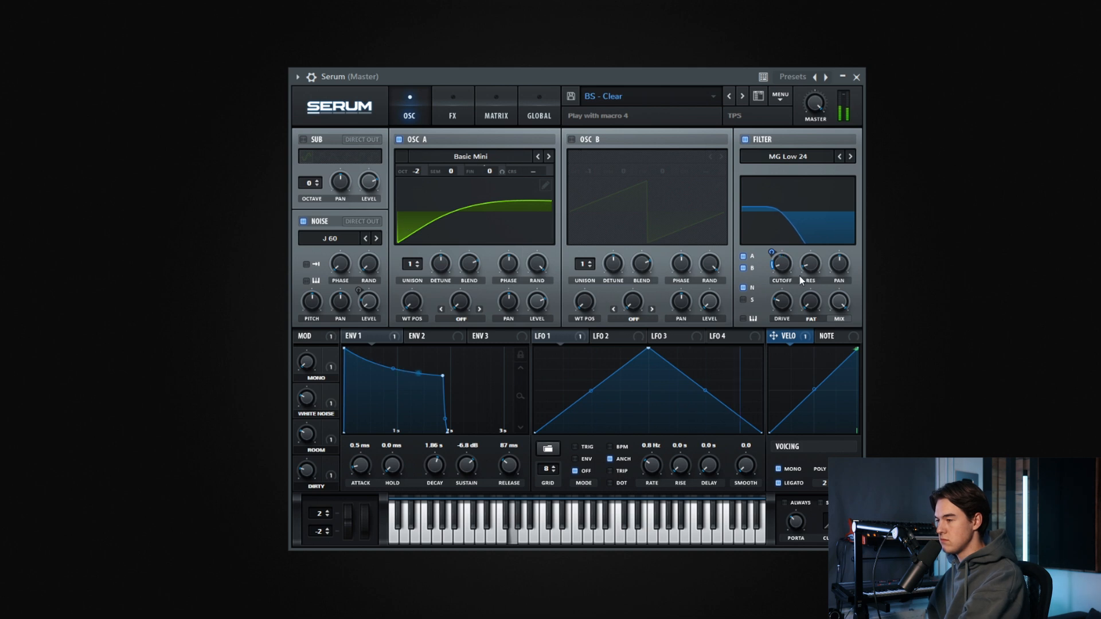
left_click_drag(780, 263, 785, 263)
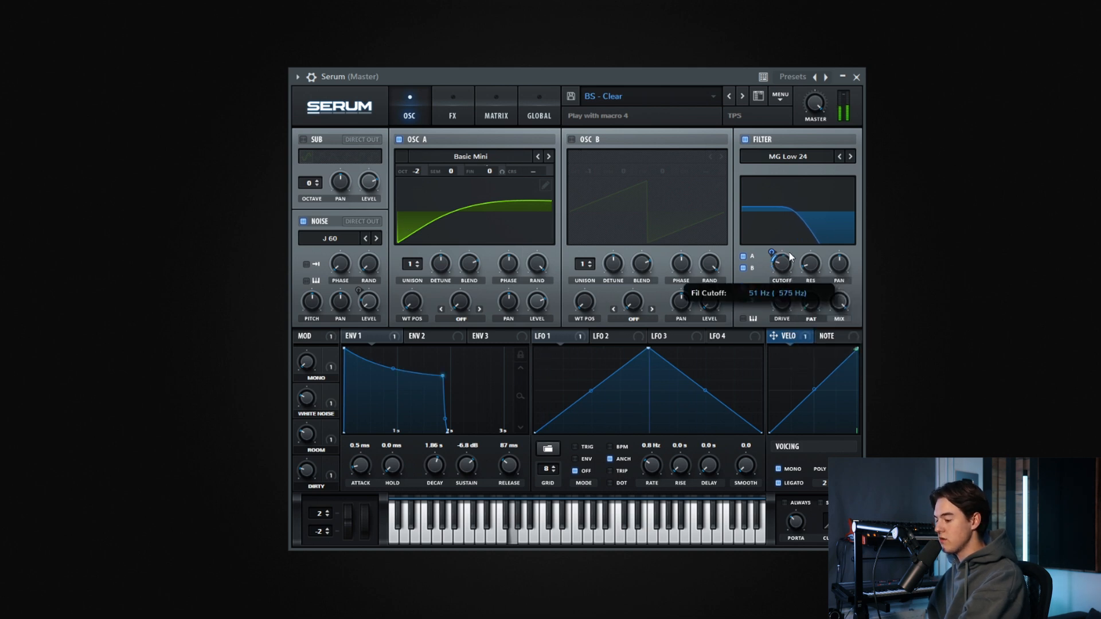
left_click_drag(781, 264, 782, 257)
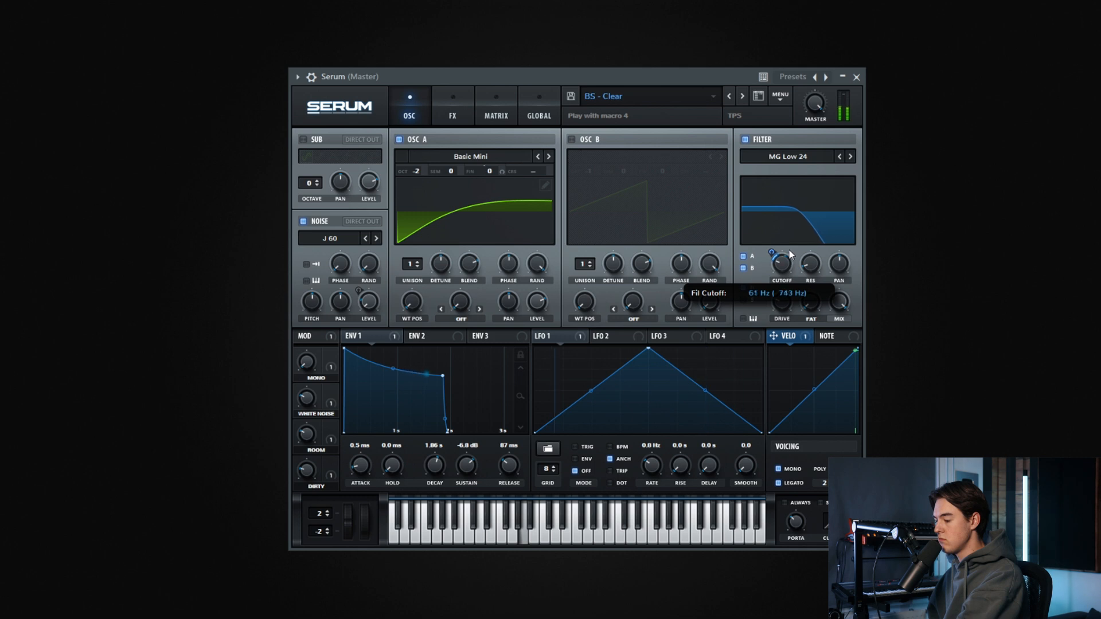
left_click_drag(779, 263, 779, 249)
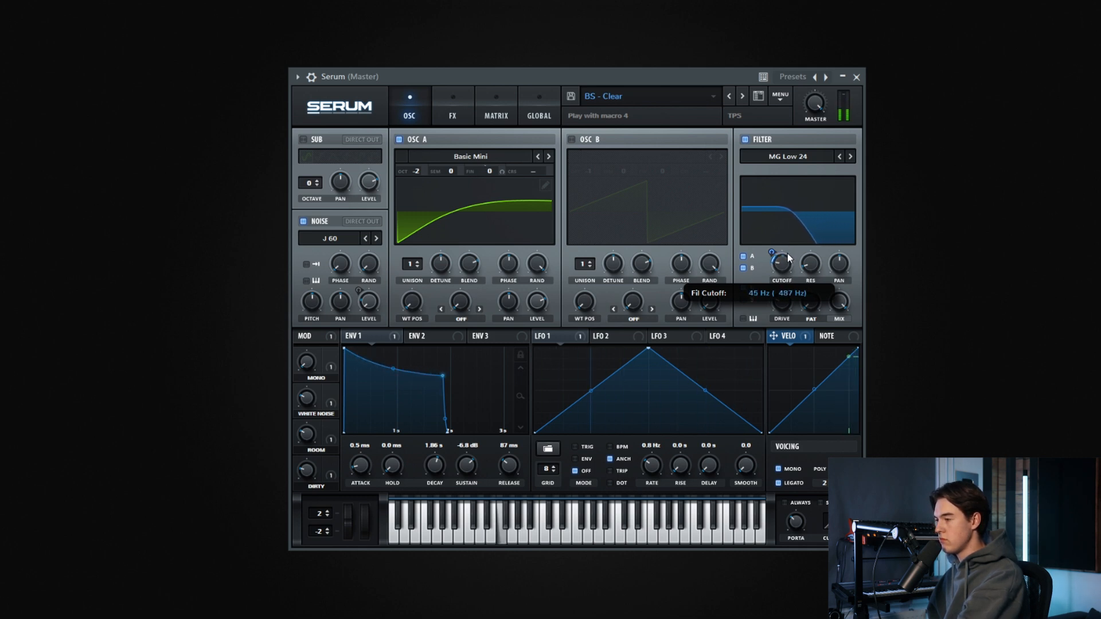
left_click_drag(779, 263, 783, 246)
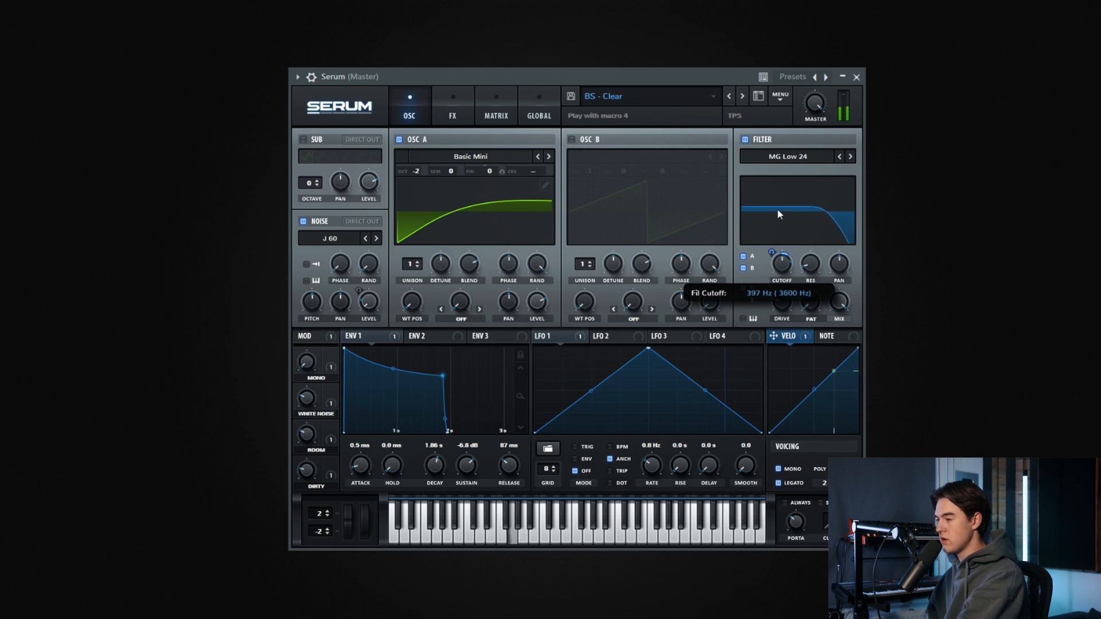
left_click_drag(780, 266, 779, 274)
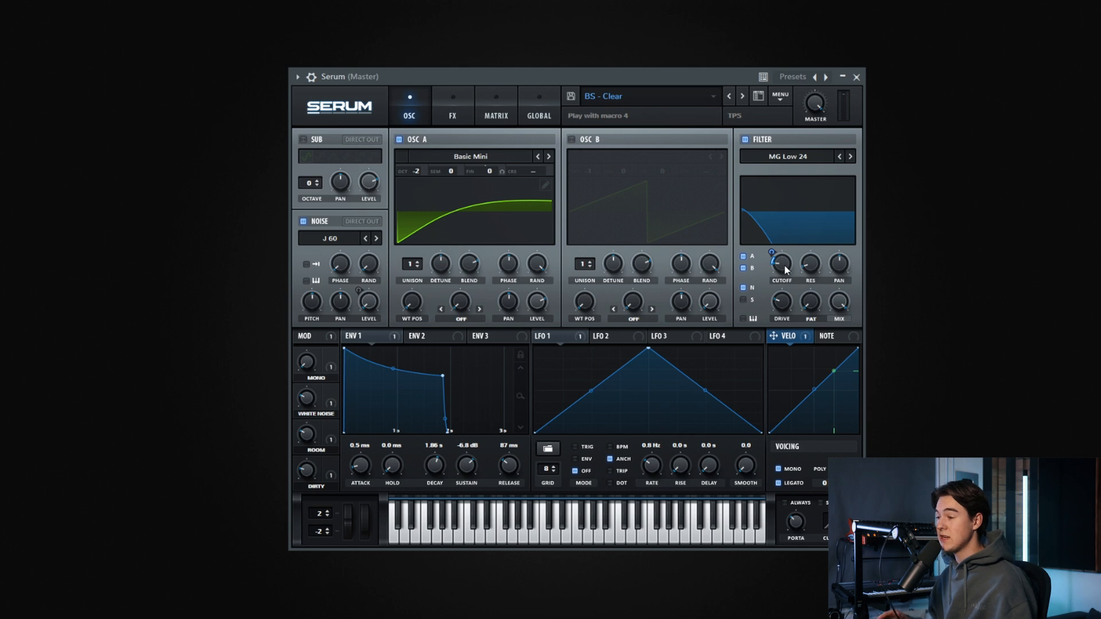
mouse_move(305, 471)
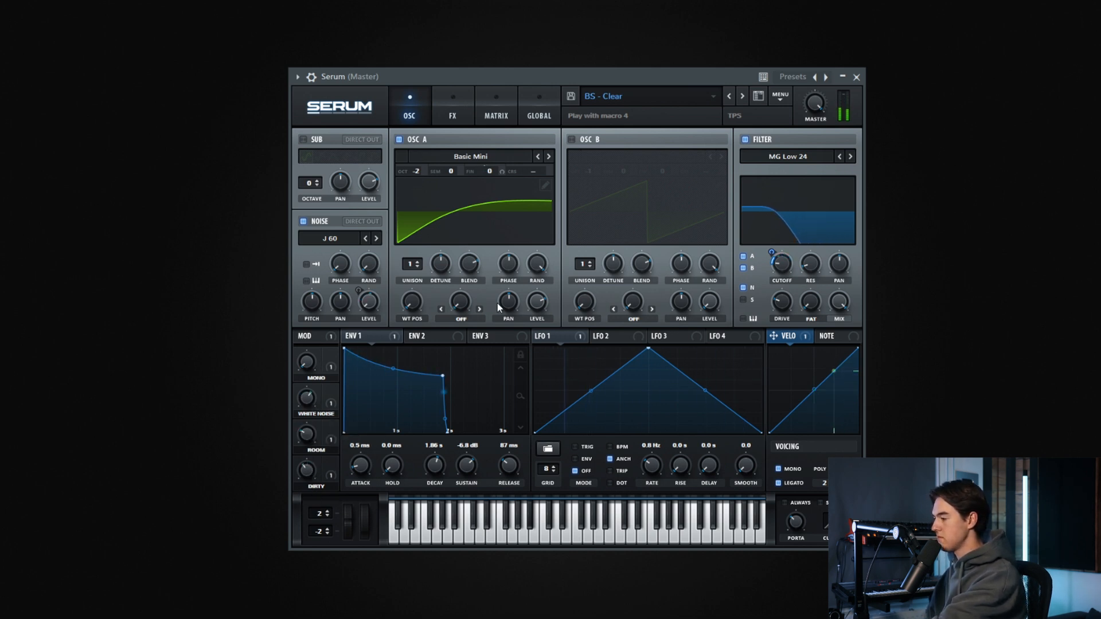
Audition BS - Eclipse, Feel, Knockout and Logic while stepping to the BS - Mars bass stab.
left_click(742, 96)
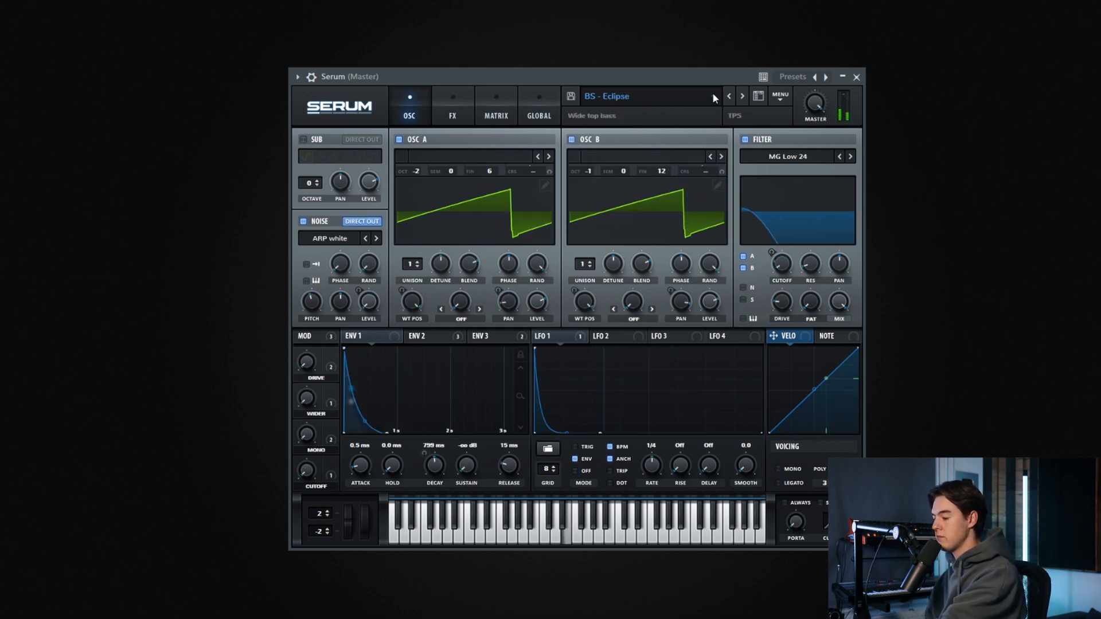
mouse_move(743, 97)
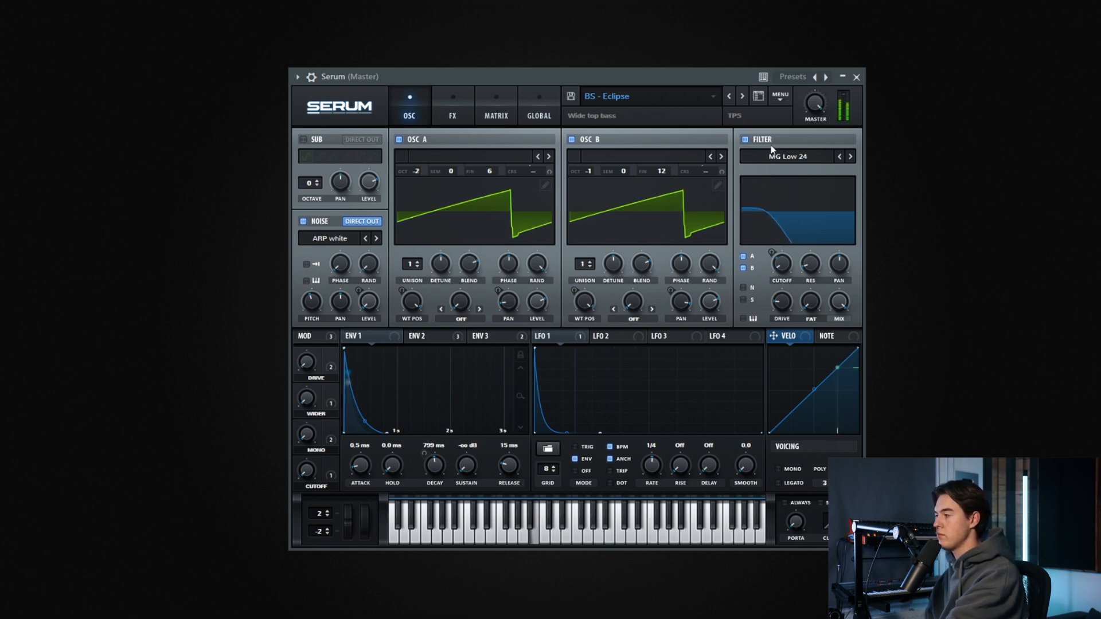
left_click(728, 96)
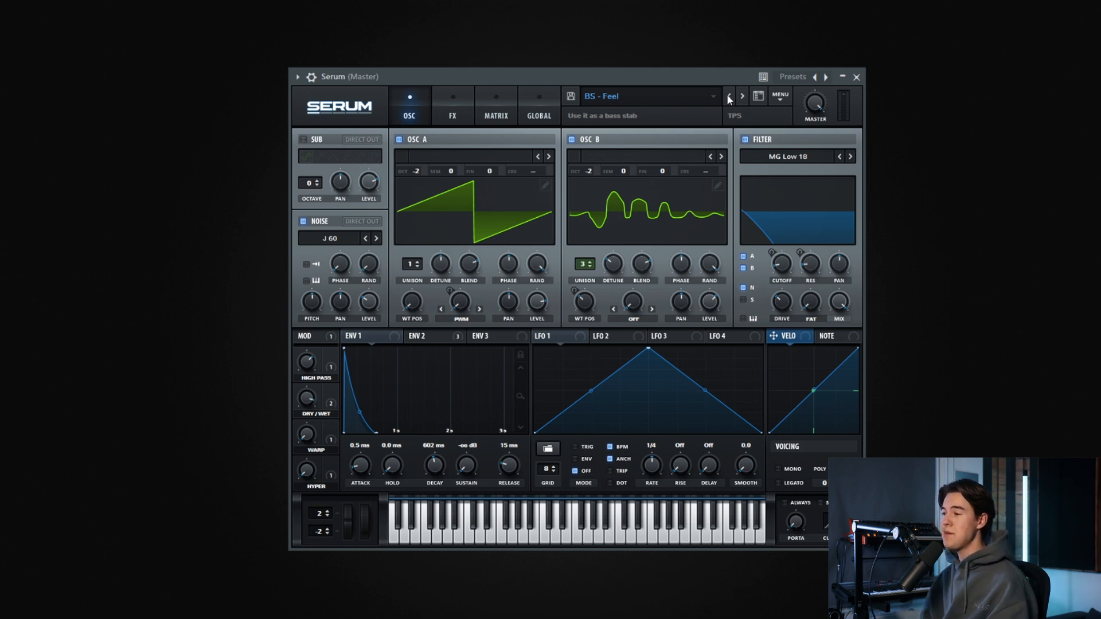
mouse_move(659, 115)
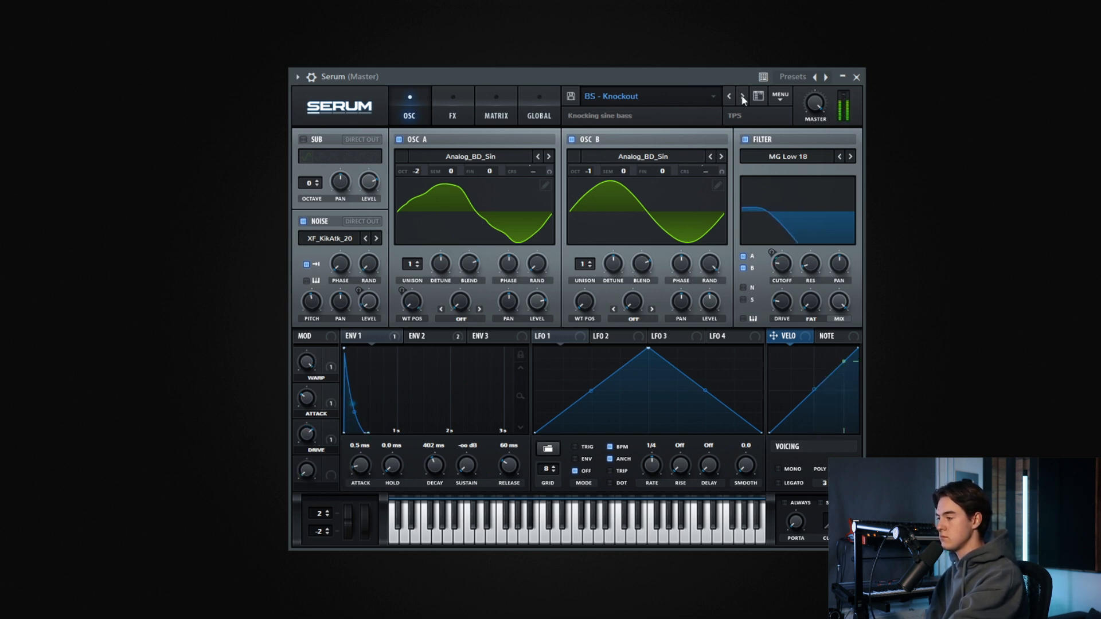
left_click(741, 97)
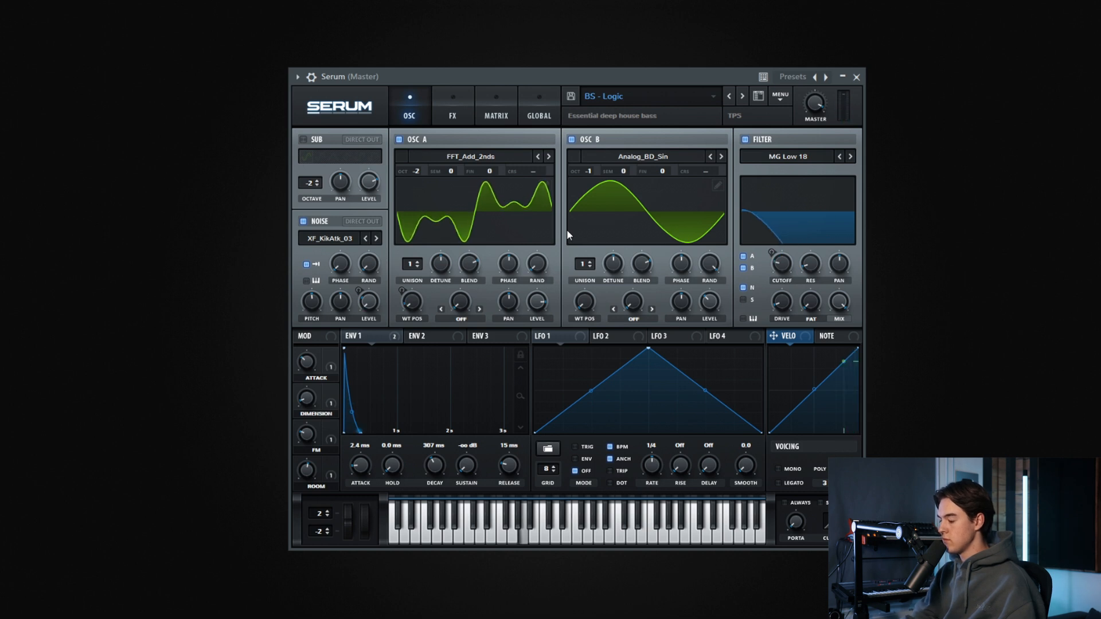
left_click(742, 97)
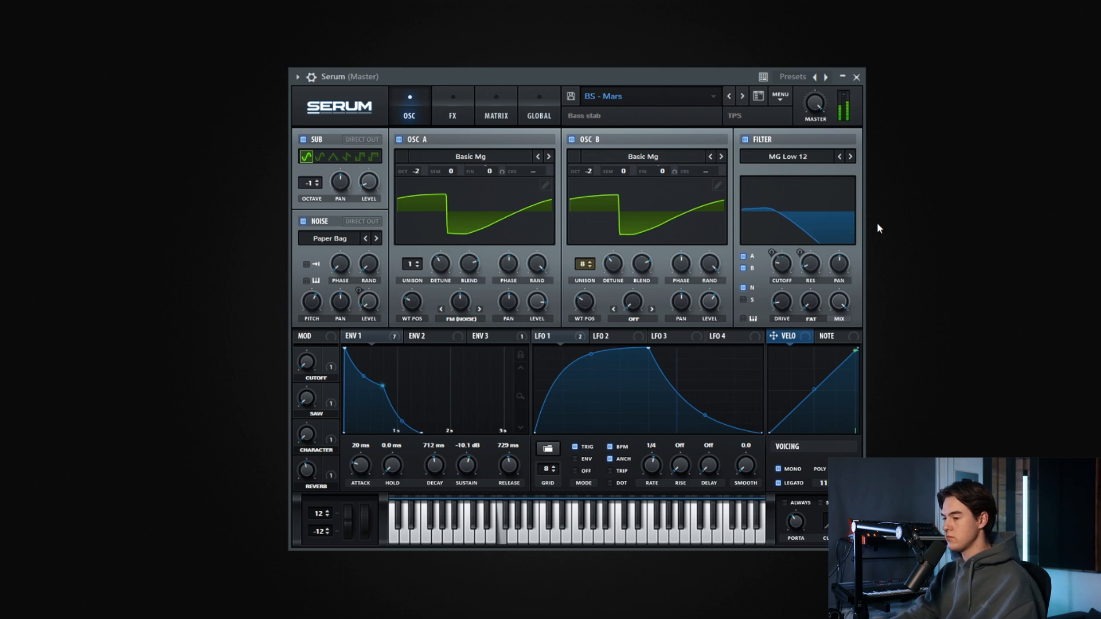
Audition the BS - Player punchy bass, then advance to the LD - Carbon lead.
left_click(742, 96)
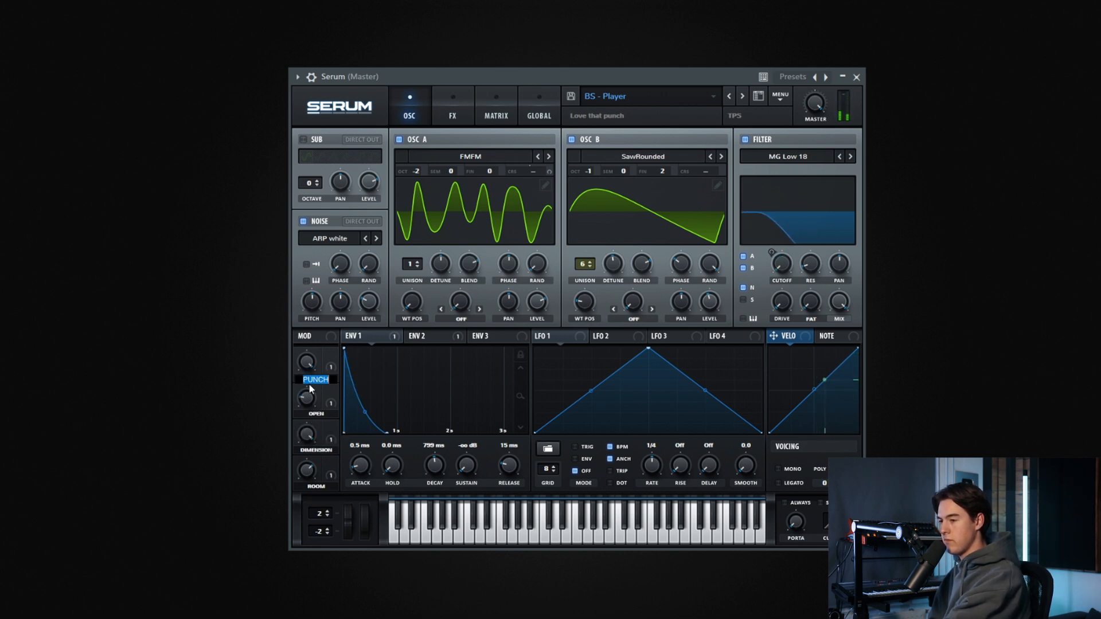
left_click(741, 96)
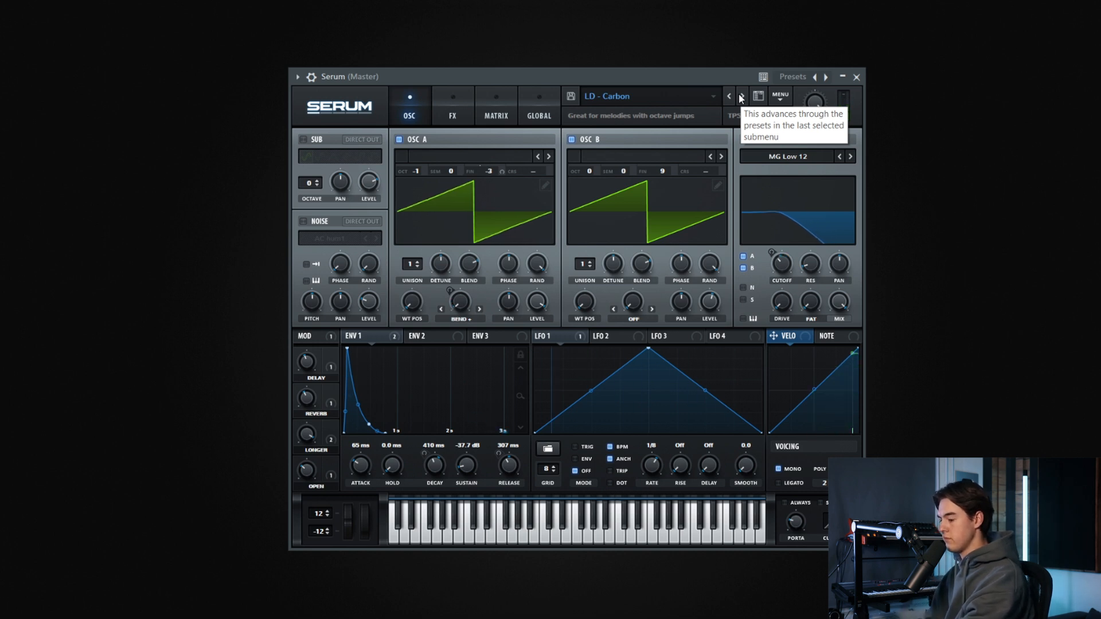
Step through the LD - Enemy, Escape and Grain leads to the LD - Off detuned saw lead.
left_click(743, 97)
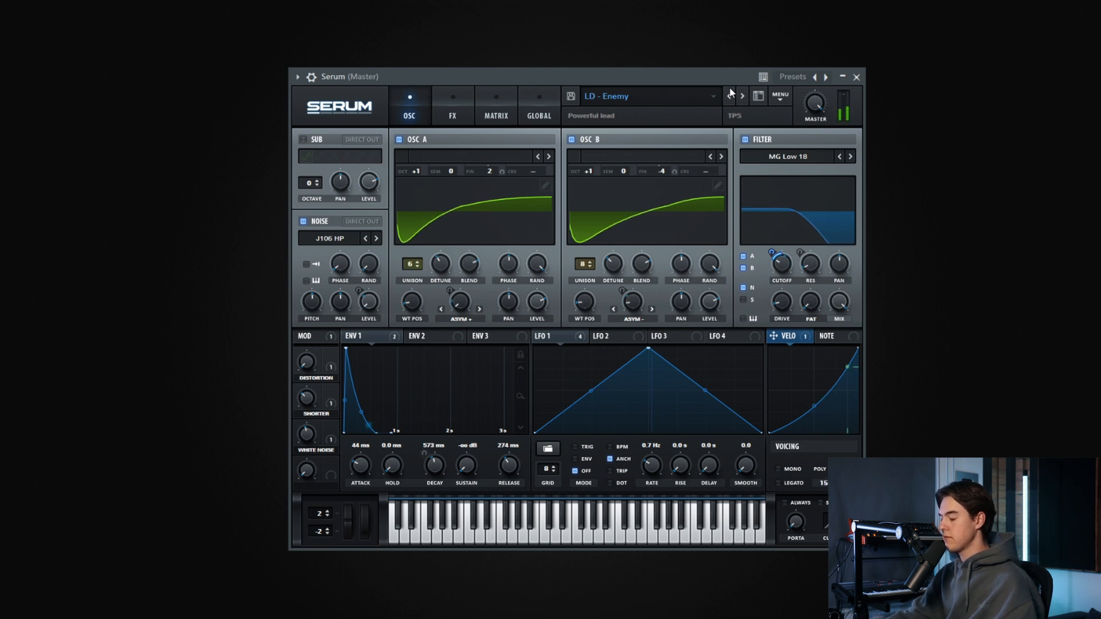
left_click(742, 96)
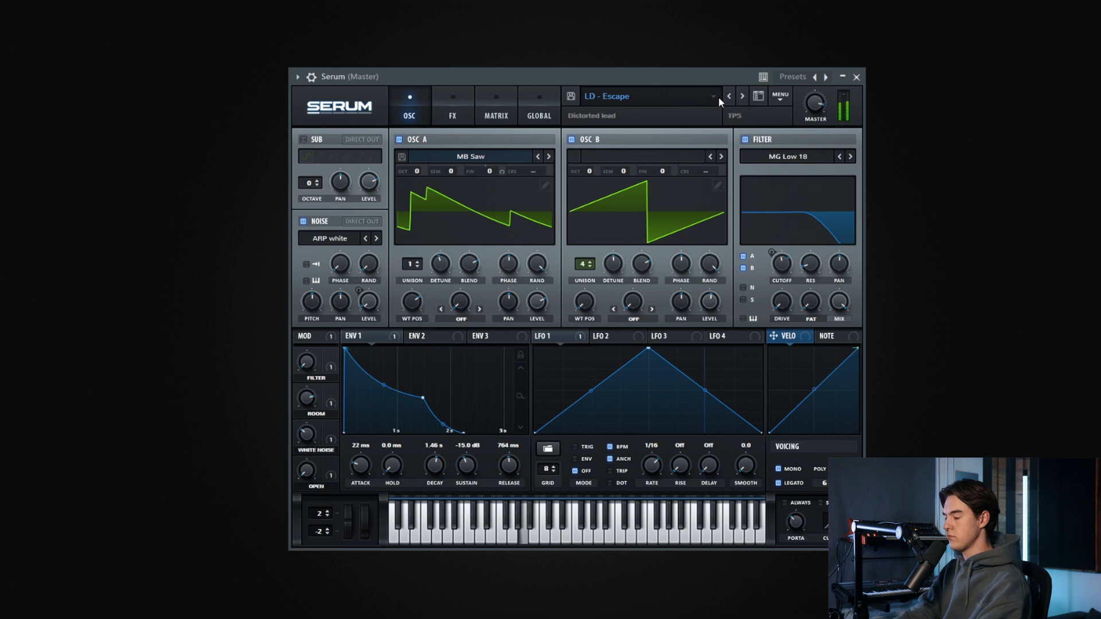
left_click(742, 97)
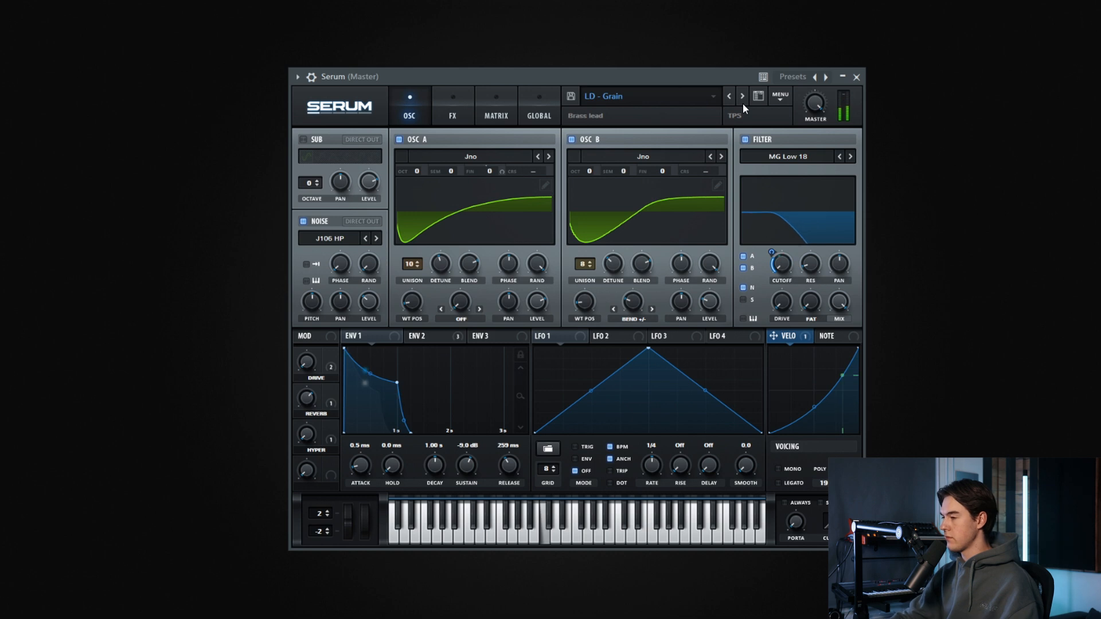
left_click(742, 97)
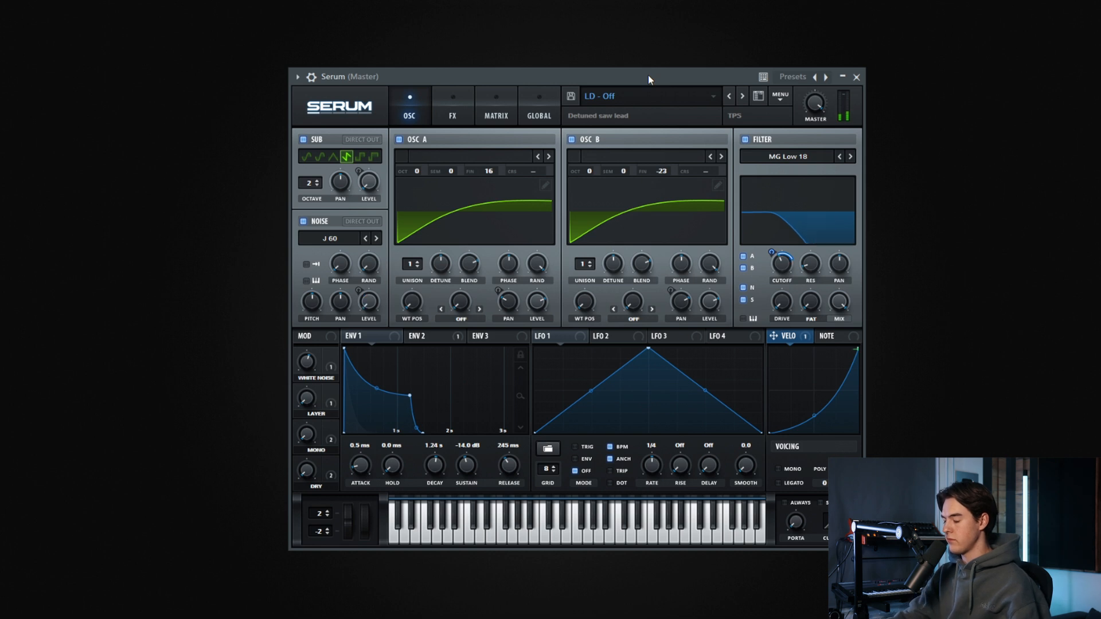
Advance past the LD - Pace and LD - Void leads to the PL - Atlantic tropical pluck.
left_click(742, 96)
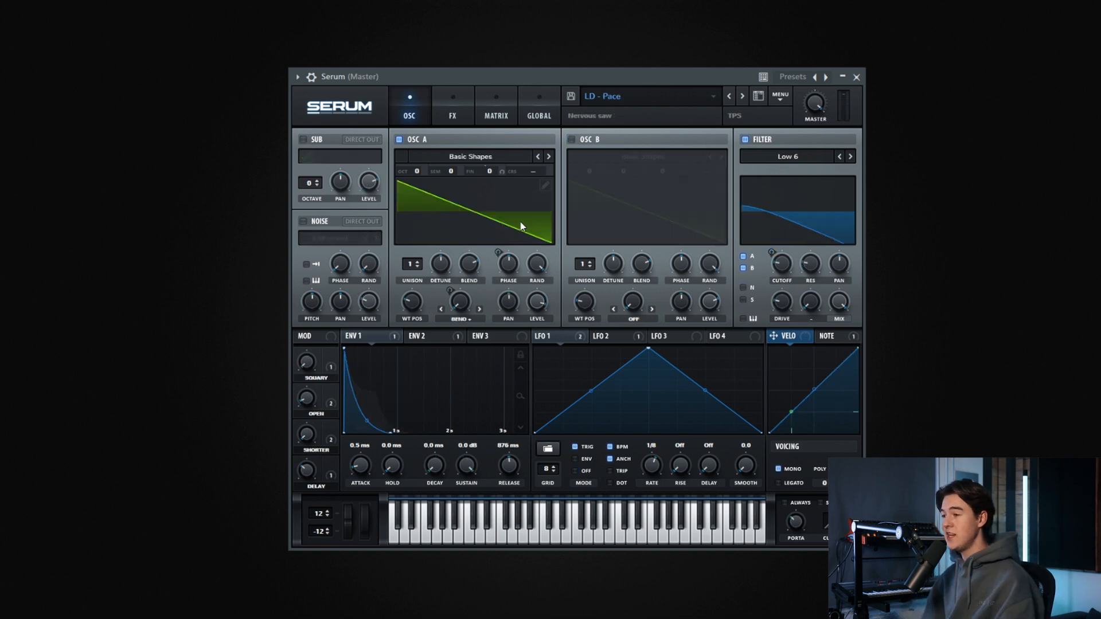
mouse_move(571, 342)
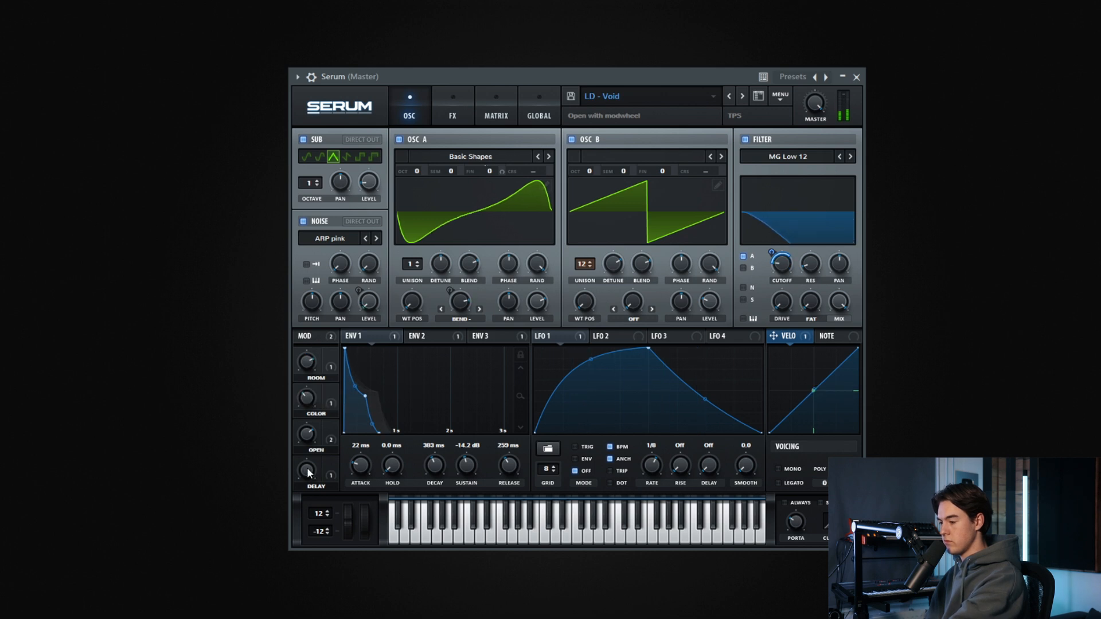
mouse_move(307, 470)
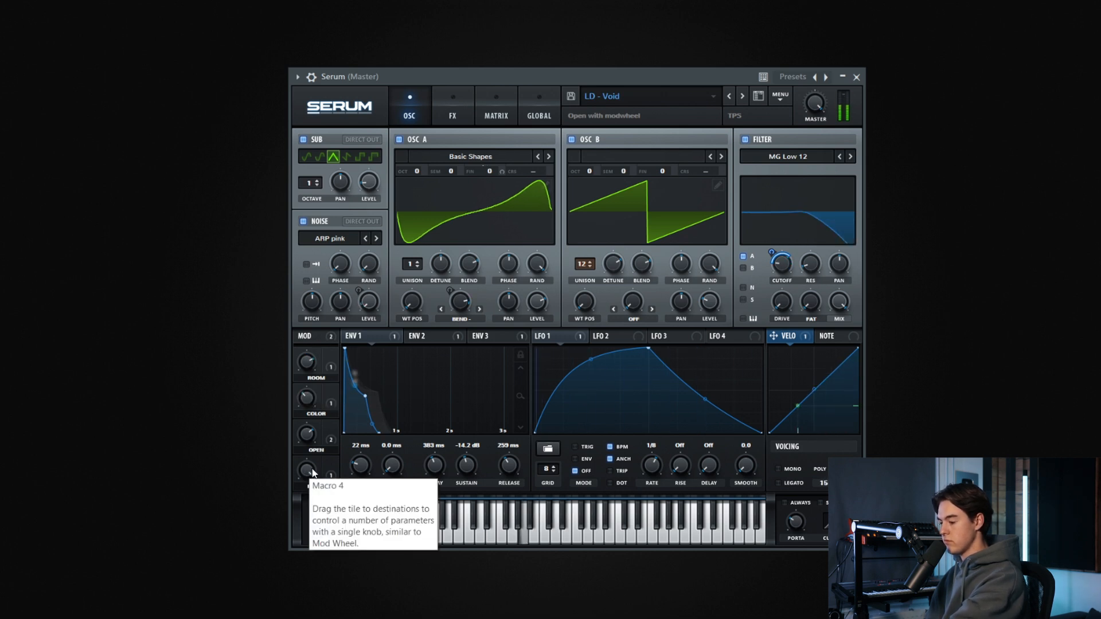
left_click(742, 97)
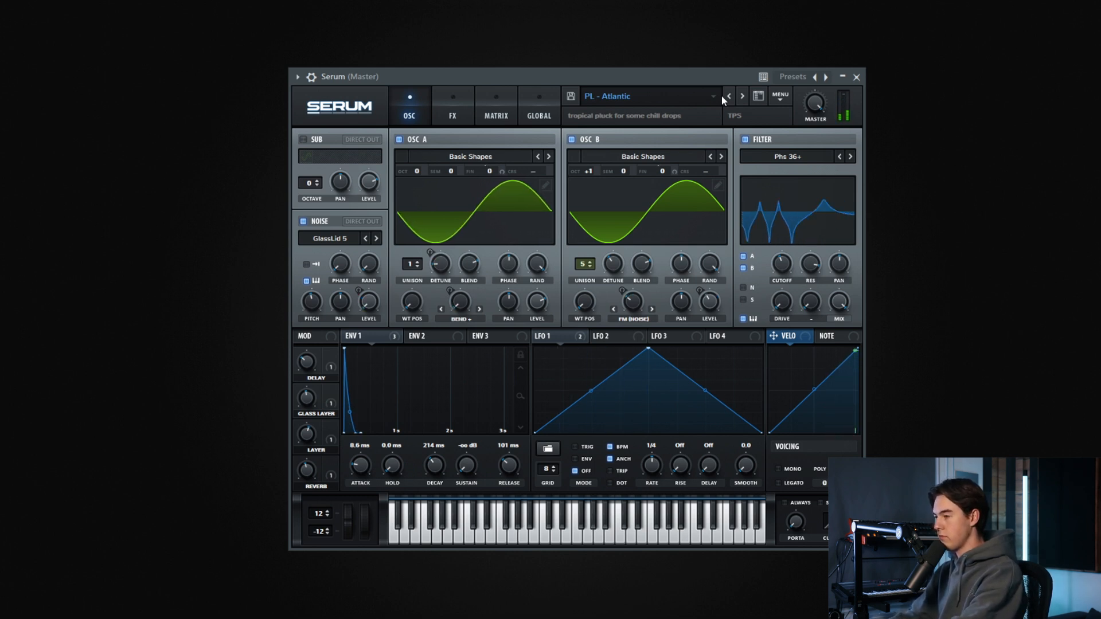
Step through PL - Blessed and Glow to PL - Impress, check its effects, then return to oscillators.
left_click(743, 96)
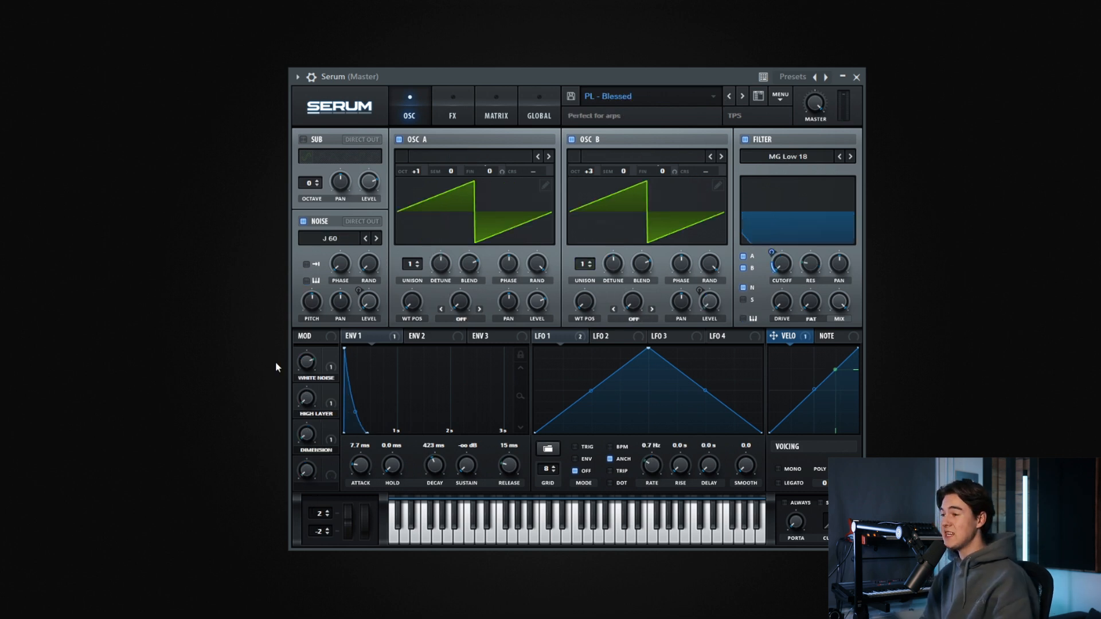
mouse_move(439, 112)
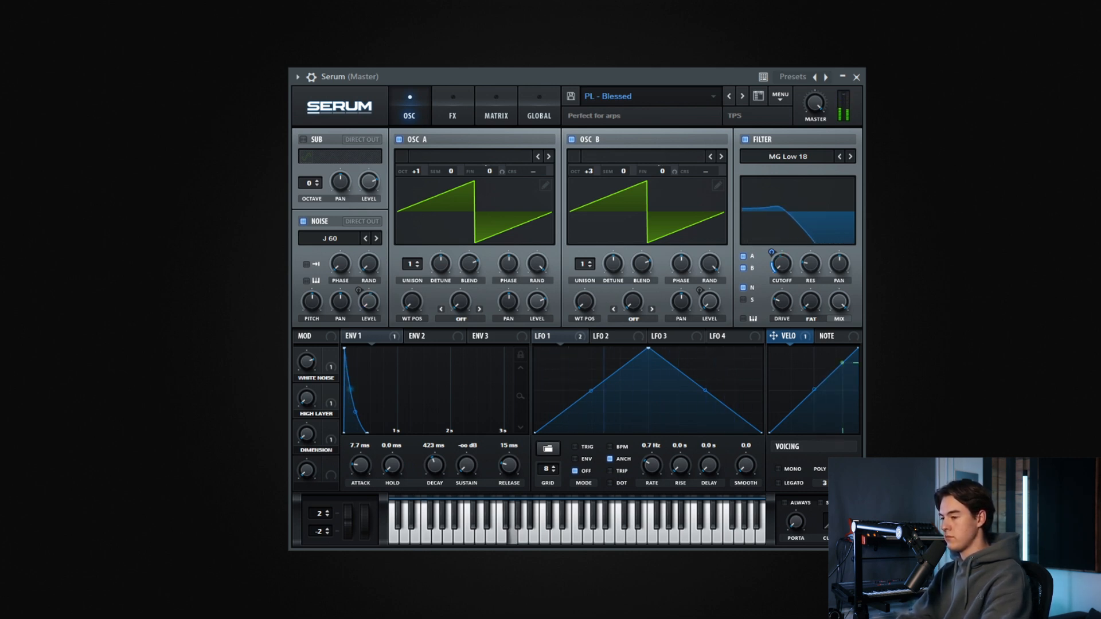
left_click(743, 96)
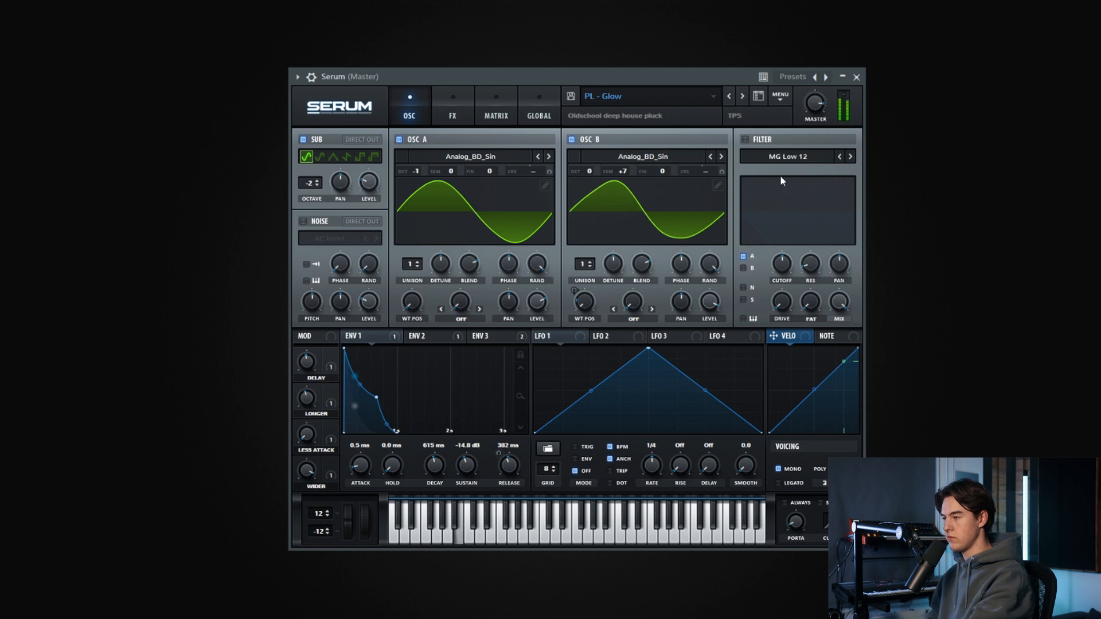
left_click(742, 96)
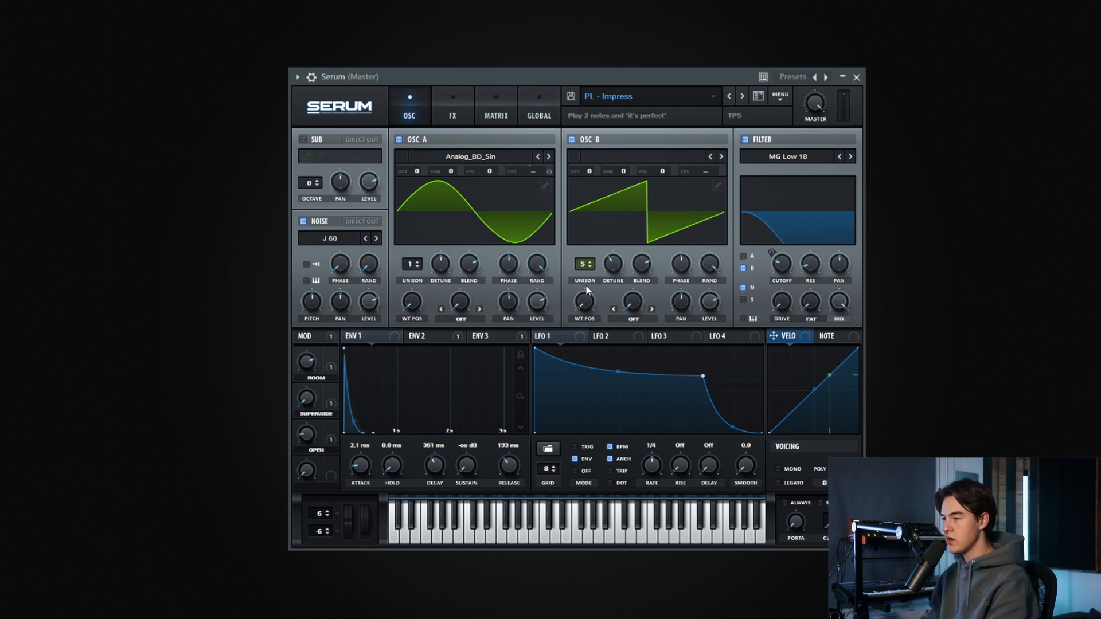
left_click(453, 105)
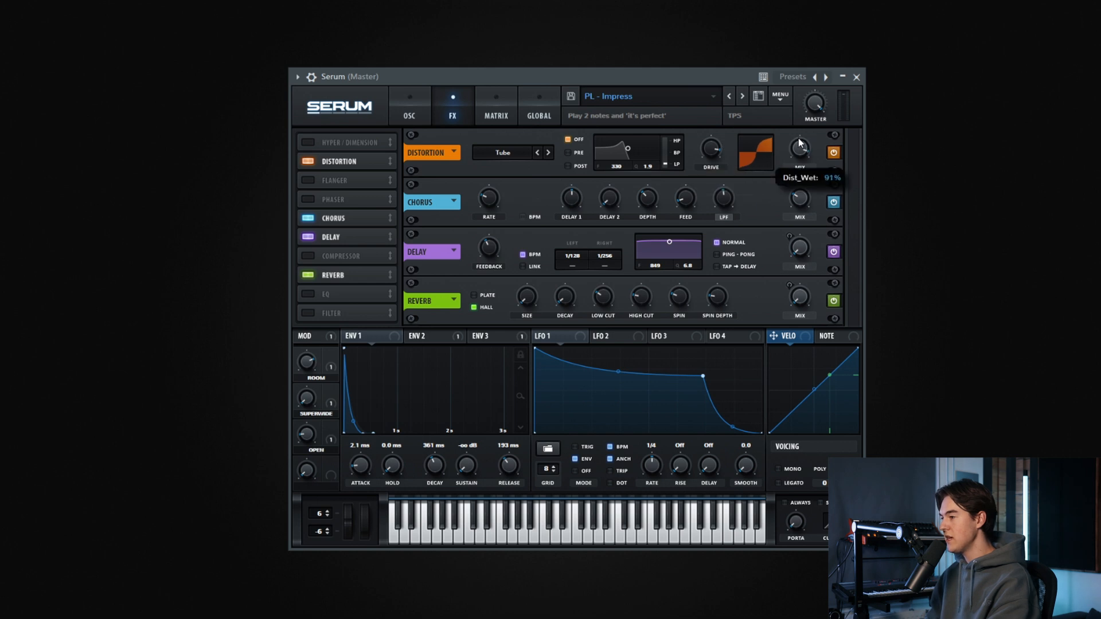
mouse_move(437, 119)
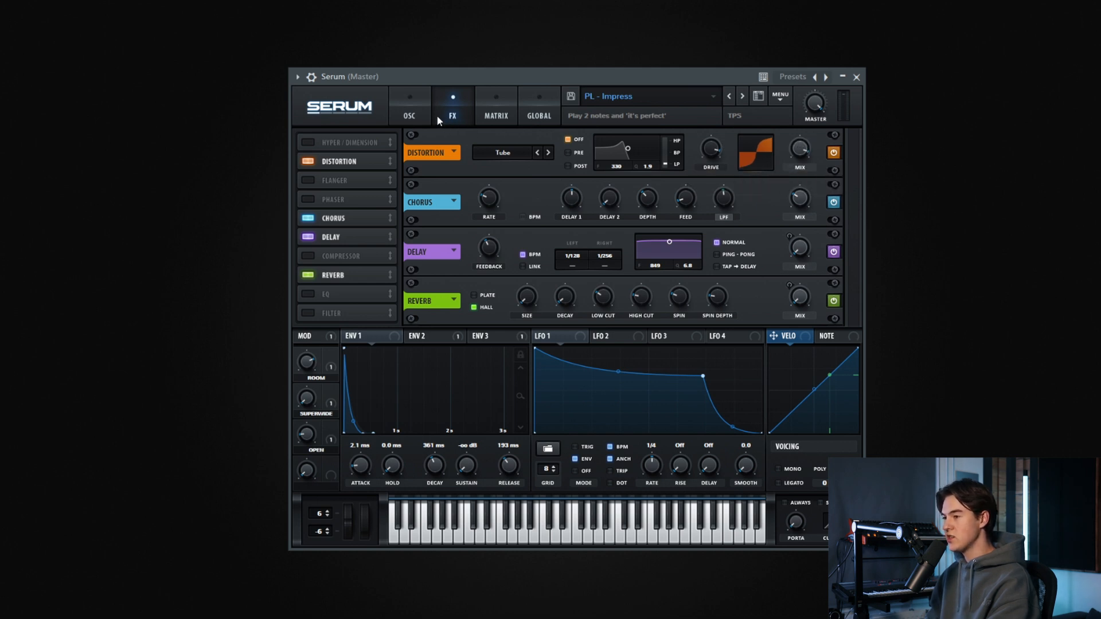
left_click(409, 106)
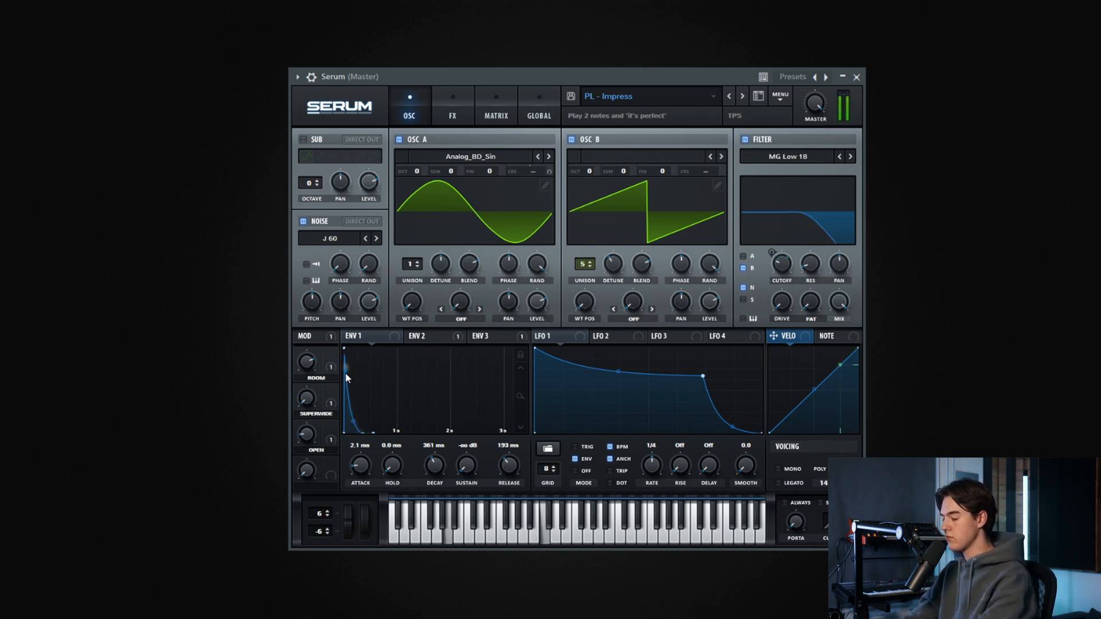
Load the PL - Live warm pluck, then advance to the SY - Aqua synth stab.
left_click(743, 96)
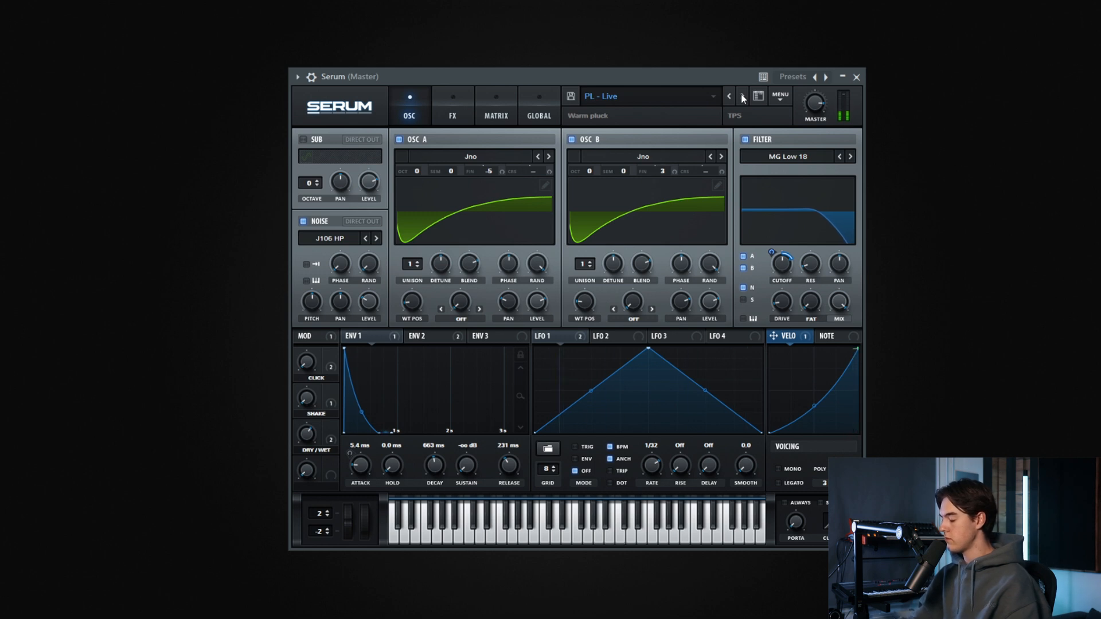
left_click(742, 96)
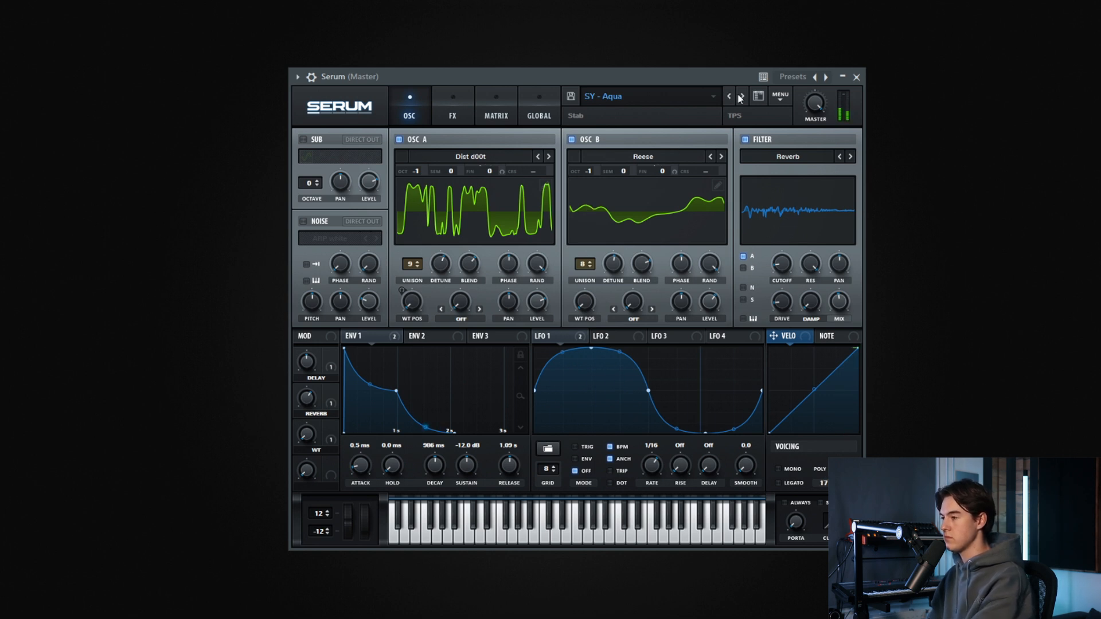
mouse_move(742, 97)
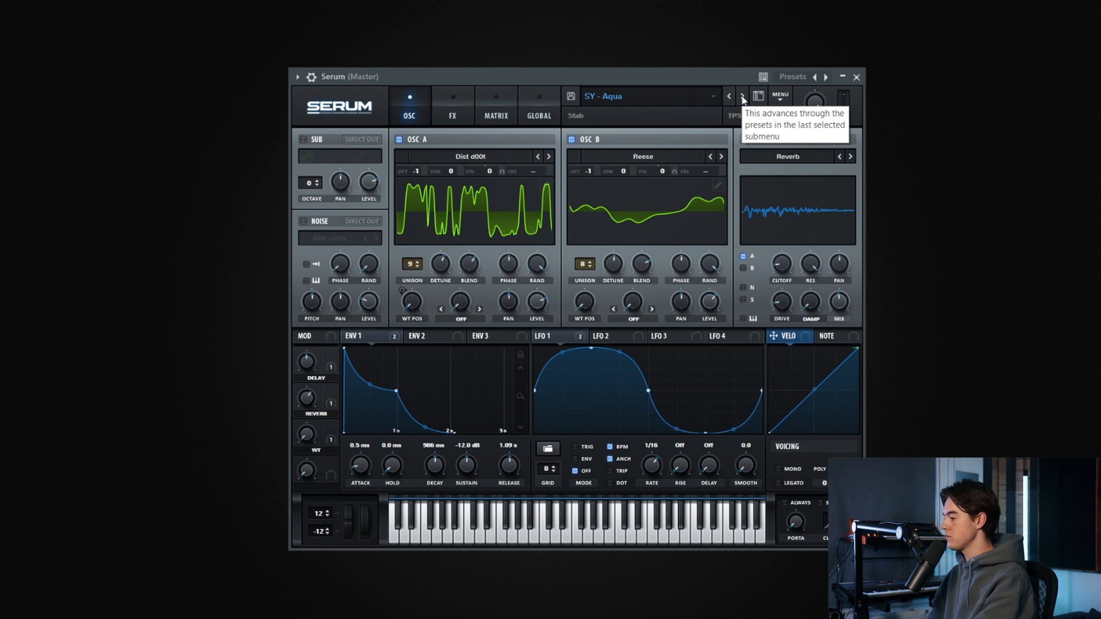
Advance Serum's presets to load the SY - Chill atmospheric pad.
left_click(742, 96)
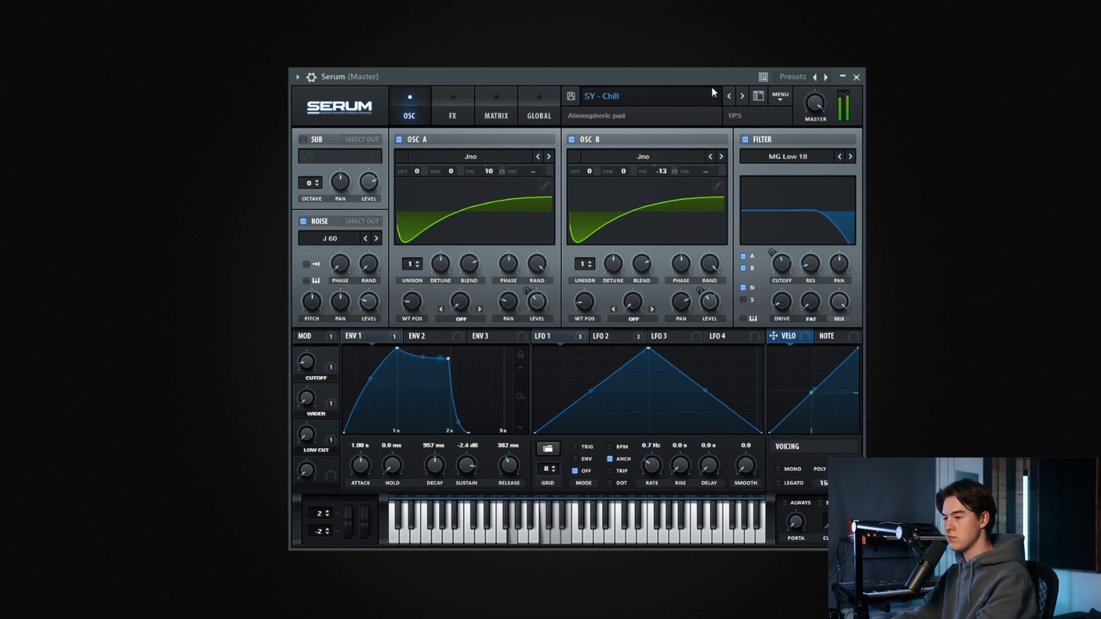
Audition the next SY presets in Serum, including SY - Mess and SY - Time keys.
left_click(742, 96)
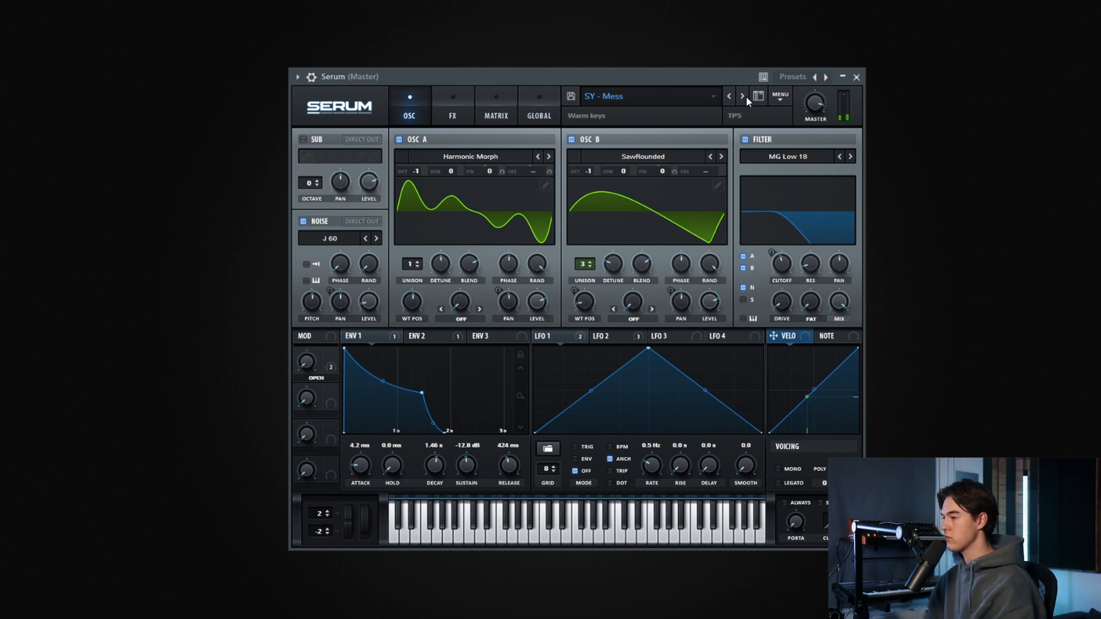
left_click(743, 96)
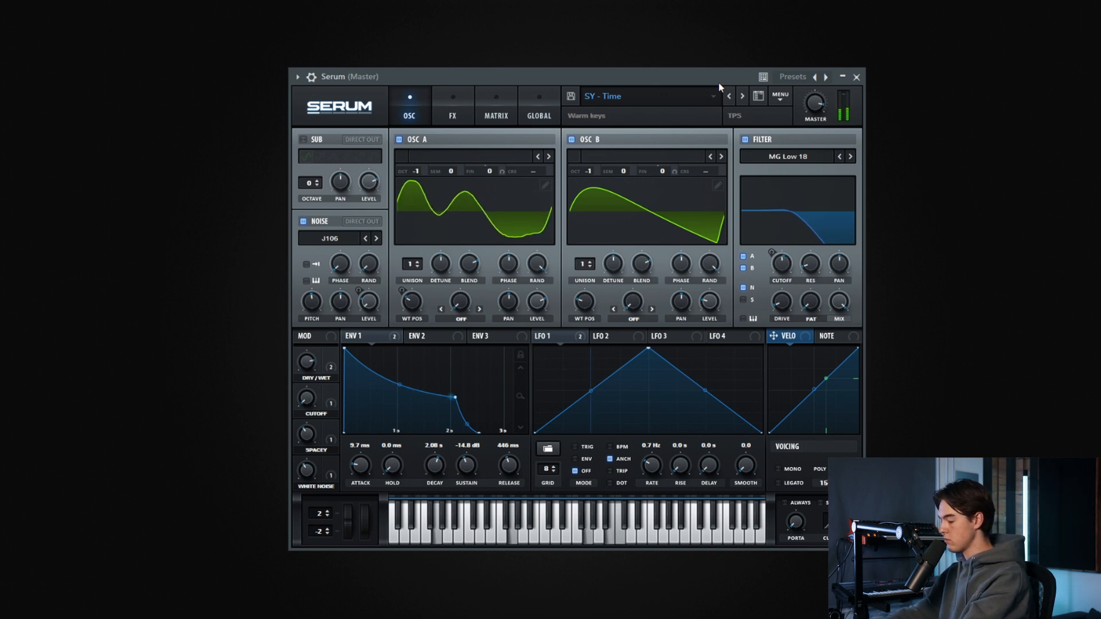
left_click(742, 96)
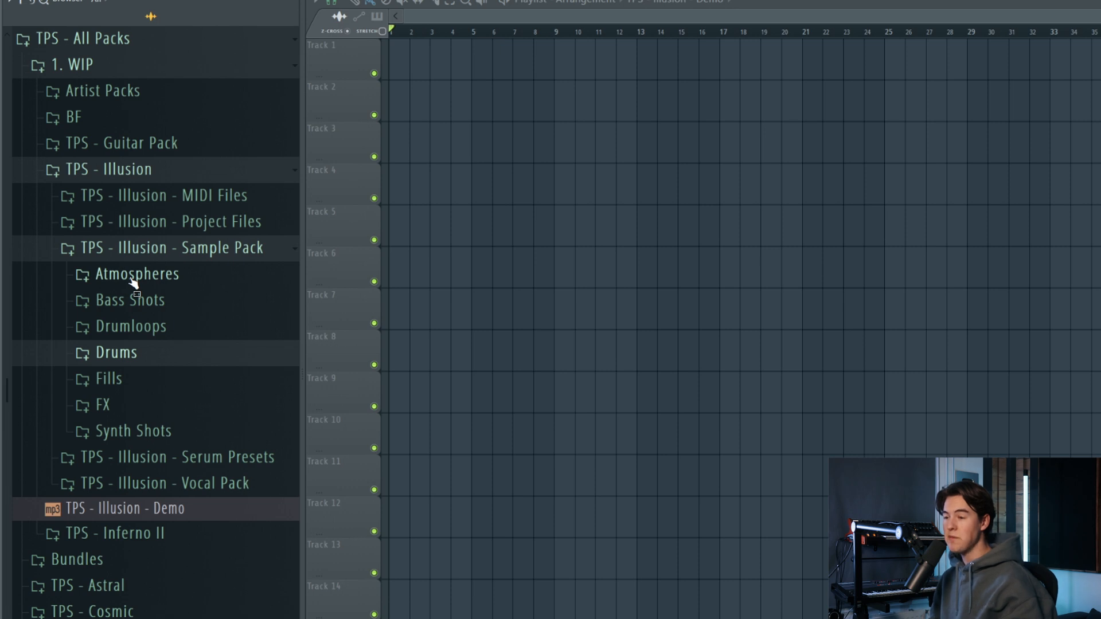
List the Atmospheres samples, then scroll down to the Drumloops Percussion Loops.
left_click(136, 273)
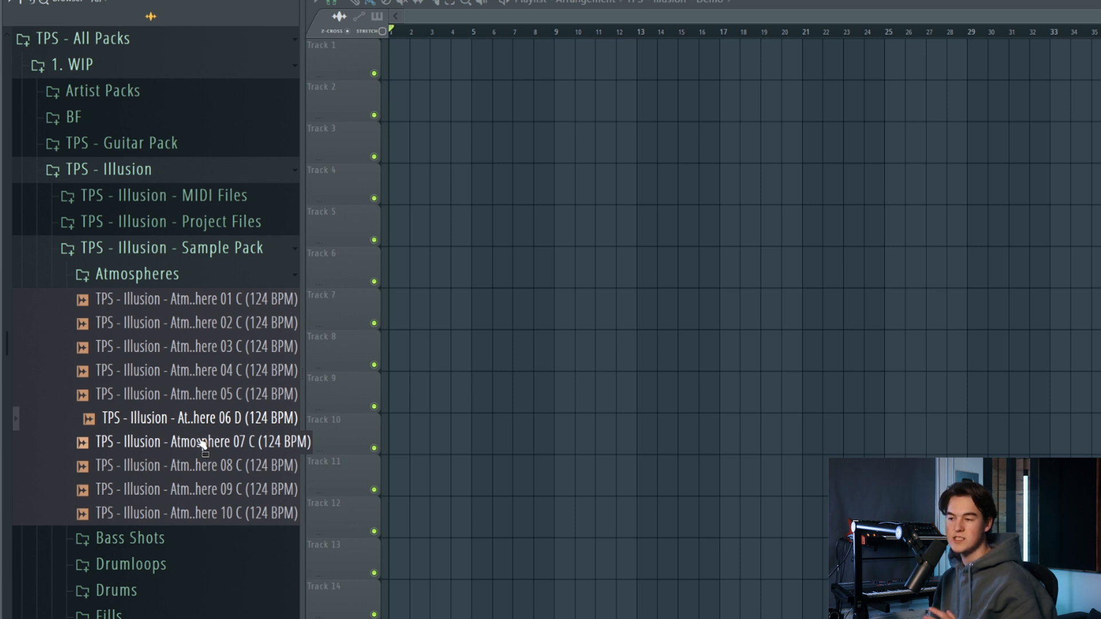
scroll("down", 3)
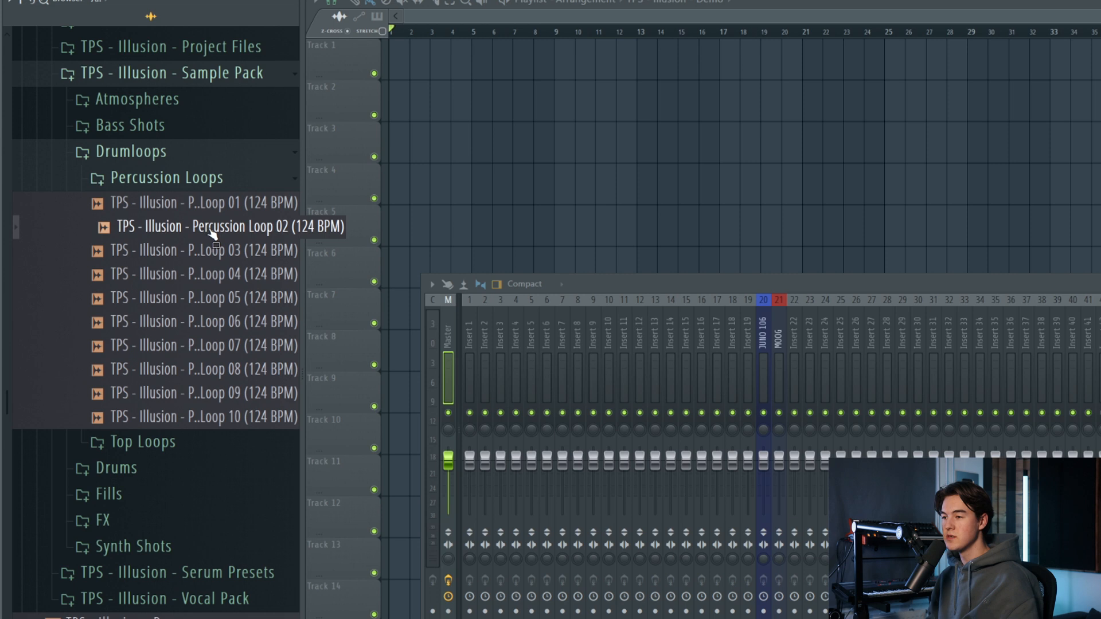
Collapse Percussion Loops, open Top Loops and preview one of its samples.
left_click(103, 177)
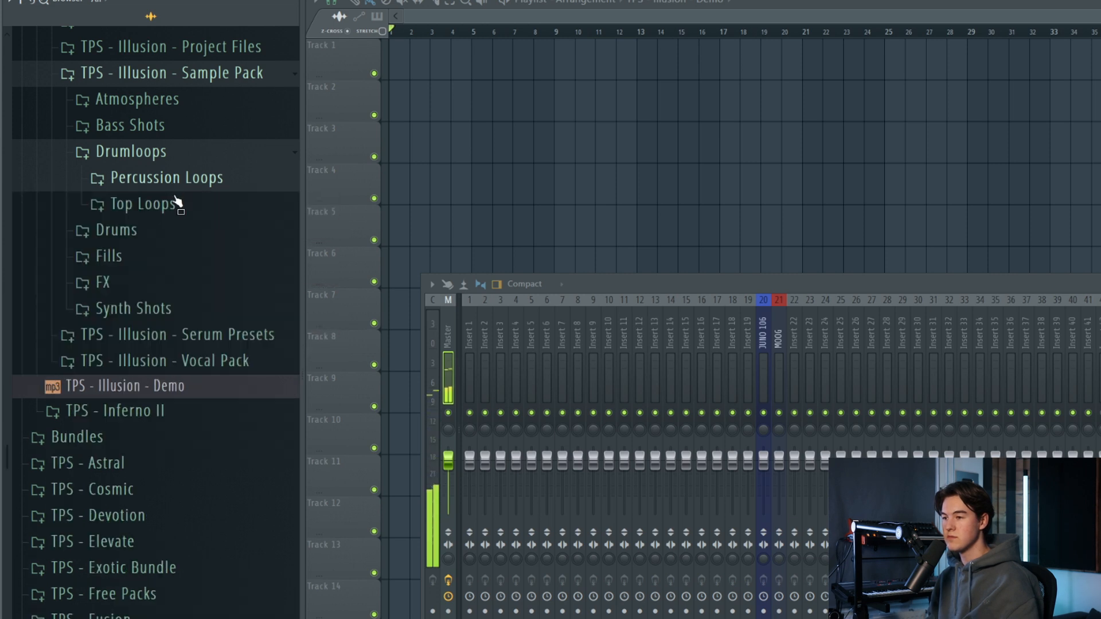
left_click(143, 203)
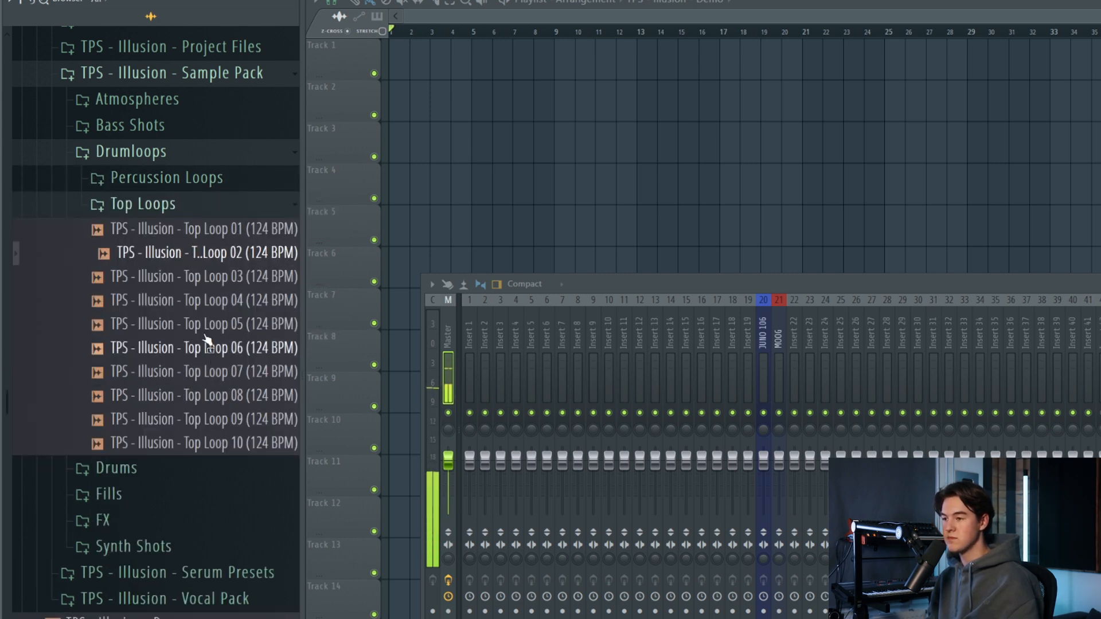
left_click(204, 348)
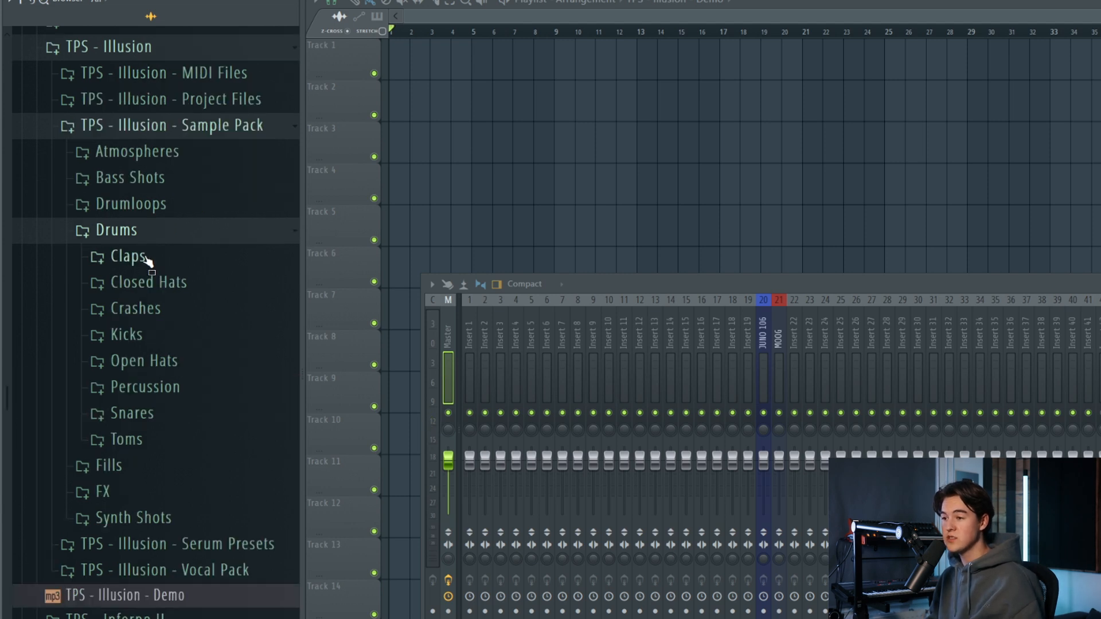
Browse the Claps, Open Hats and Percussion drum sample folders.
left_click(127, 255)
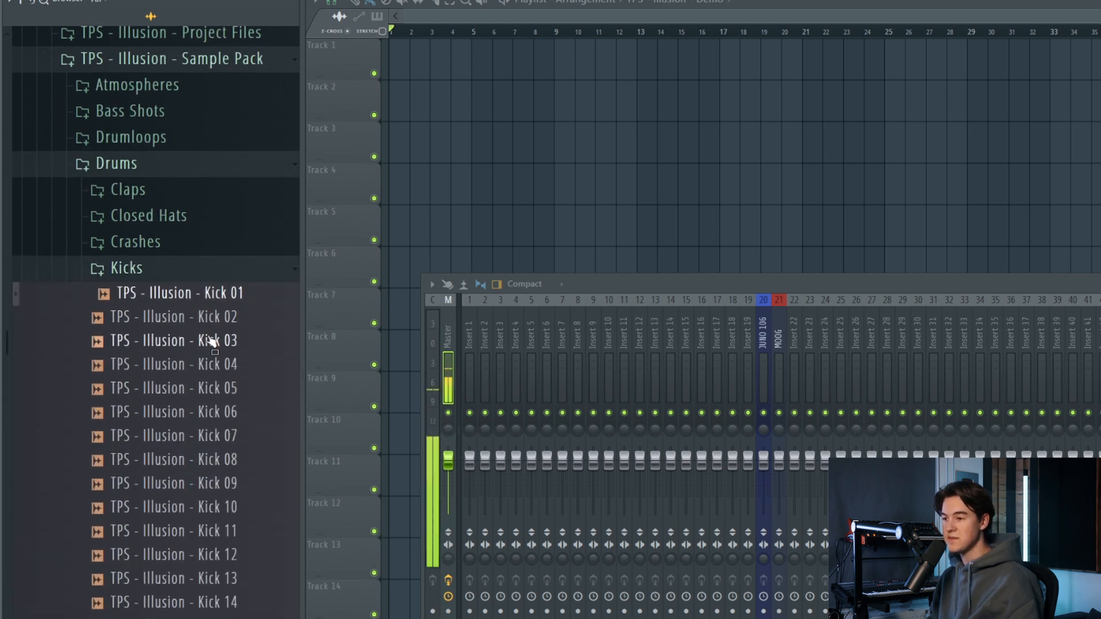
scroll("down", 3)
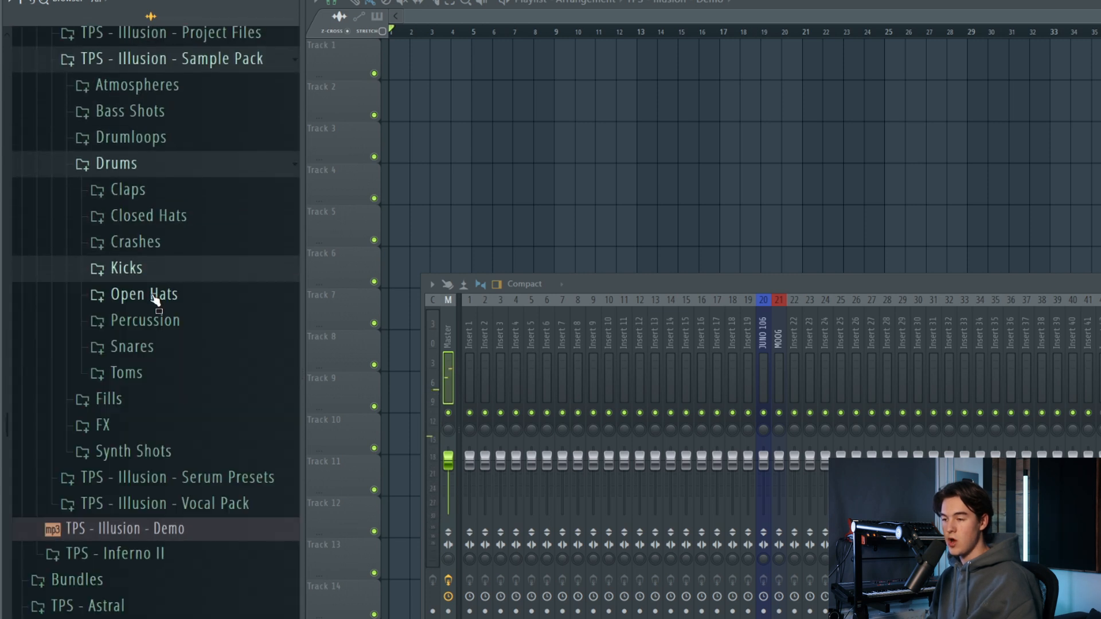
left_click(143, 293)
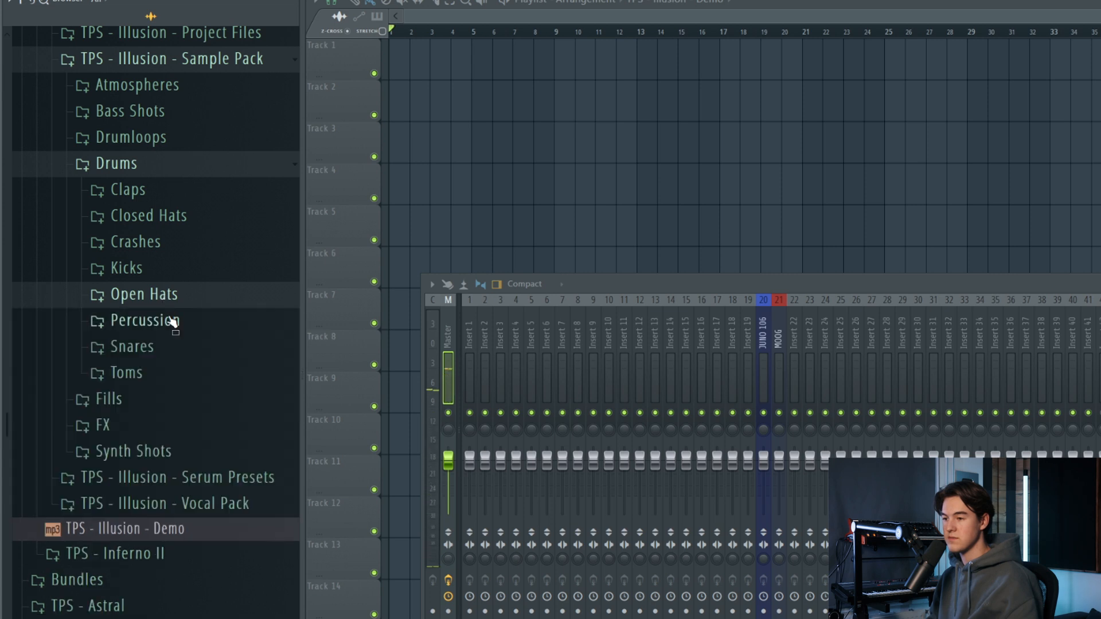
left_click(144, 320)
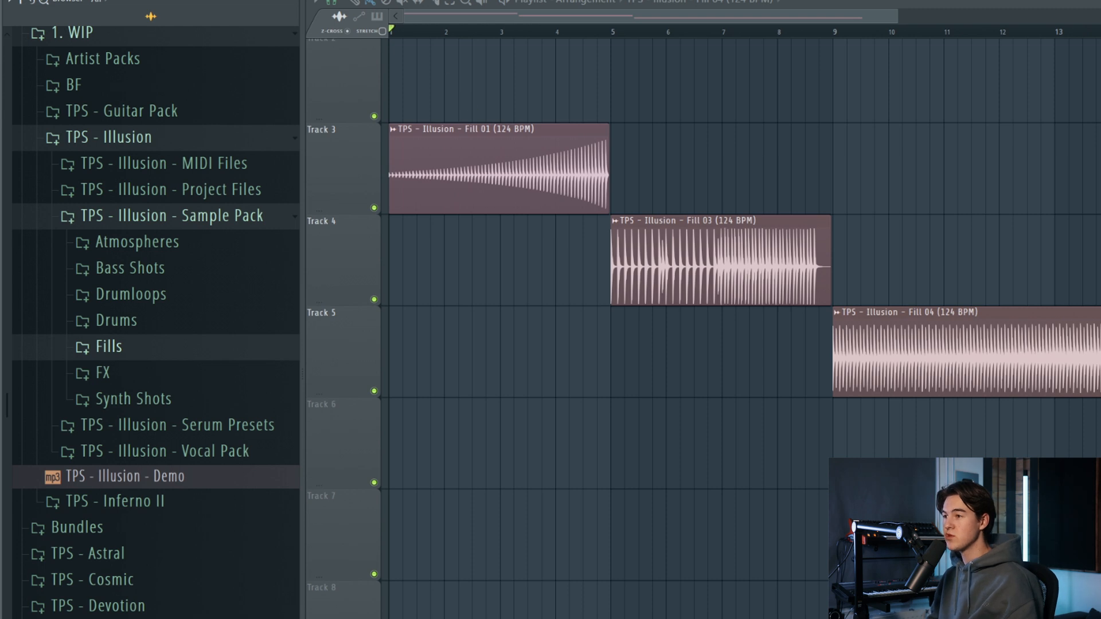
Play the fill clips from the start, skipping ahead through each fill.
left_click(414, 31)
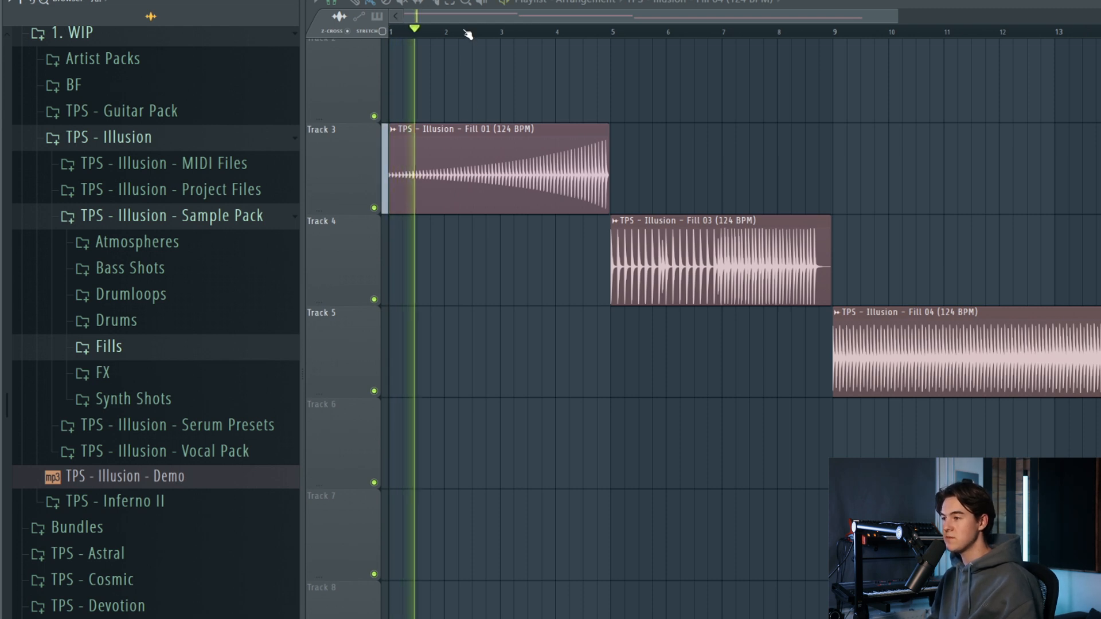
left_click(543, 32)
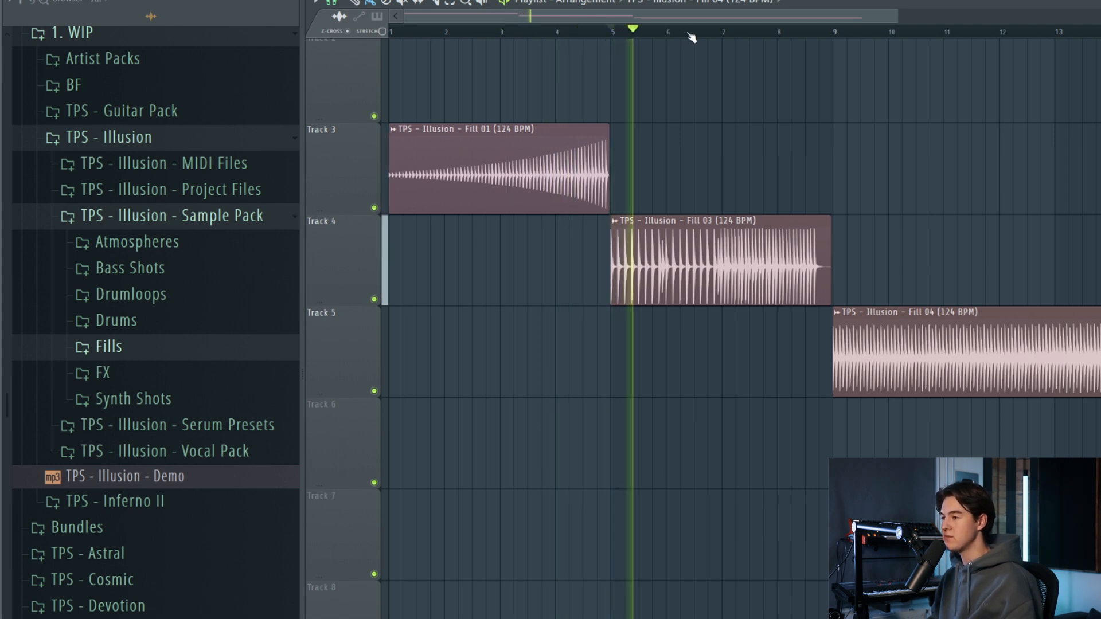
left_click(690, 30)
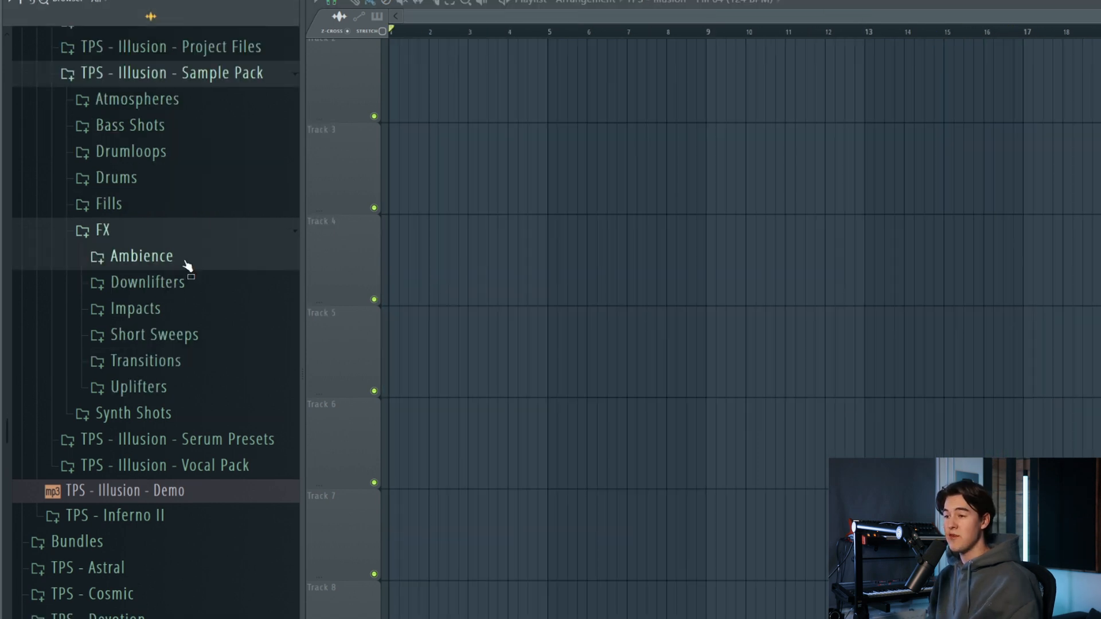
Preview Ambience, Impacts and Short Sweeps effect samples.
left_click(141, 256)
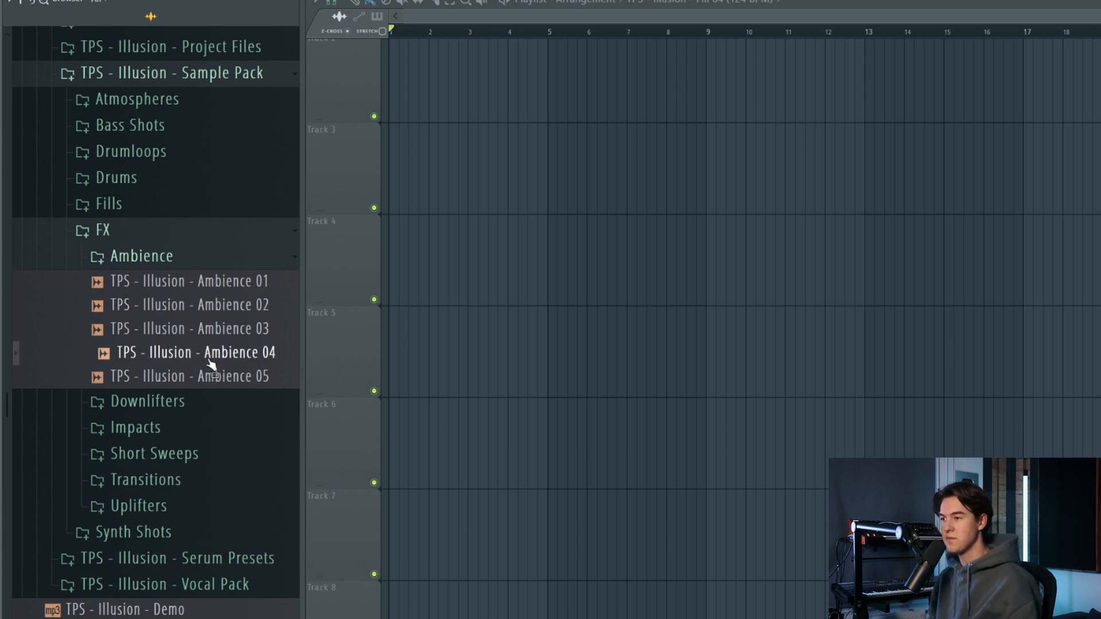
left_click(190, 376)
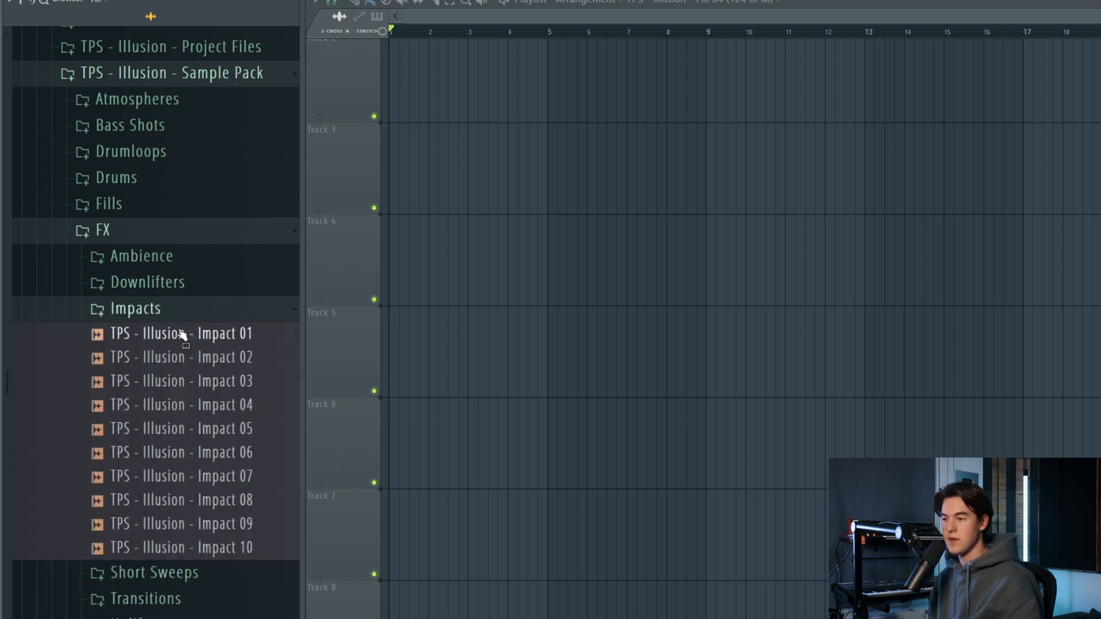
left_click(181, 381)
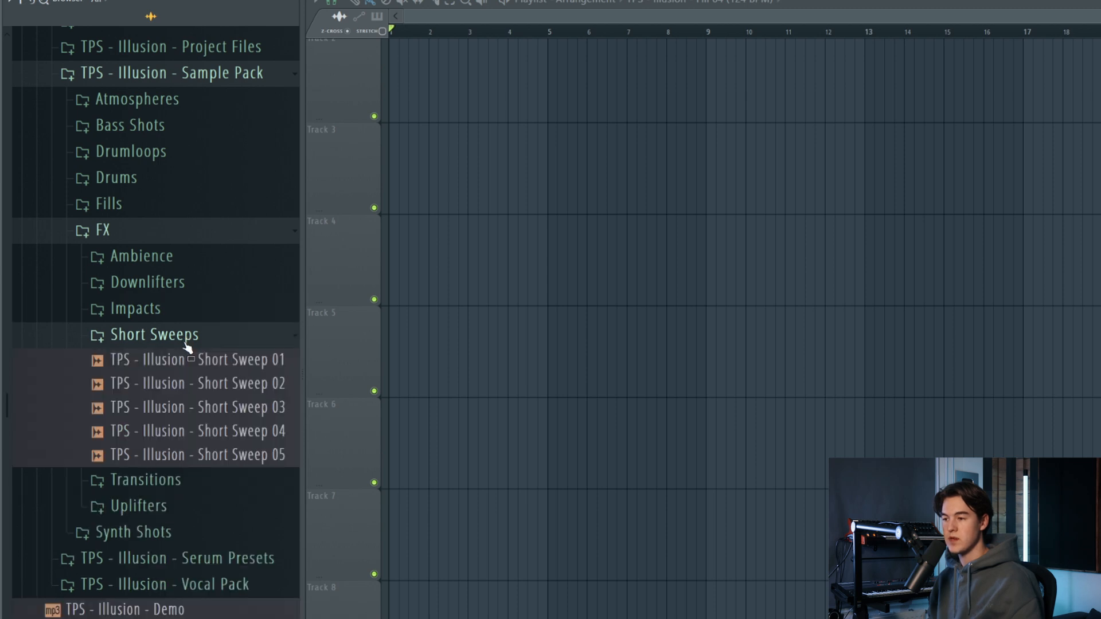
left_click(197, 430)
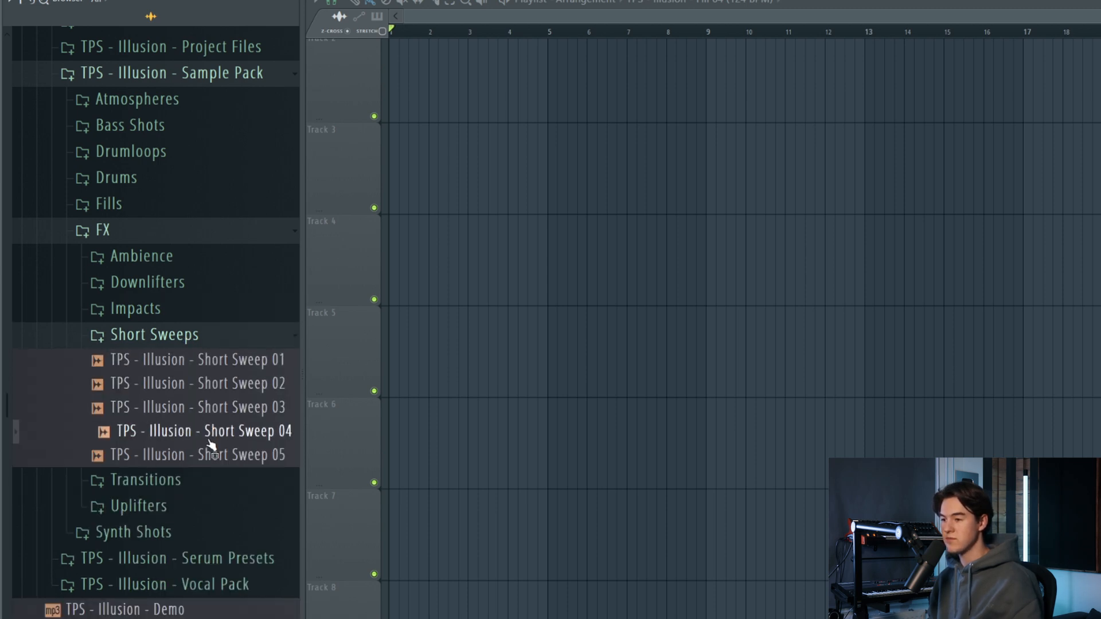
Preview a Transitions sample and open the Uplifters folder.
left_click(145, 360)
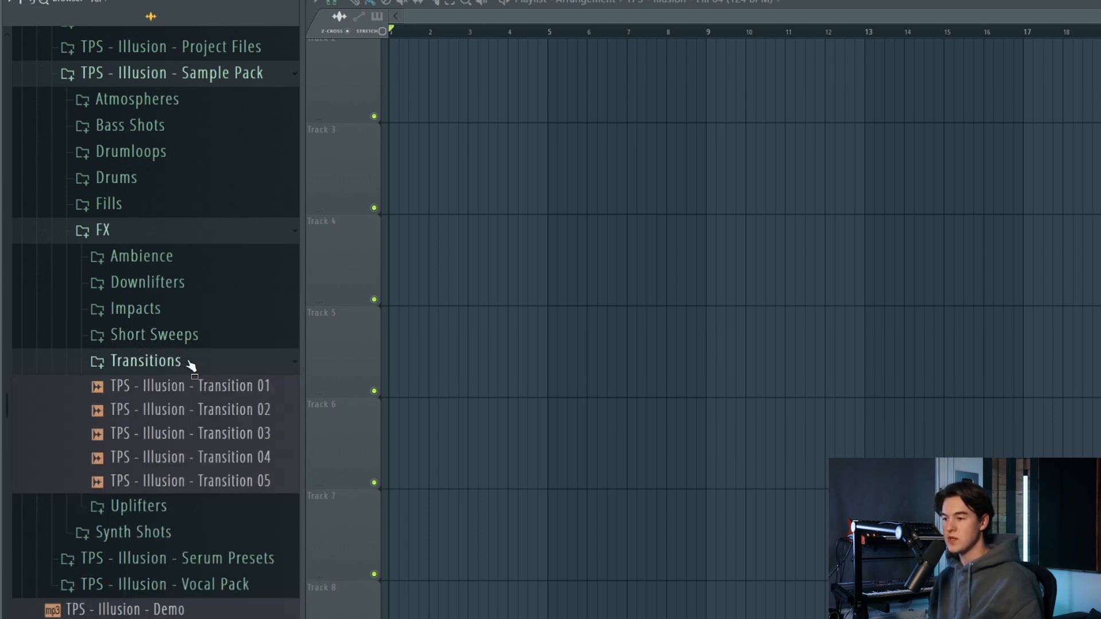
left_click(190, 385)
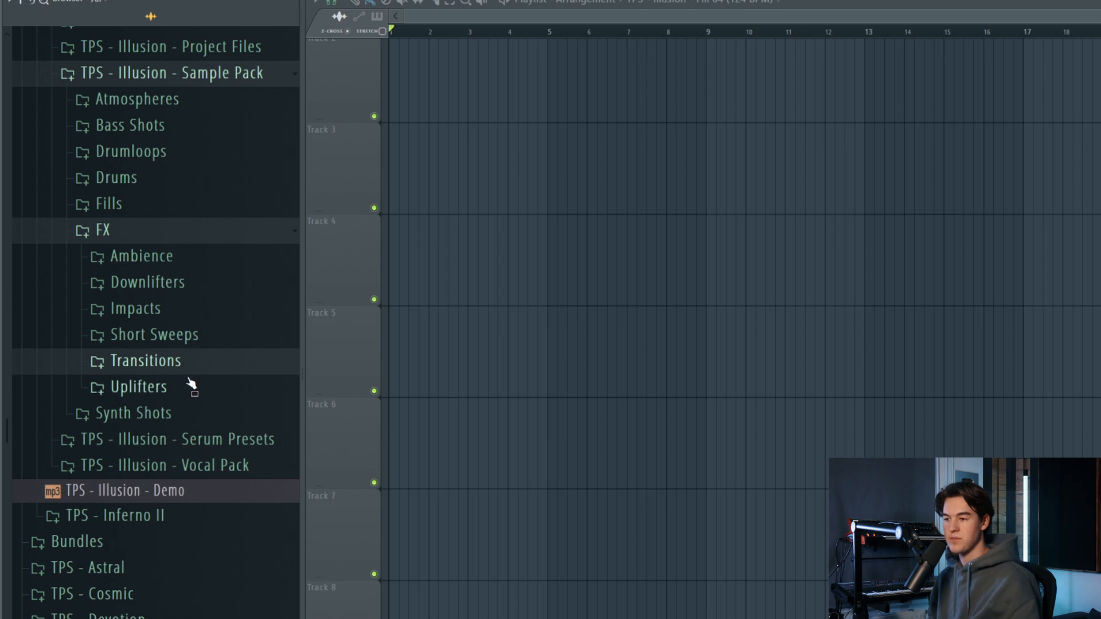
left_click(138, 387)
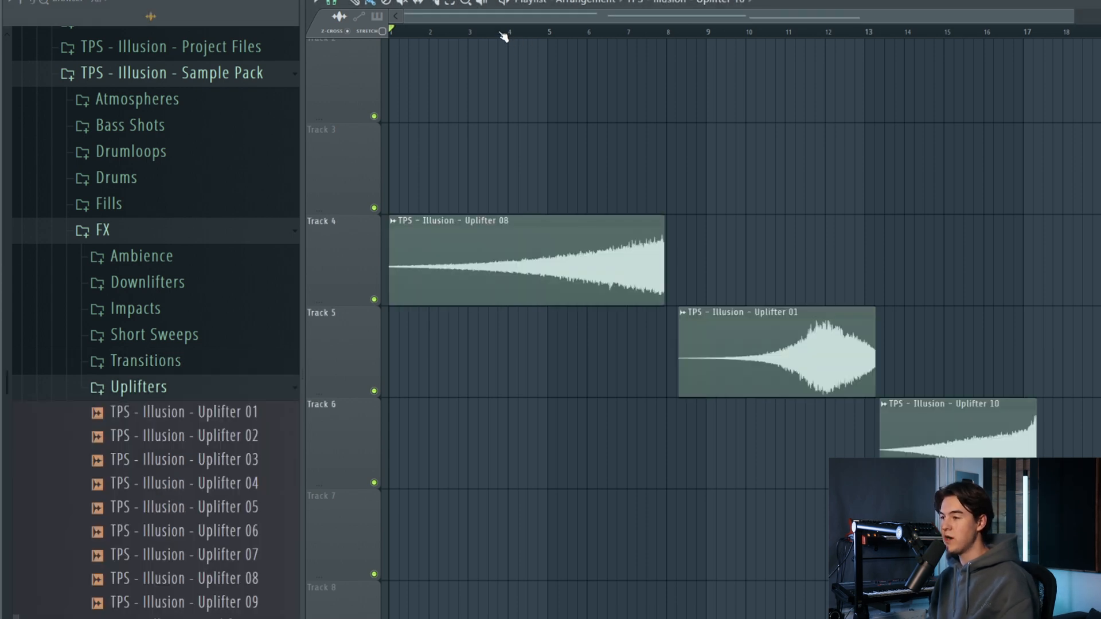
Play the uplifter clips, then preview a Synth Shots sample.
left_click(557, 32)
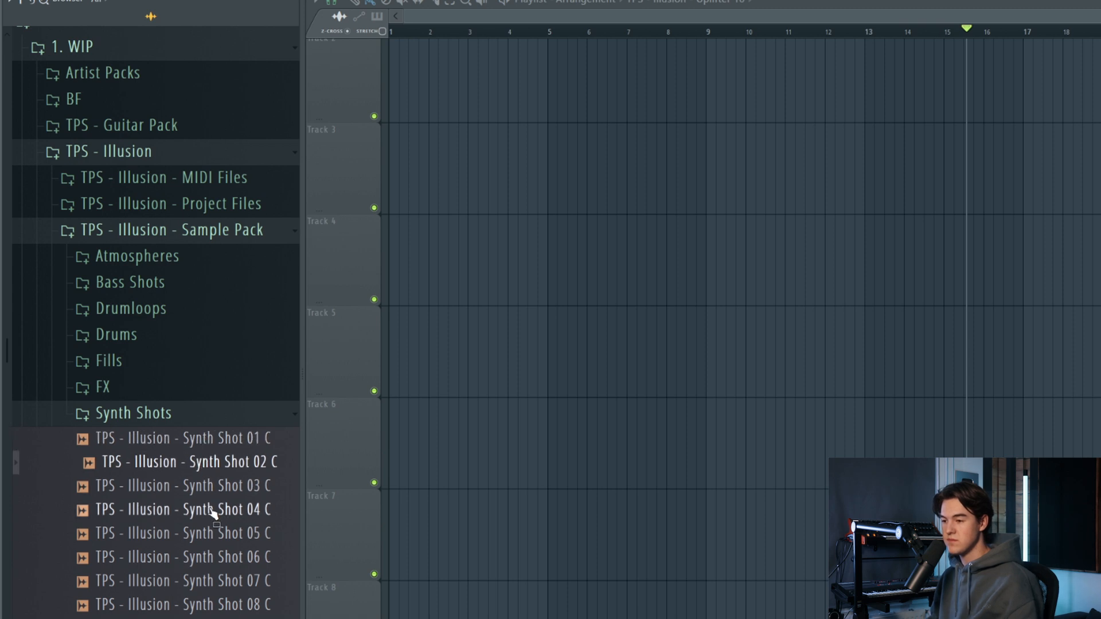
left_click(184, 581)
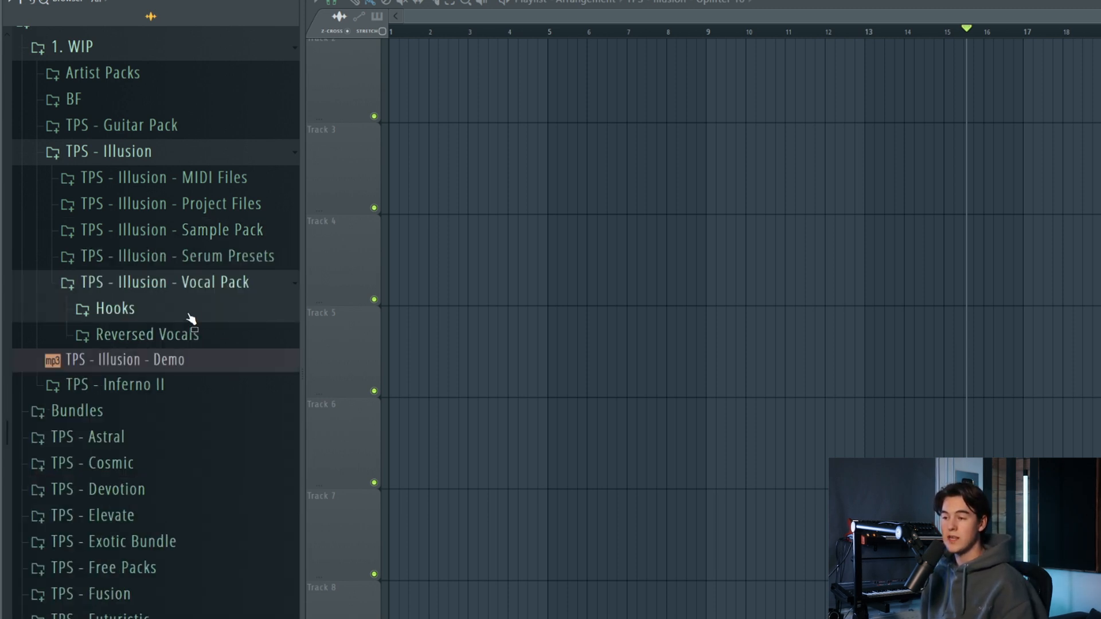
Open Hooks > Focus, play through the Focus FullVocal Wet clip, then remove it.
left_click(115, 308)
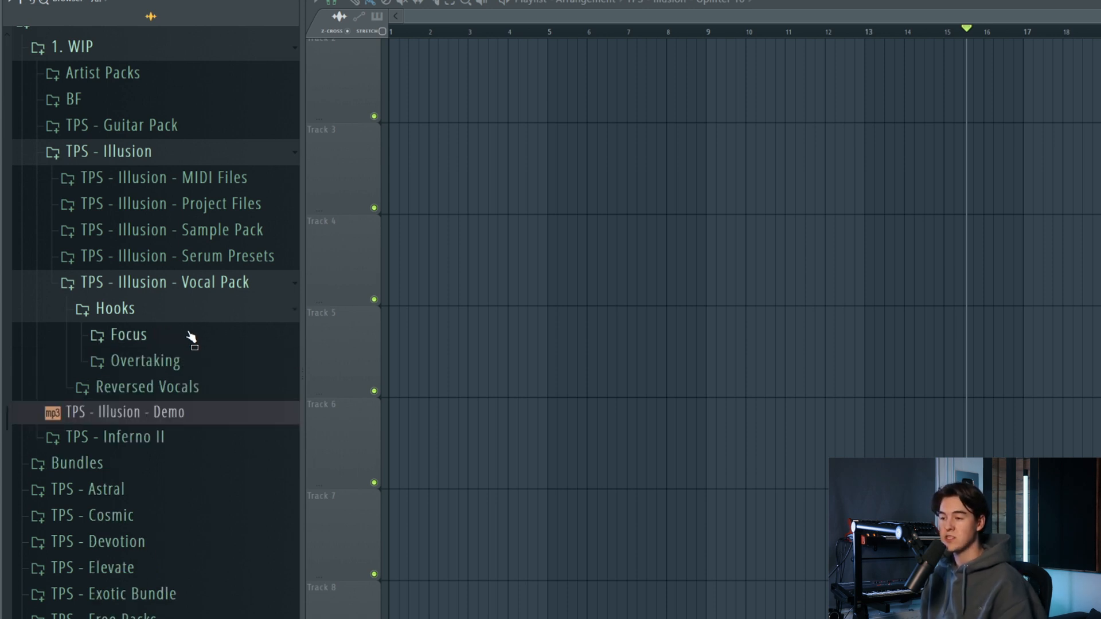
mouse_move(195, 351)
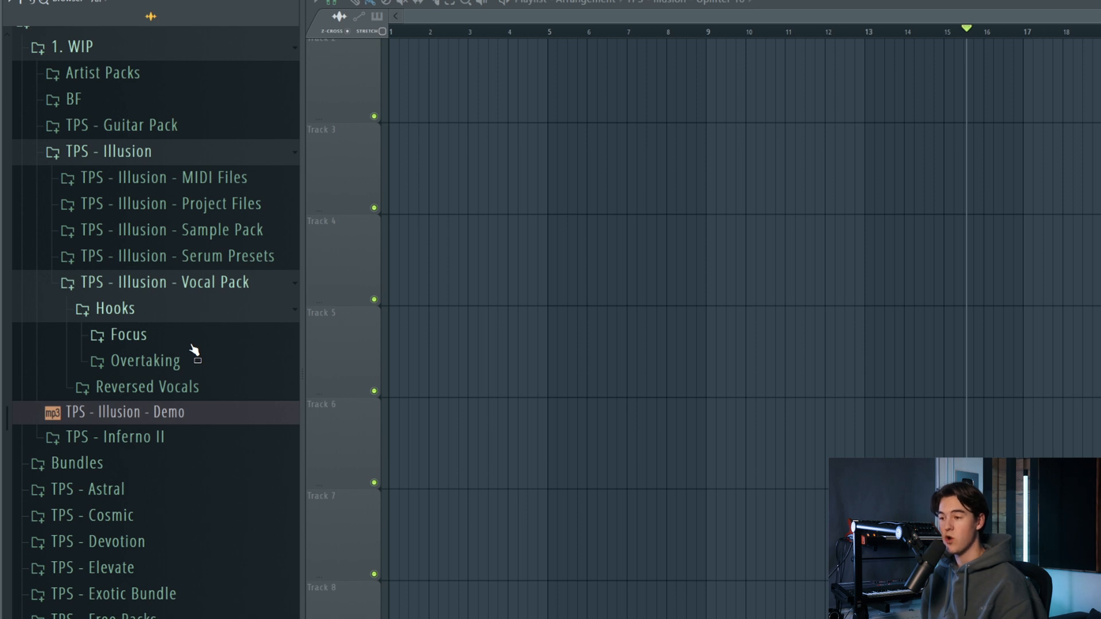
left_click(128, 334)
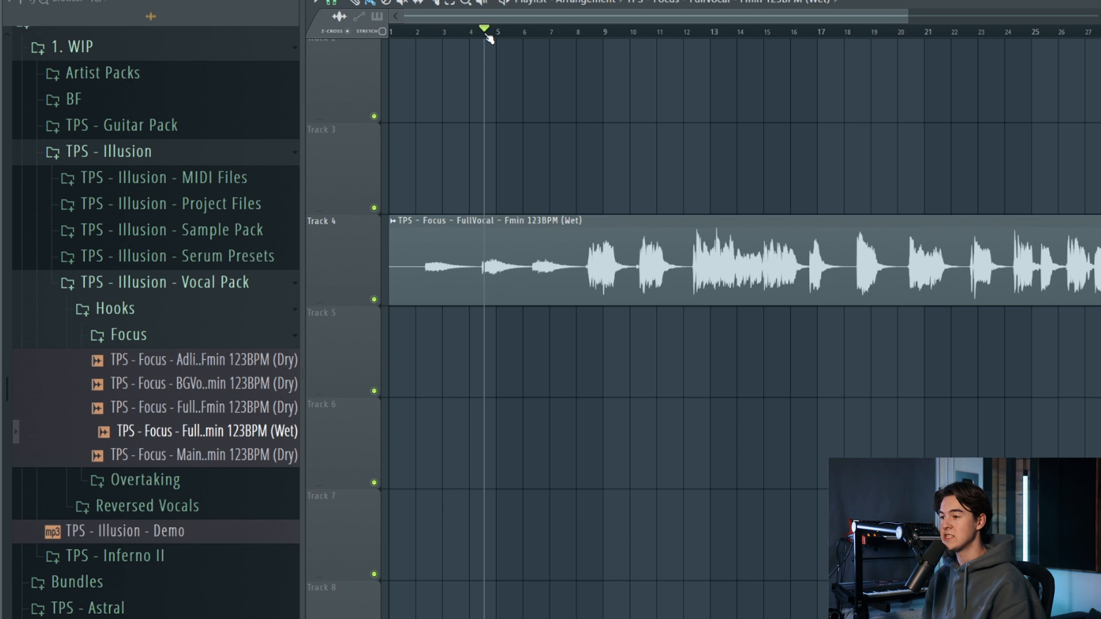
left_click(422, 31)
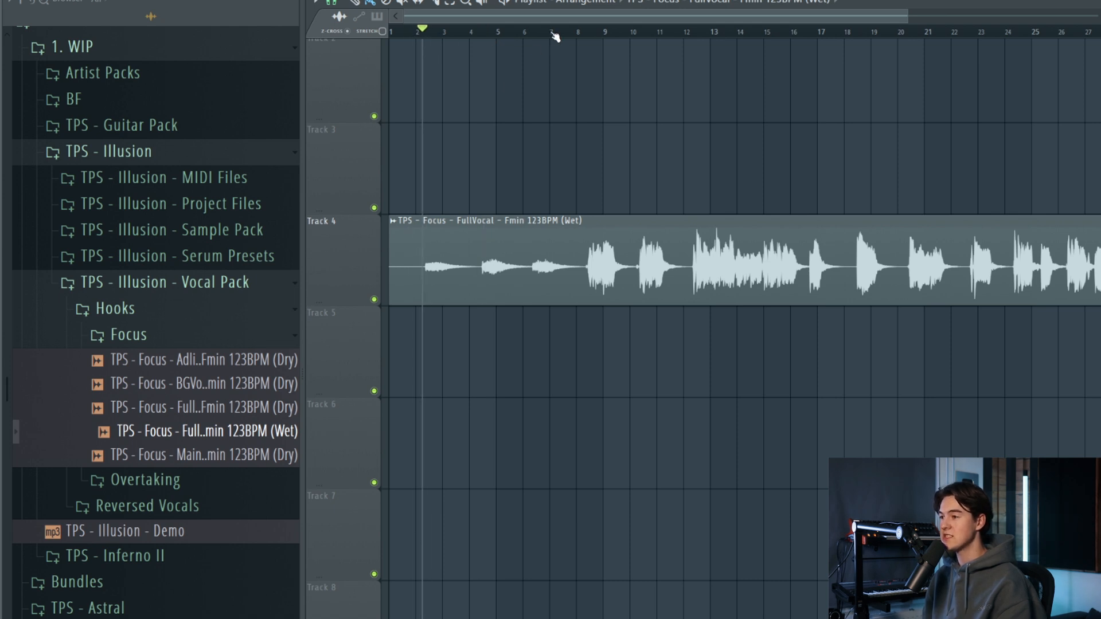
left_click(597, 32)
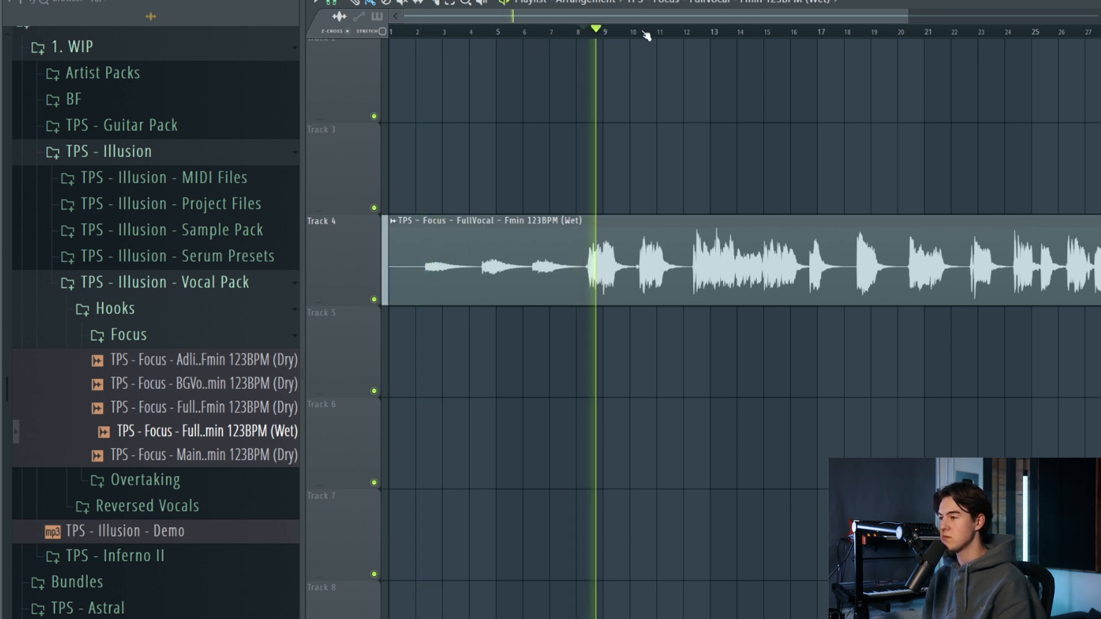
left_click(692, 31)
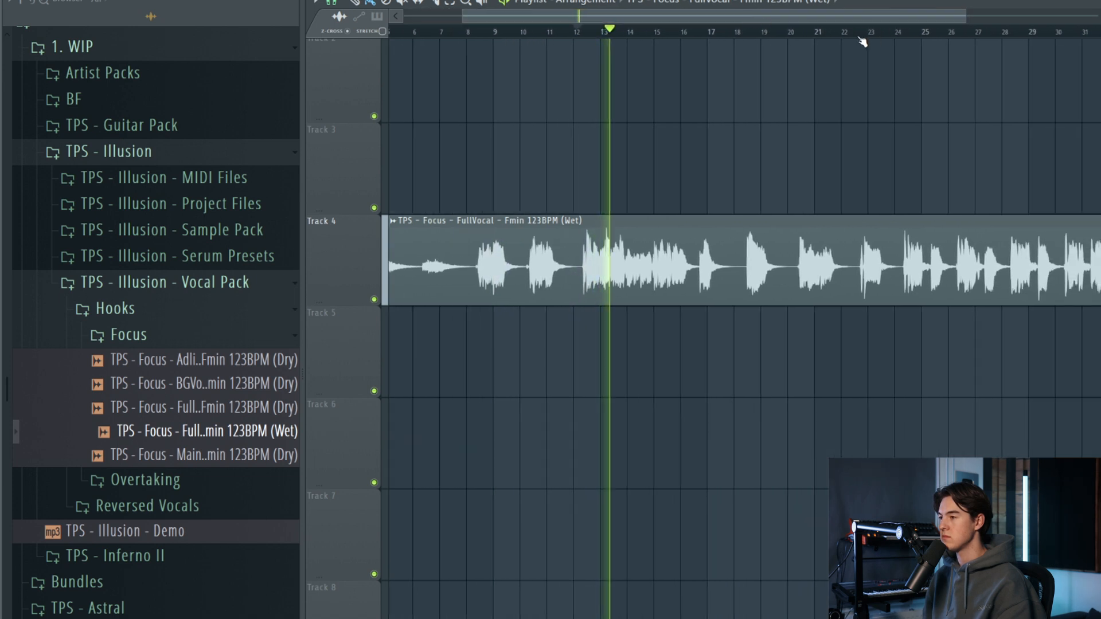
left_click(872, 31)
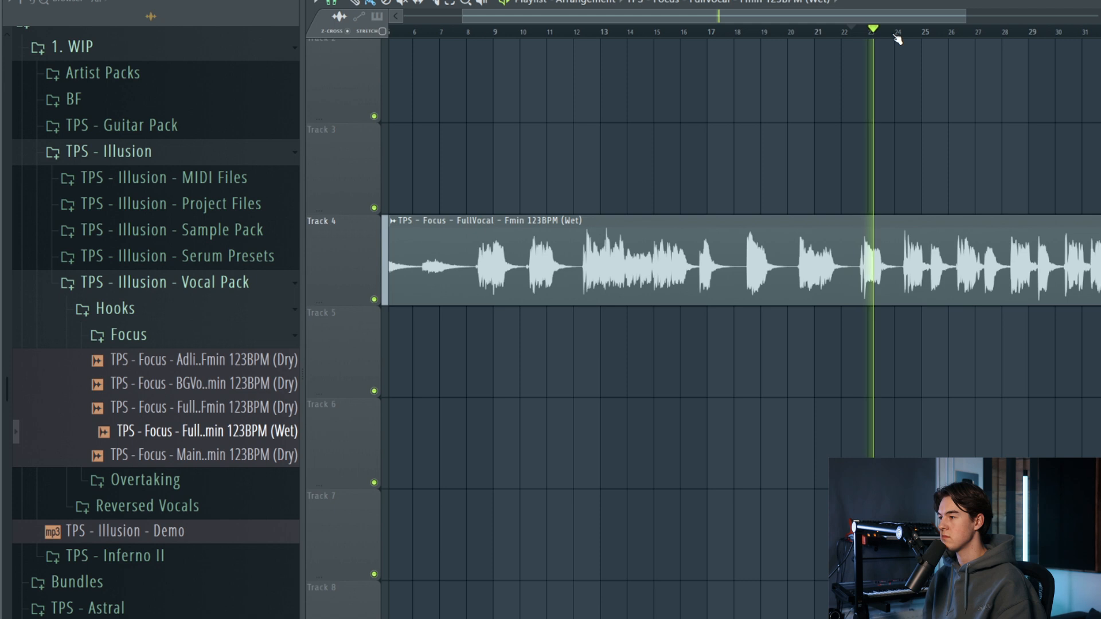
left_click(921, 31)
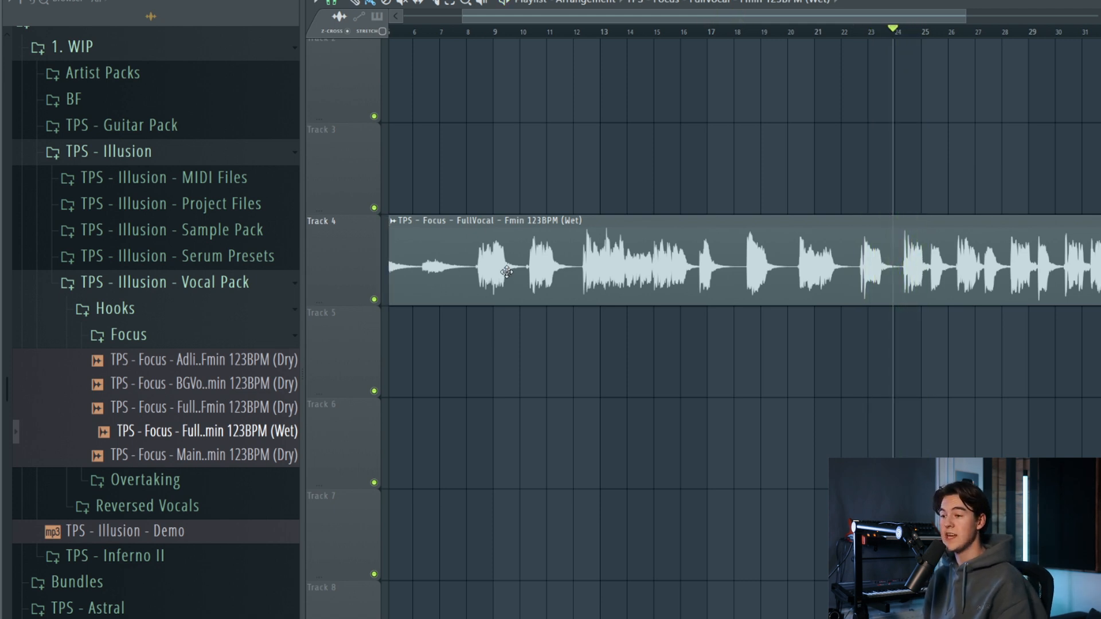
left_click(129, 334)
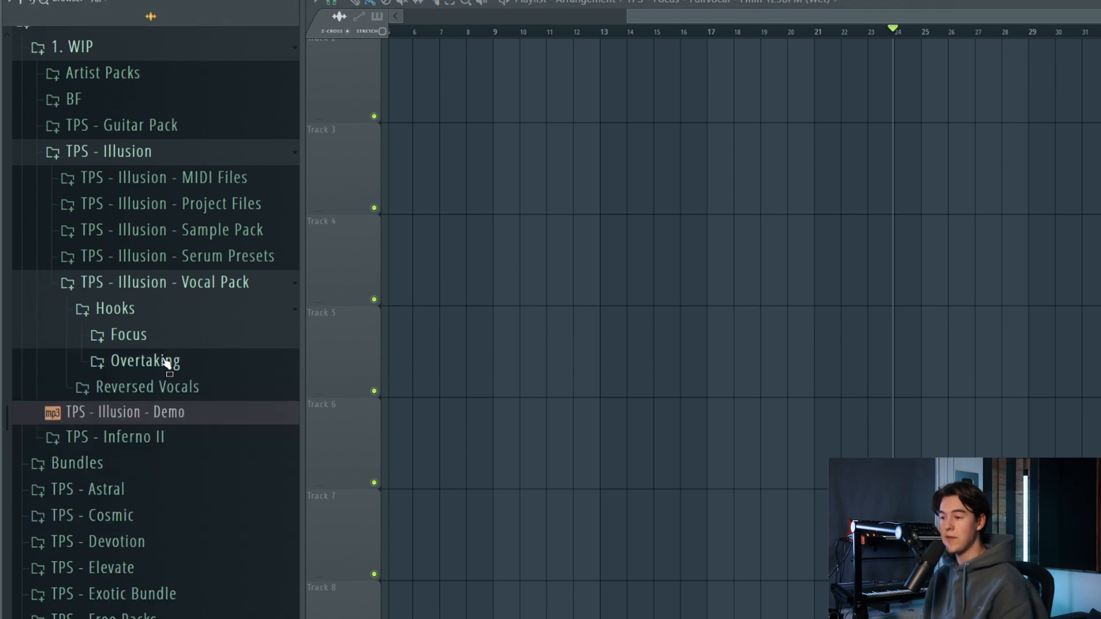
Open Overtaking and play the FullVocal Wet clip on track 4 through bar 22.
left_click(144, 360)
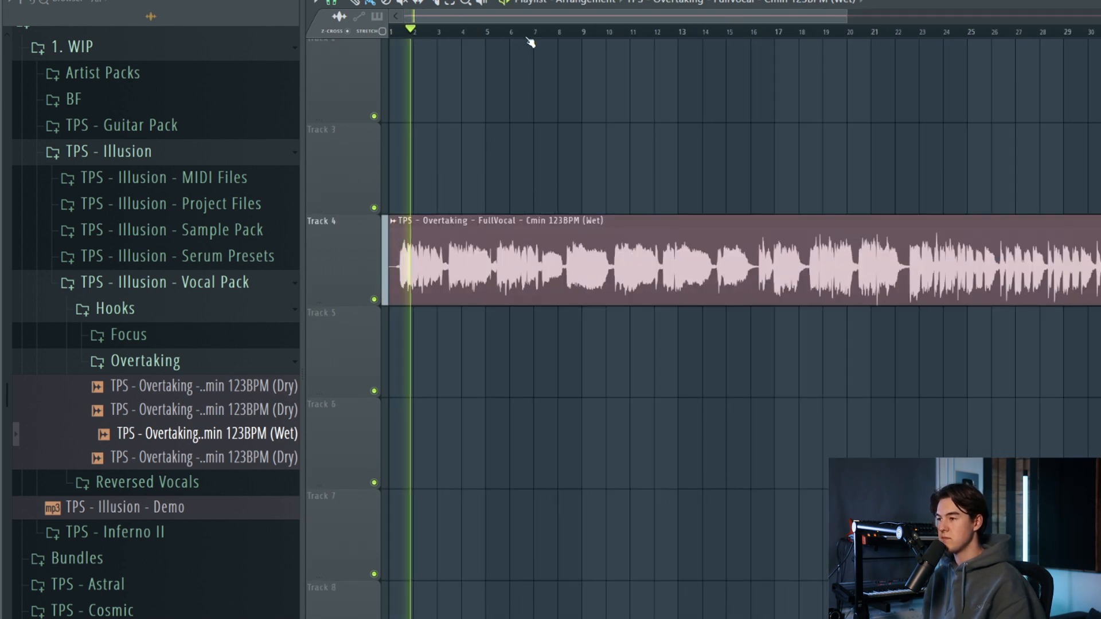
left_click(571, 31)
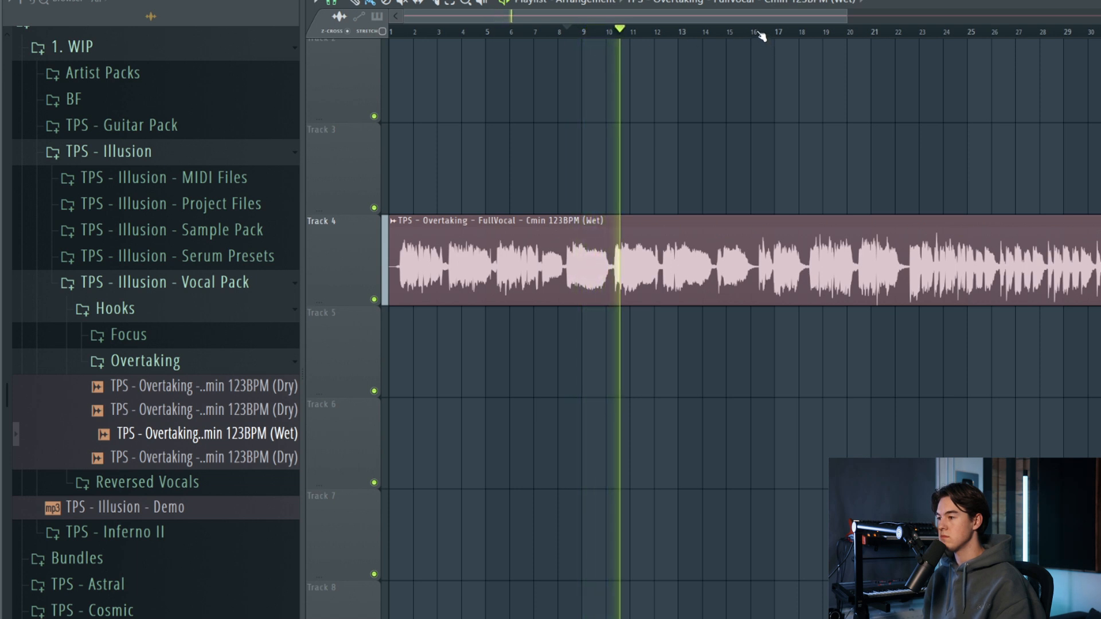
left_click(773, 31)
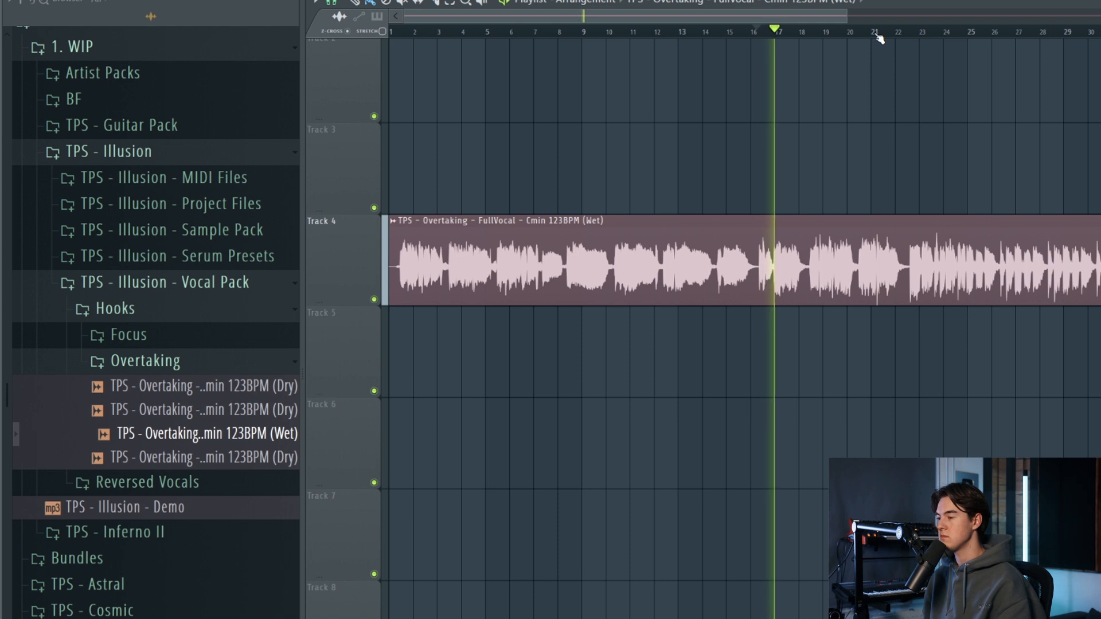
left_click(892, 32)
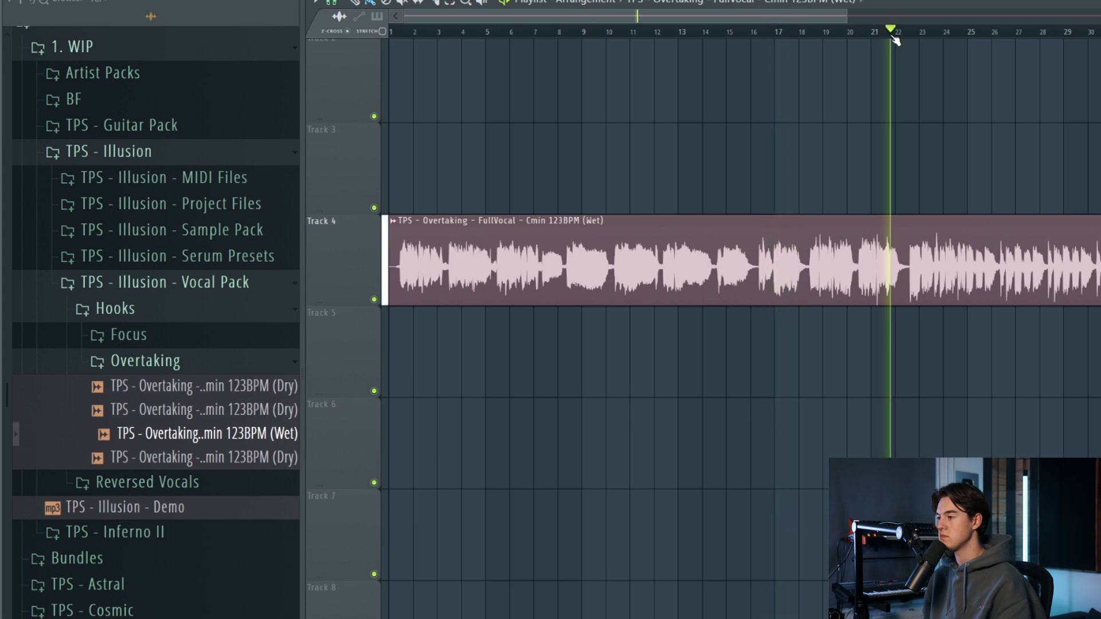